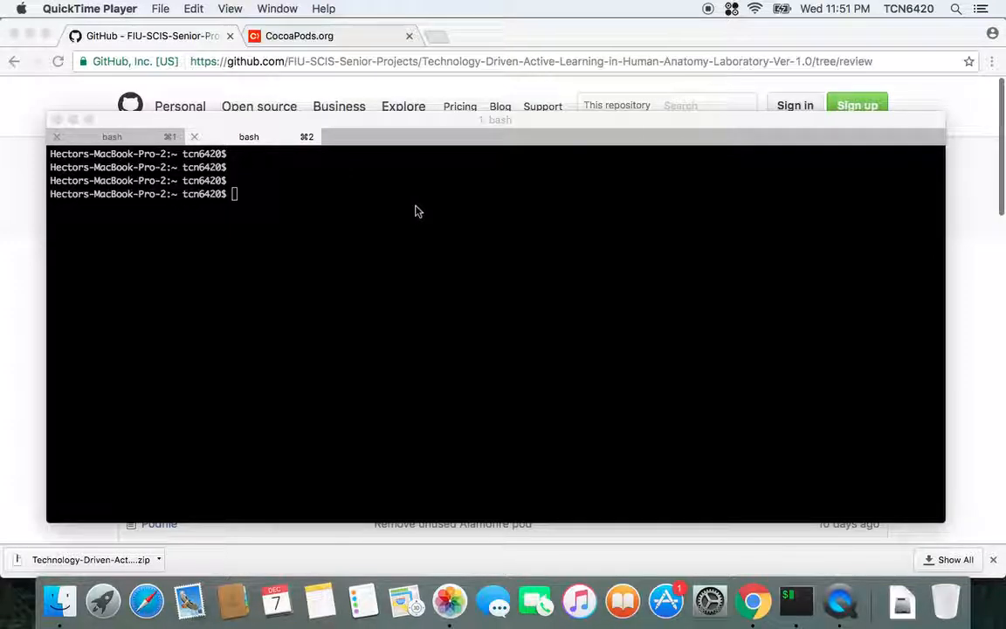
mouse_move(339, 148)
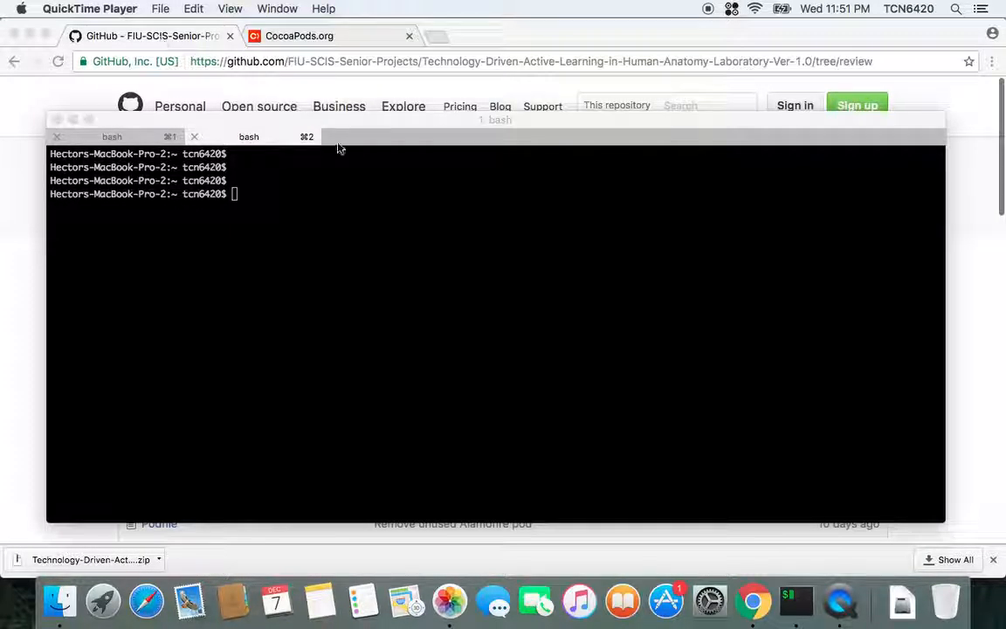
mouse_move(348, 137)
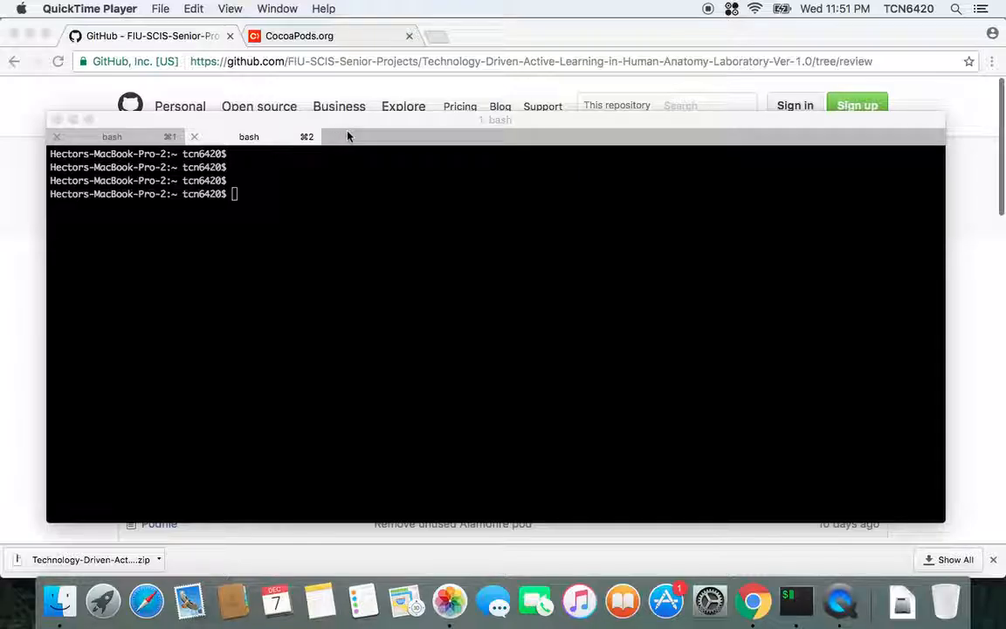
mouse_move(290, 93)
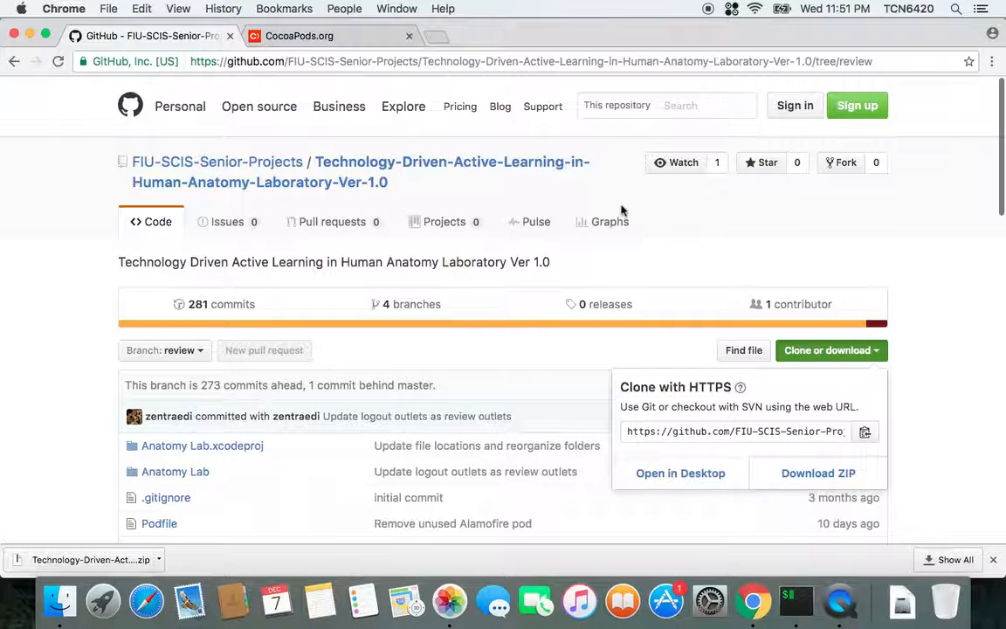
mouse_move(184, 213)
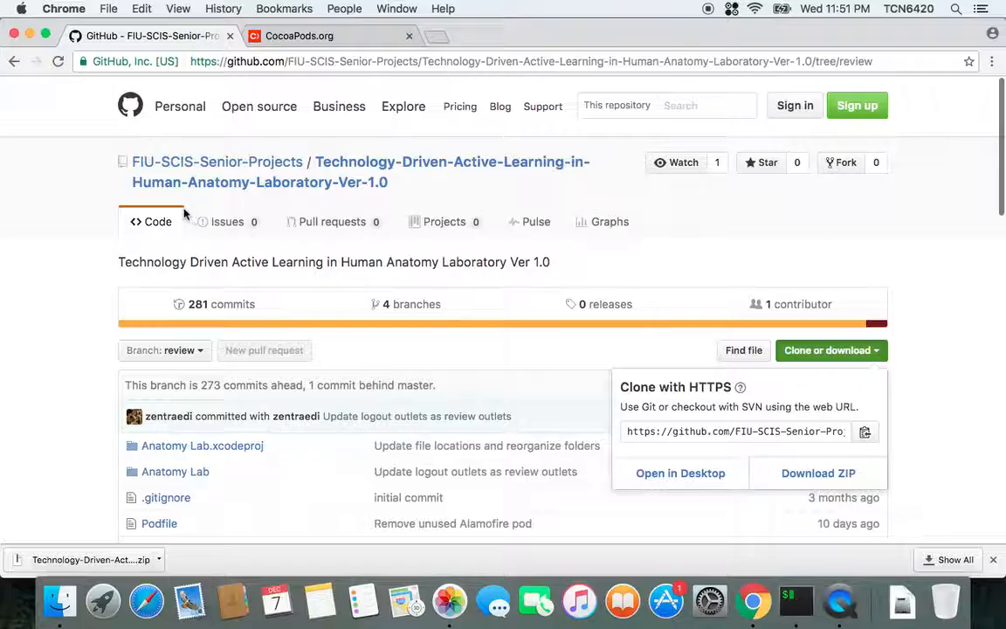
mouse_move(255, 207)
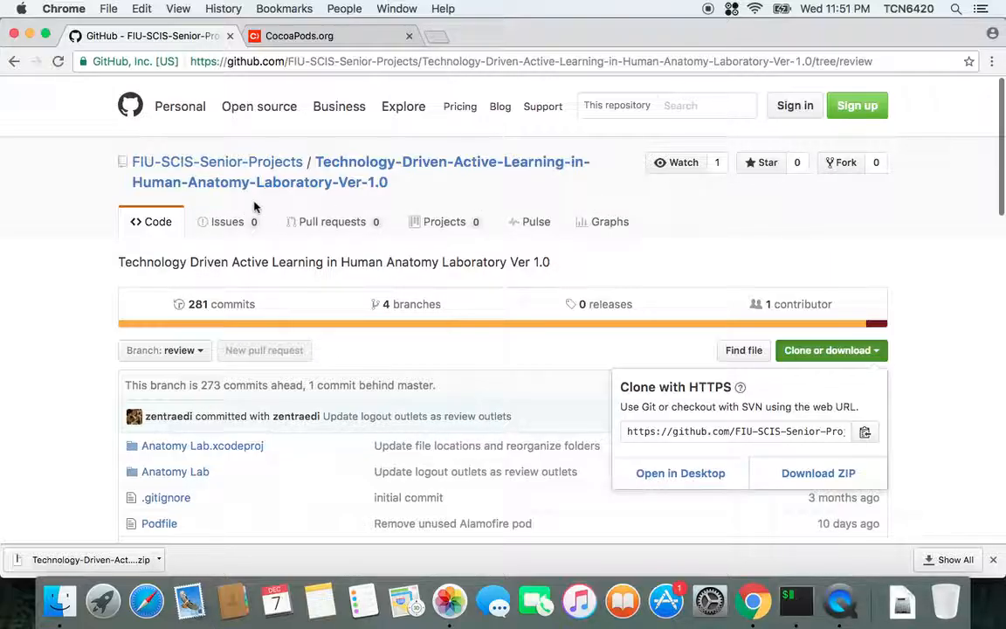
mouse_move(272, 196)
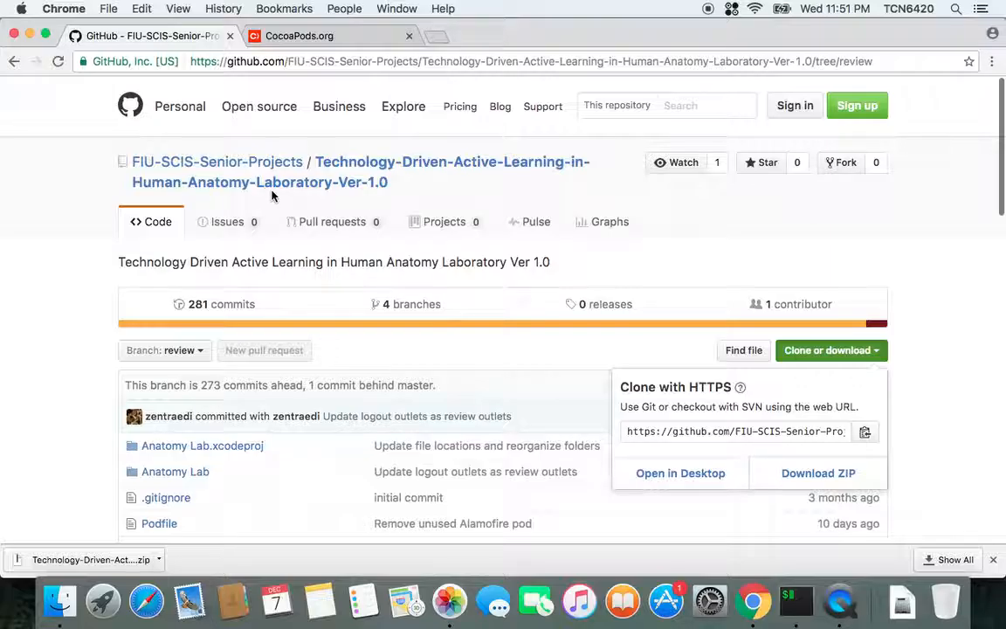
mouse_move(789, 262)
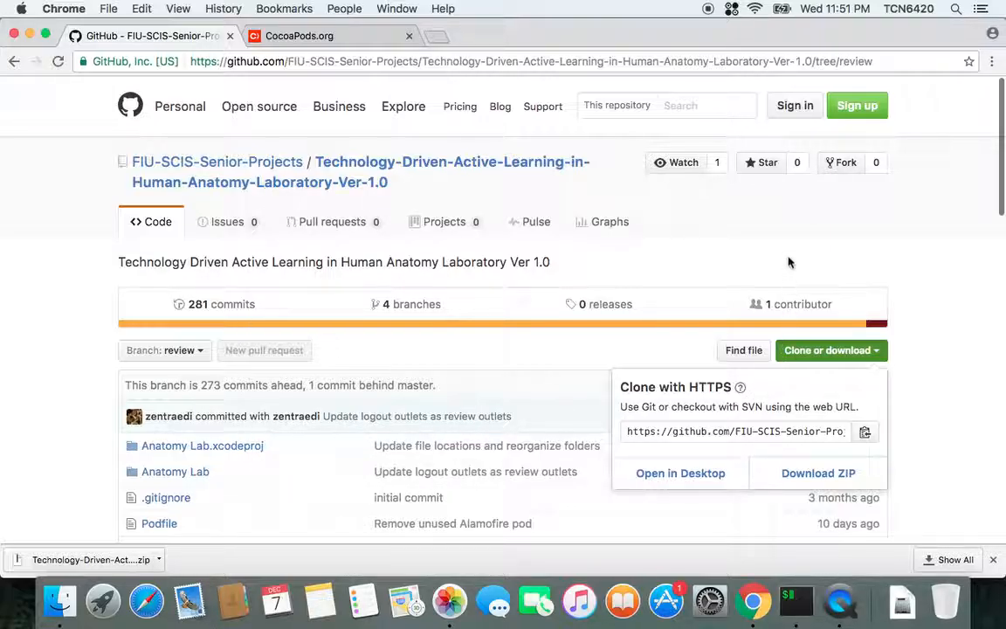
- Close the Clone or download popup and Chrome's download shelf, leaving the repository file list visible
left_click(768, 243)
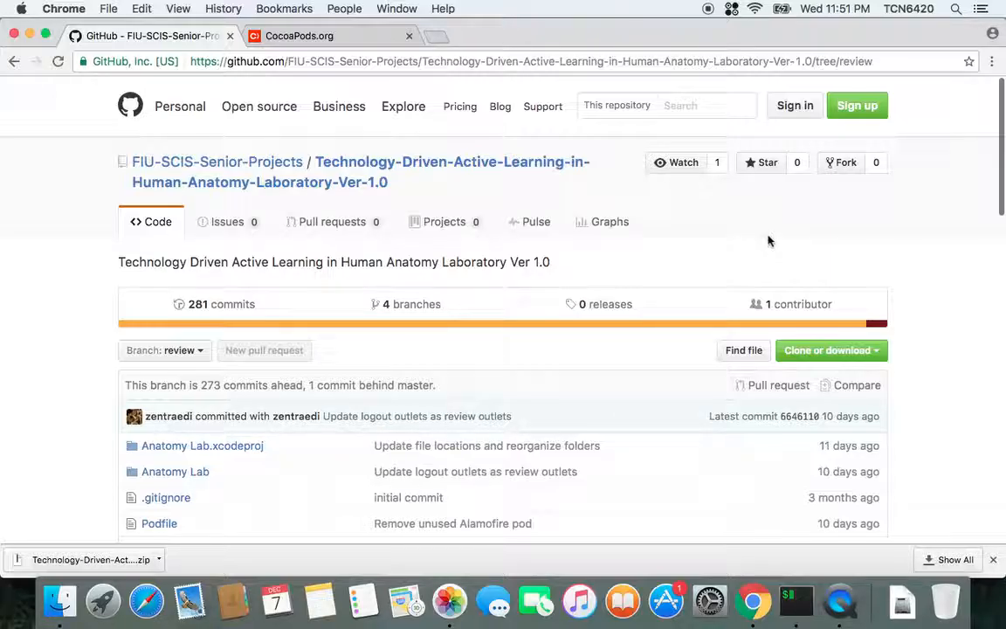
mouse_move(613, 201)
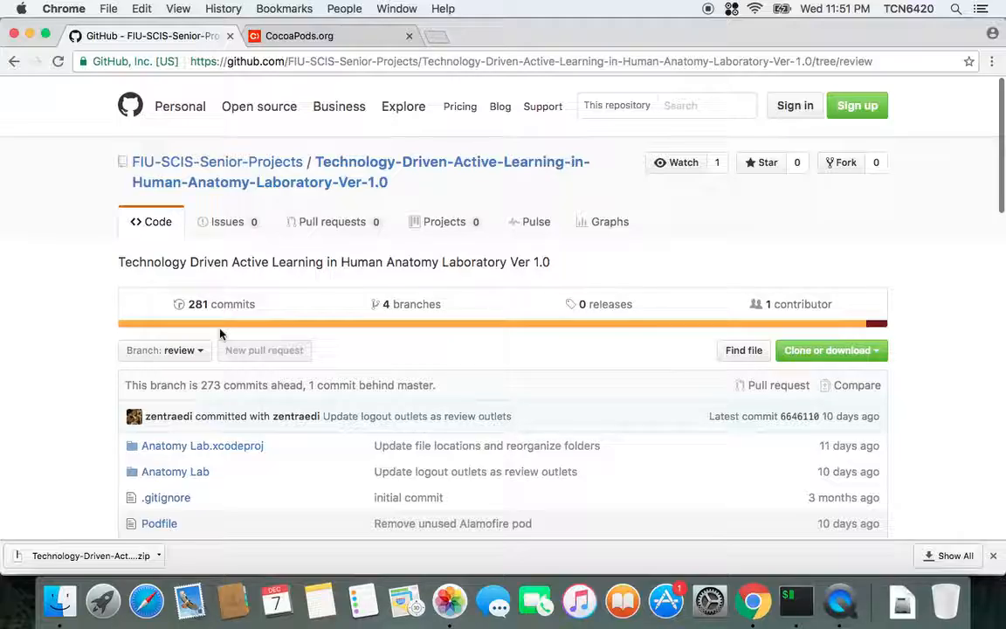
mouse_move(511, 377)
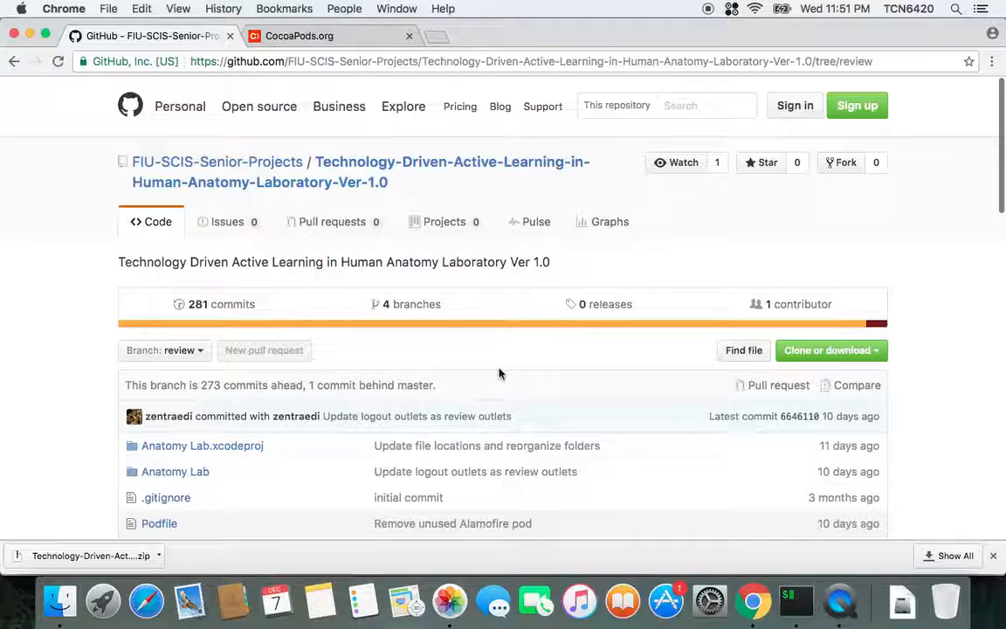
mouse_move(666, 601)
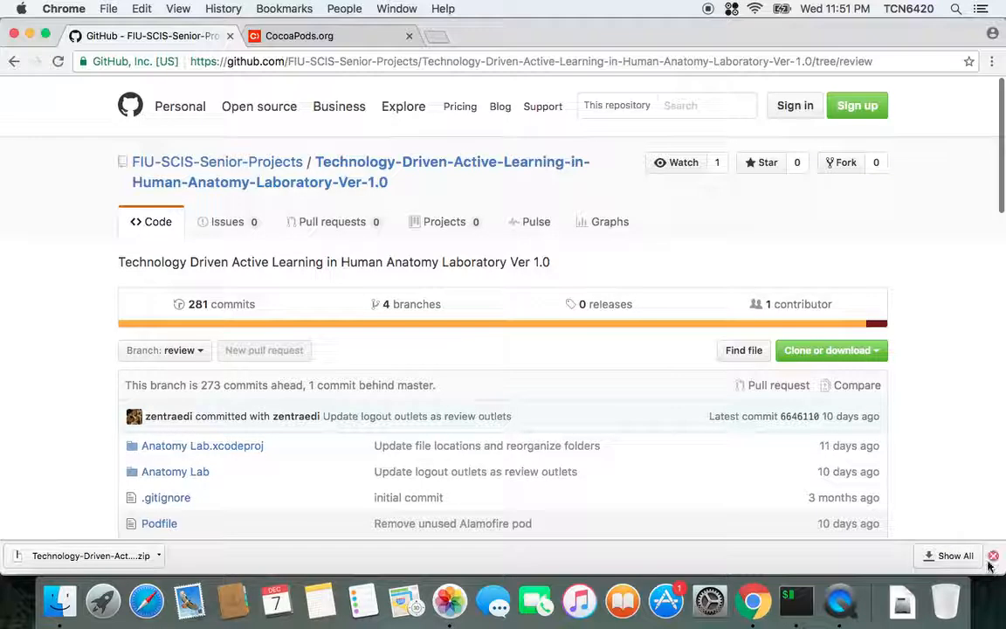
left_click(993, 556)
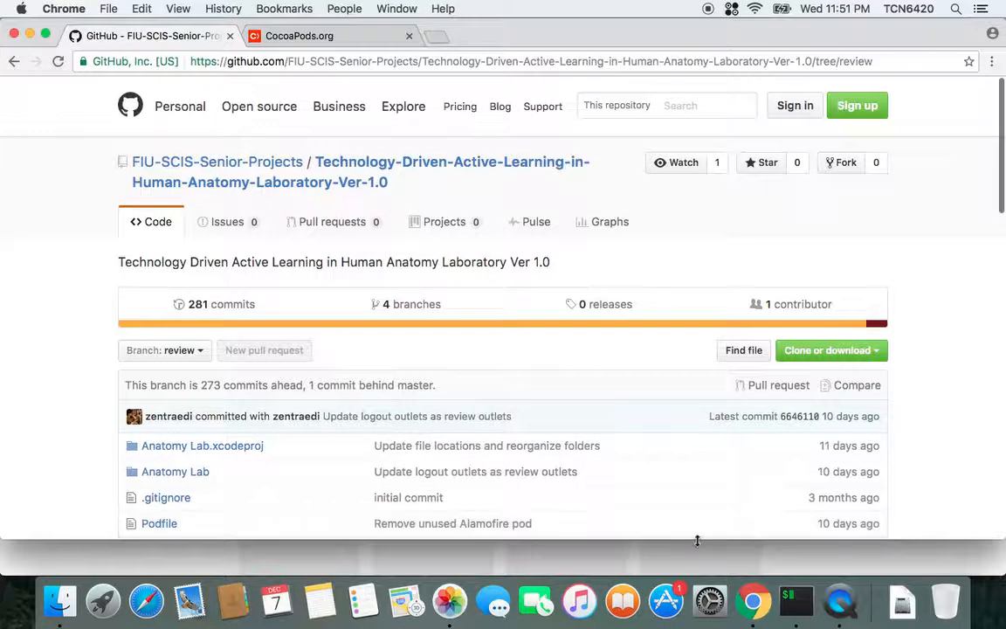
scroll("down", 3)
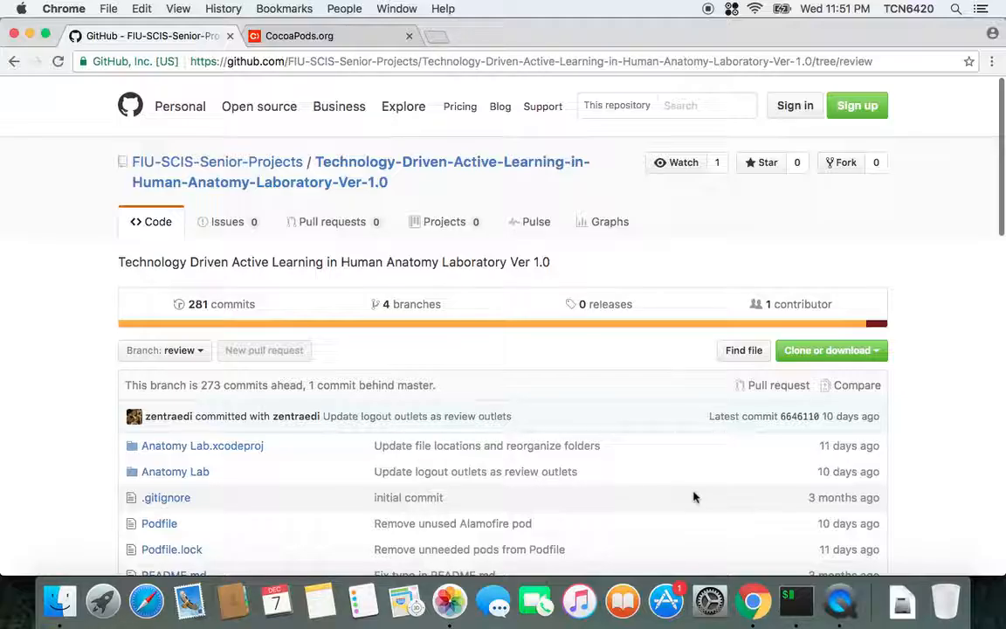
mouse_move(697, 449)
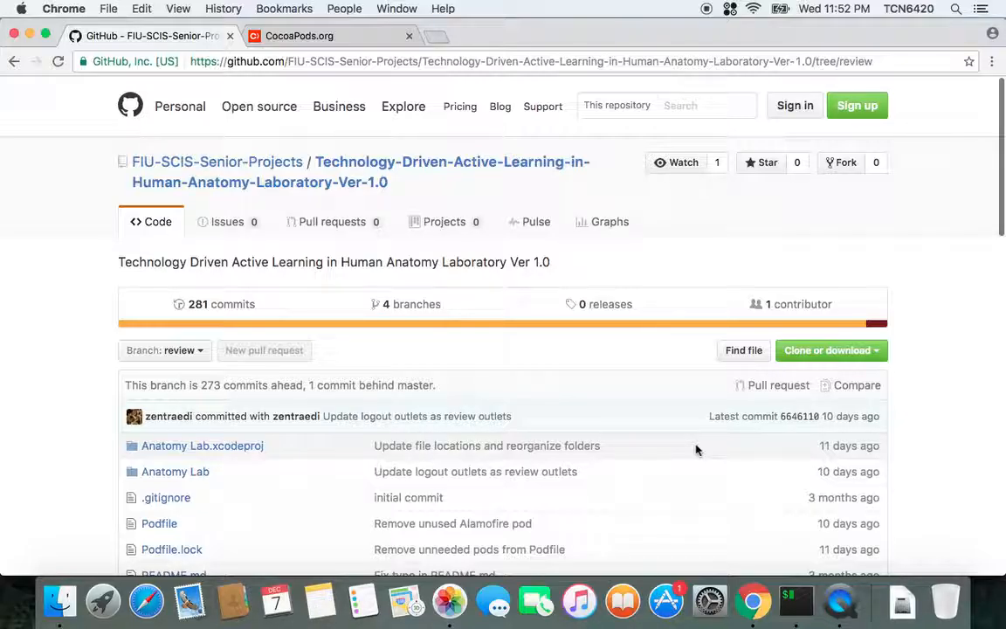
mouse_move(657, 445)
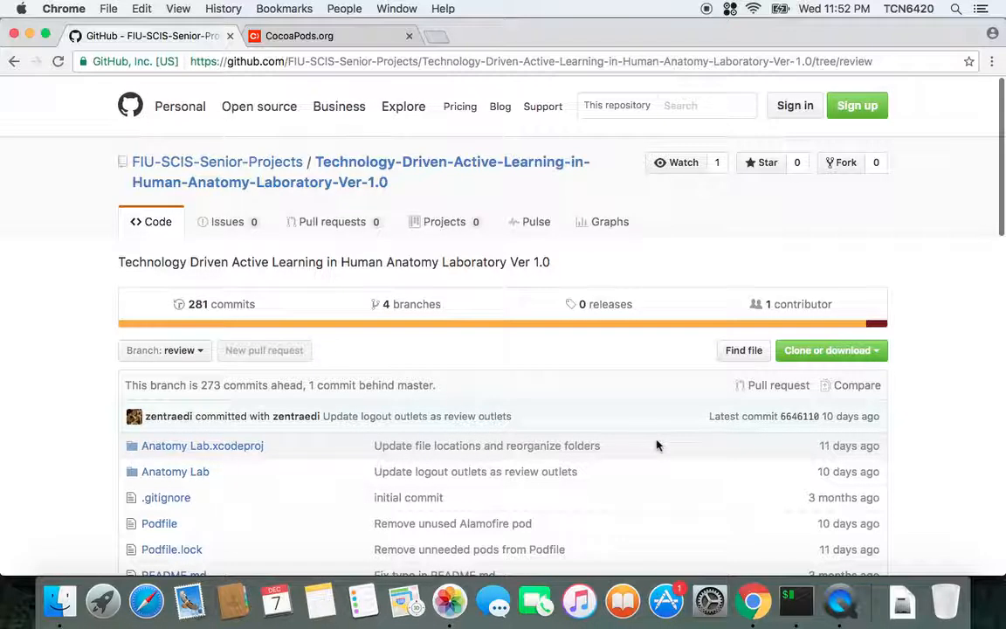
mouse_move(710, 601)
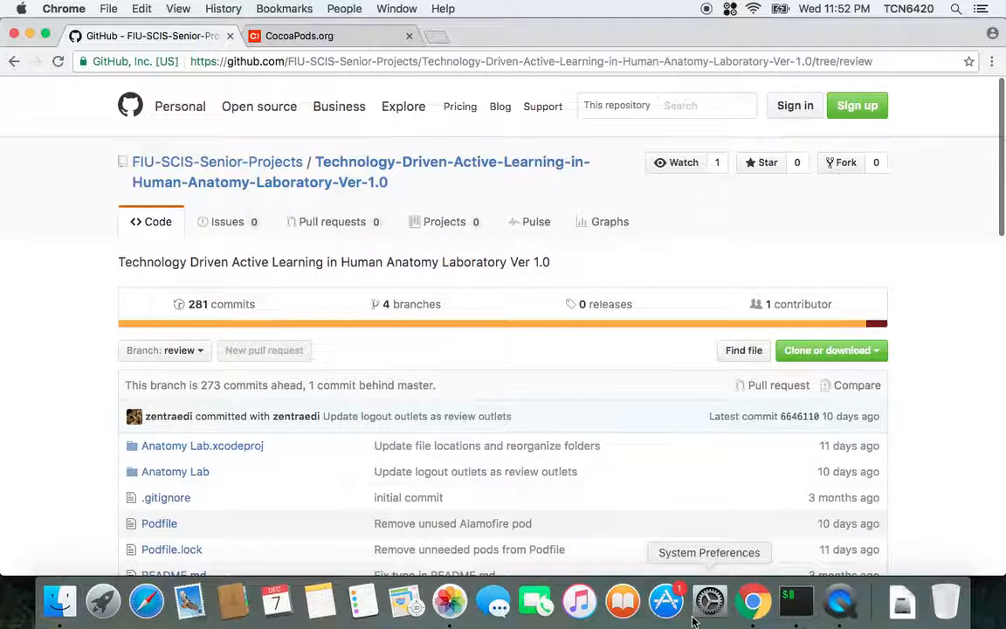
- Launch the Mac App Store from the Dock and activate its search field
left_click(665, 601)
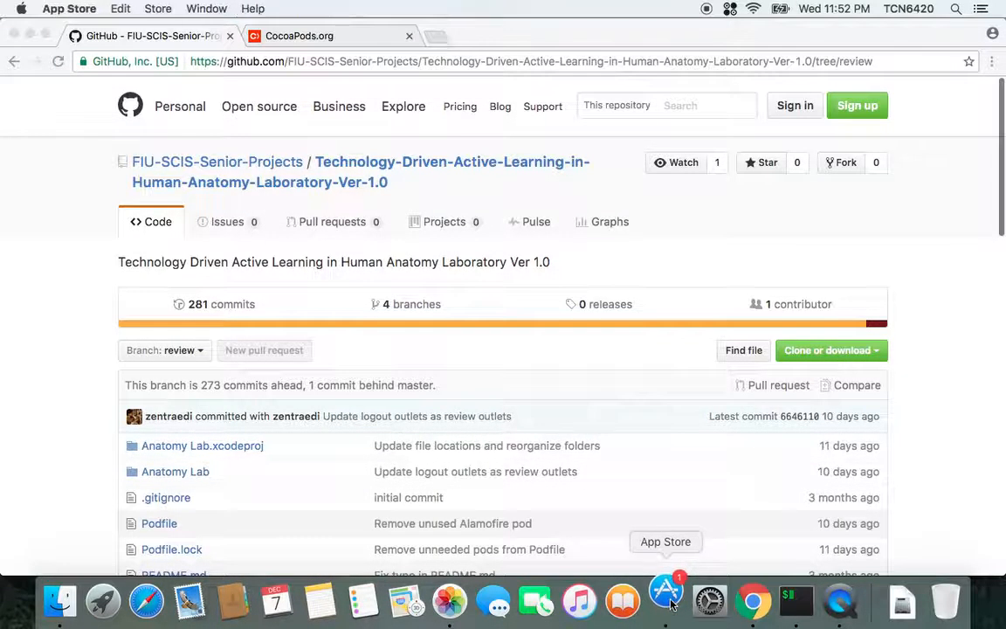
left_click(665, 601)
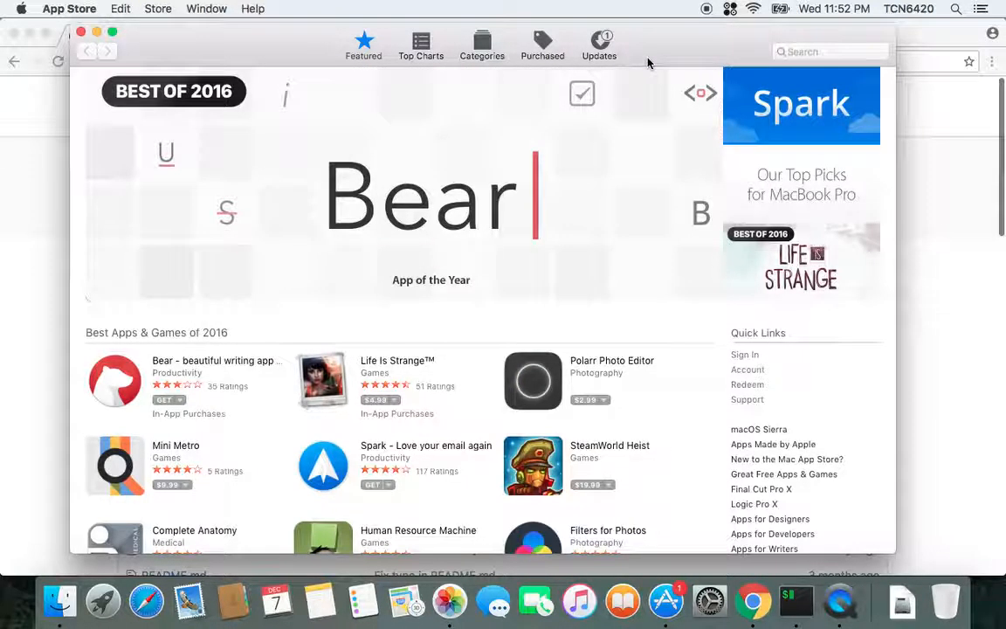
mouse_move(496, 349)
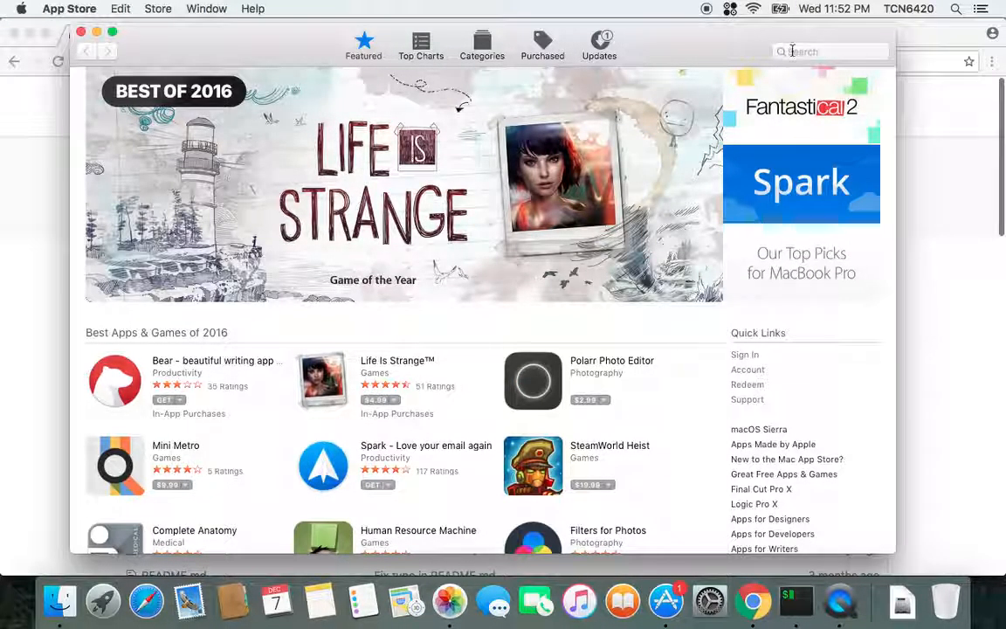
left_click(830, 51)
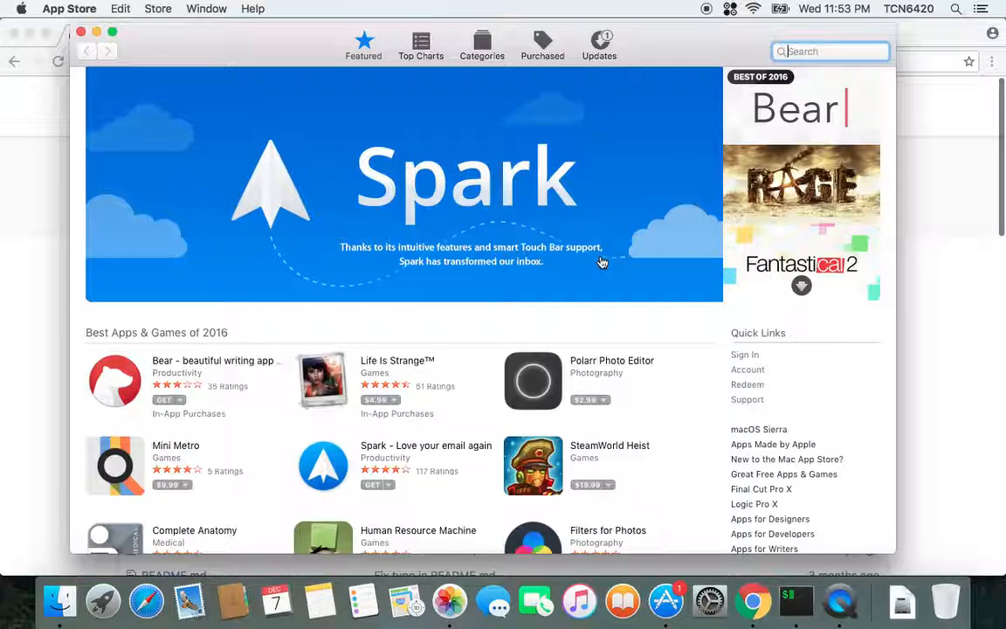
mouse_move(489, 355)
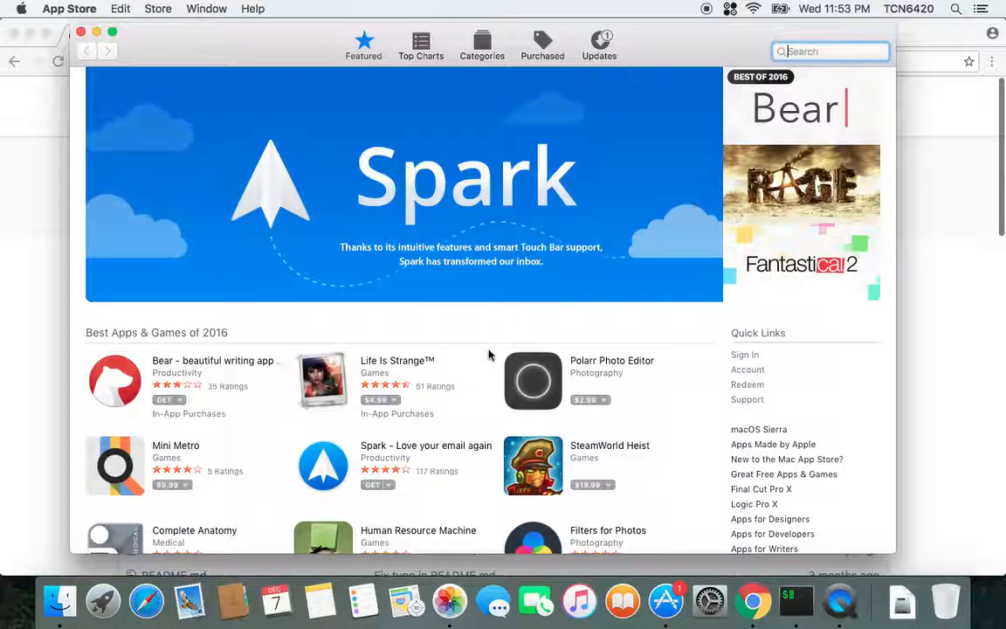
mouse_move(495, 321)
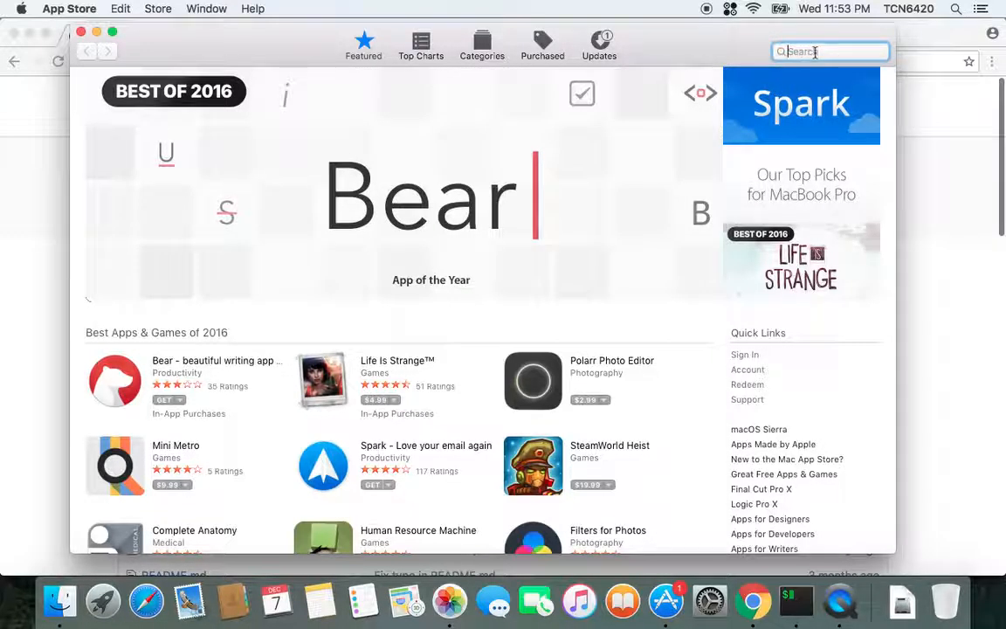
- Search the App Store for 'xcode', see it is installed, and return to Chrome
type("xcode")
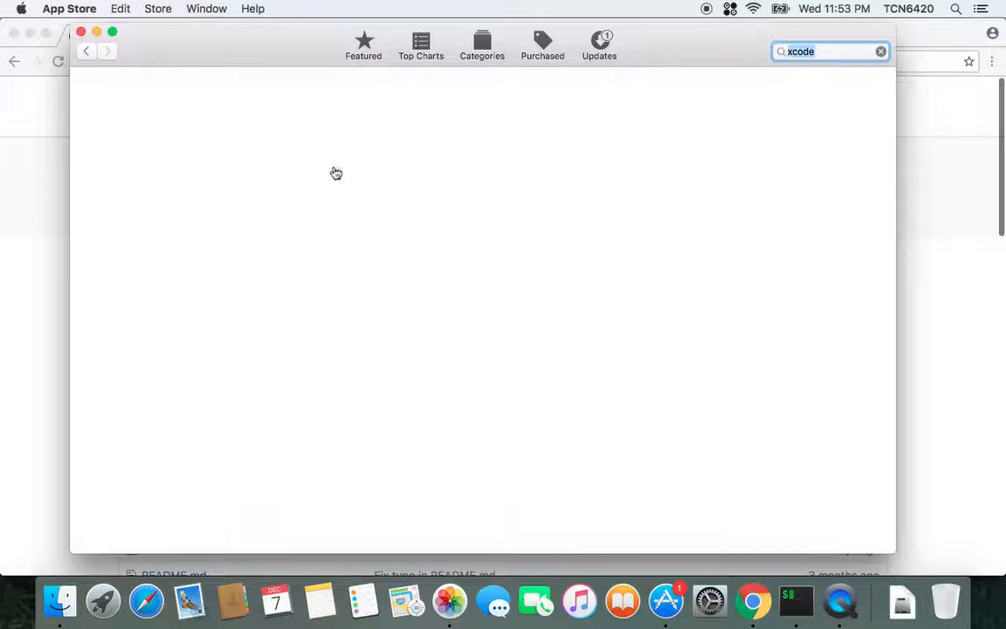
key("Return")
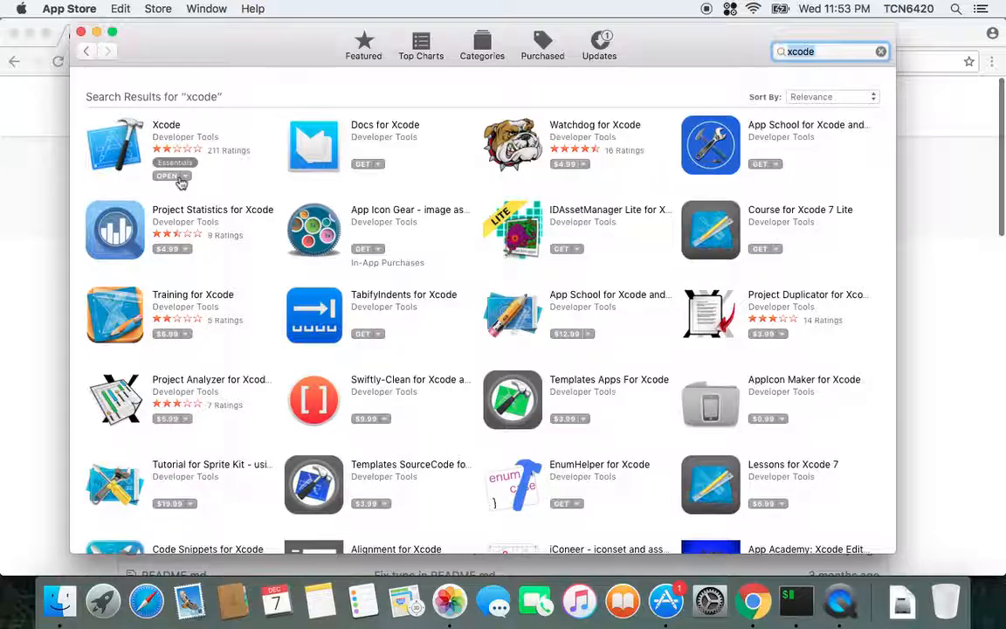
mouse_move(217, 168)
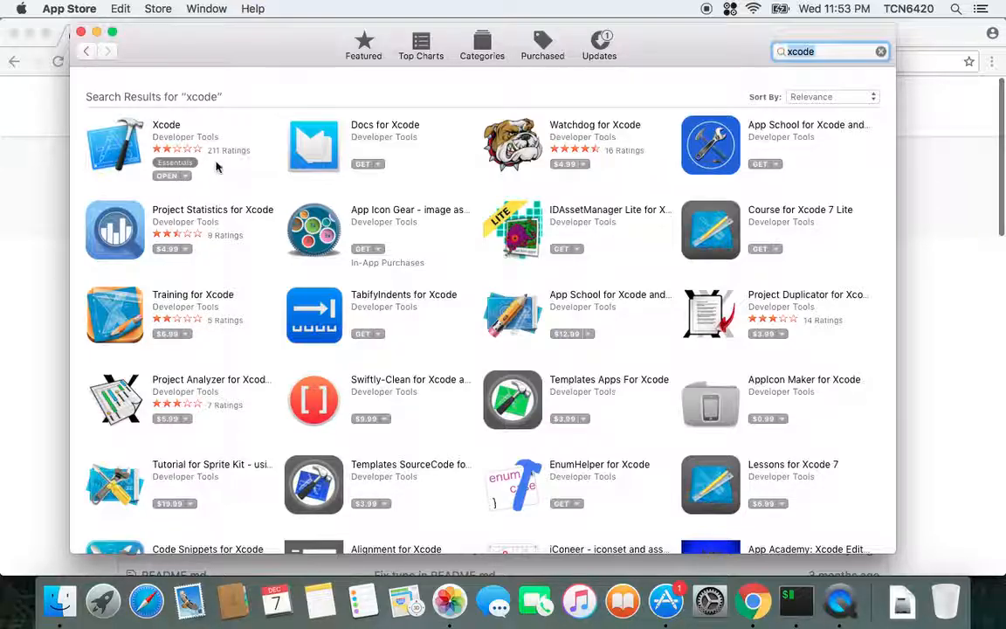
mouse_move(786, 421)
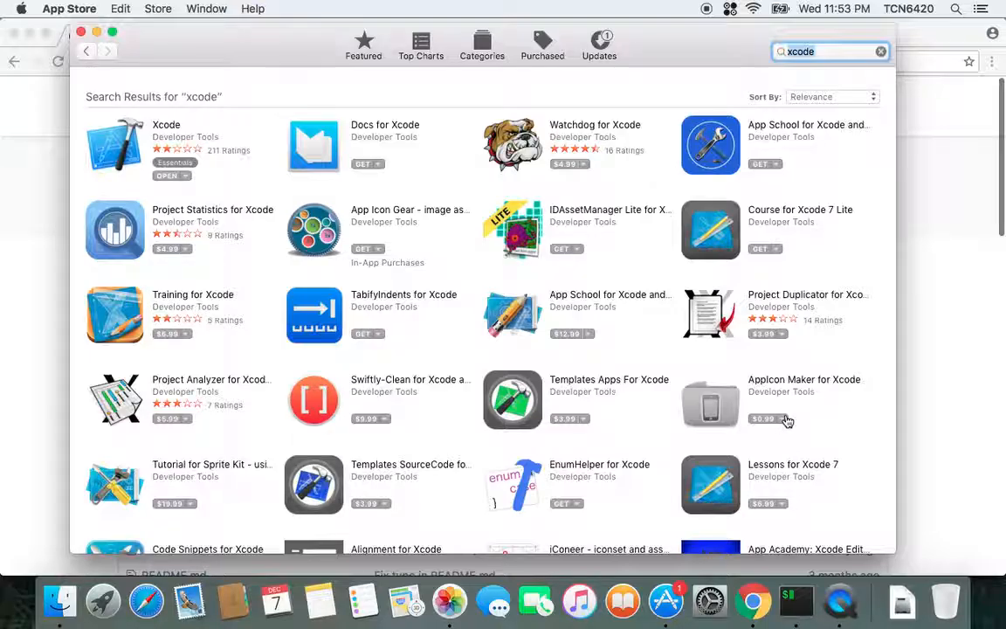
left_click(751, 601)
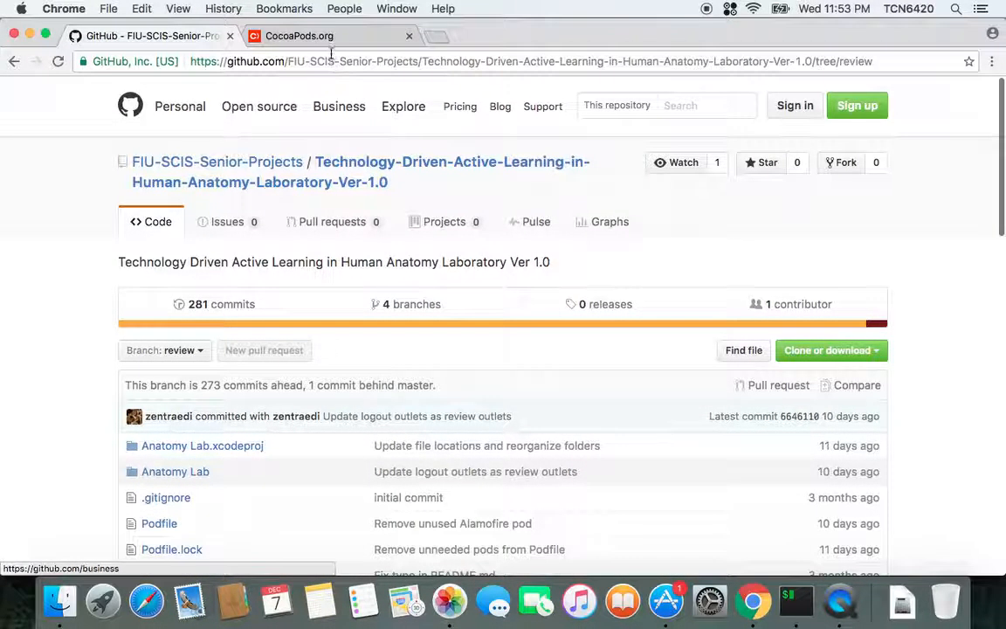
- Switch to the CocoaPods.org tab and skim its homepage with the pod search field
left_click(301, 35)
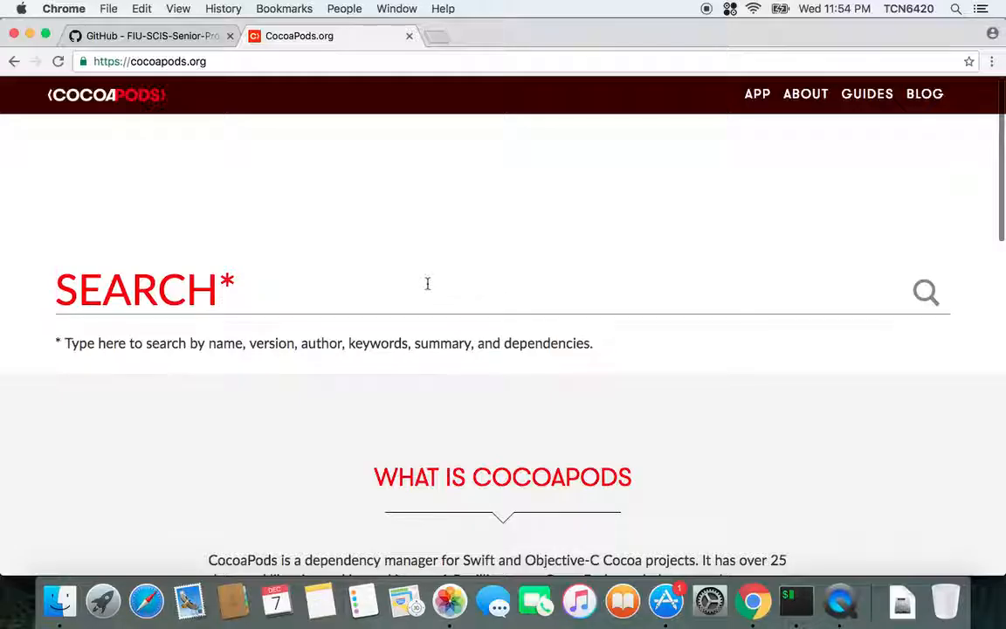
scroll("down", 3)
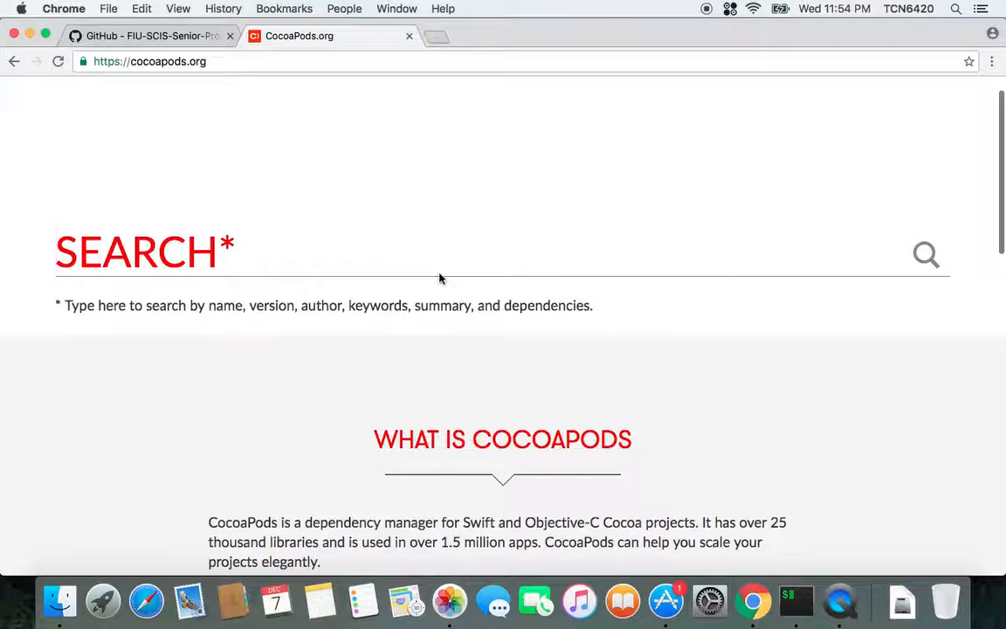
scroll("up", 3)
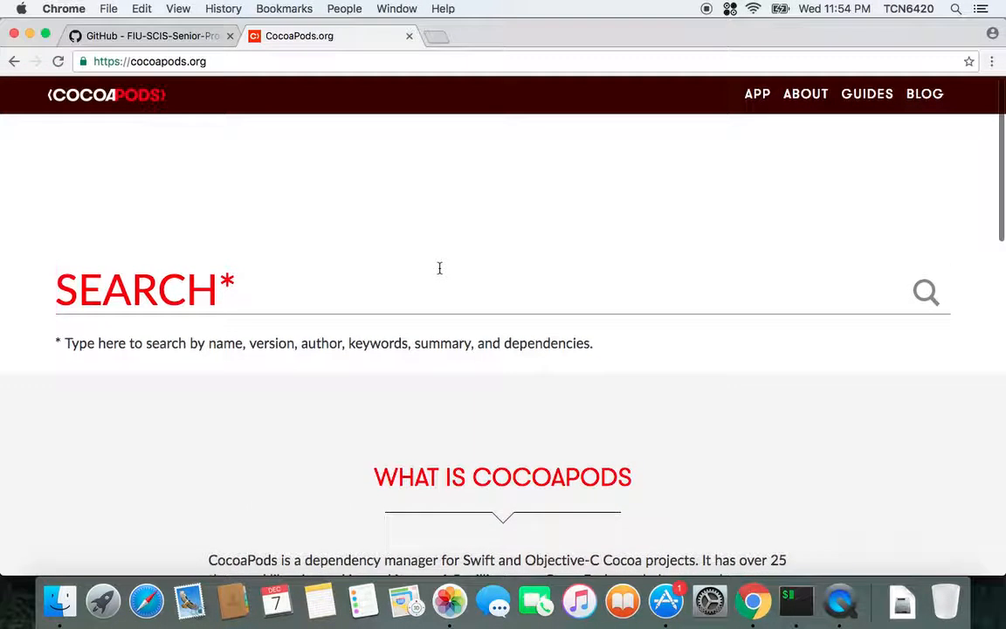
- In iTerm2, start a 'sudo gem install cocoapods' command and clear it without running
left_click(795, 601)
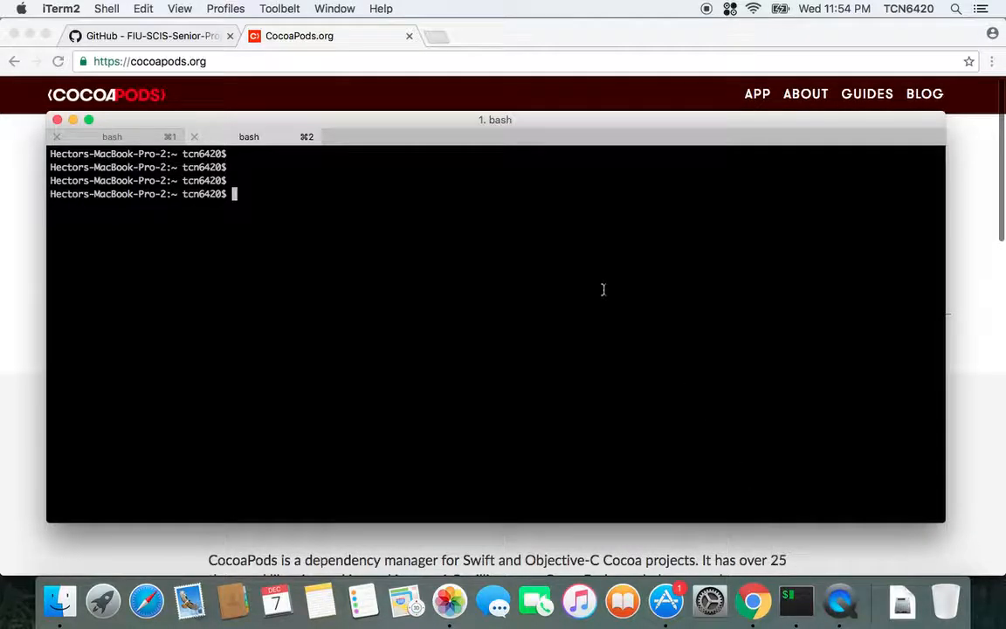
mouse_move(601, 150)
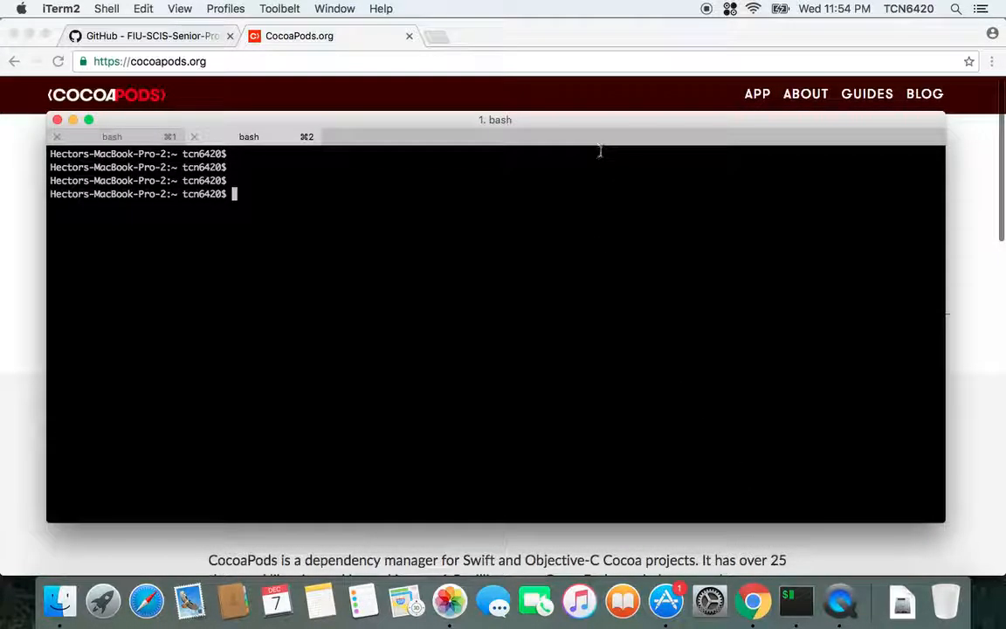
type("su")
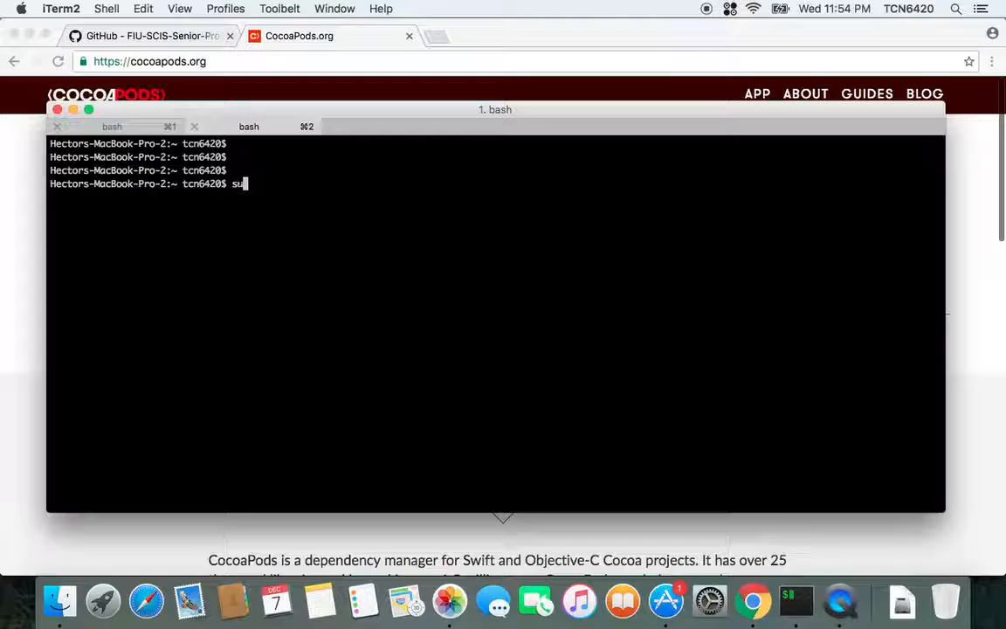
type("do ge")
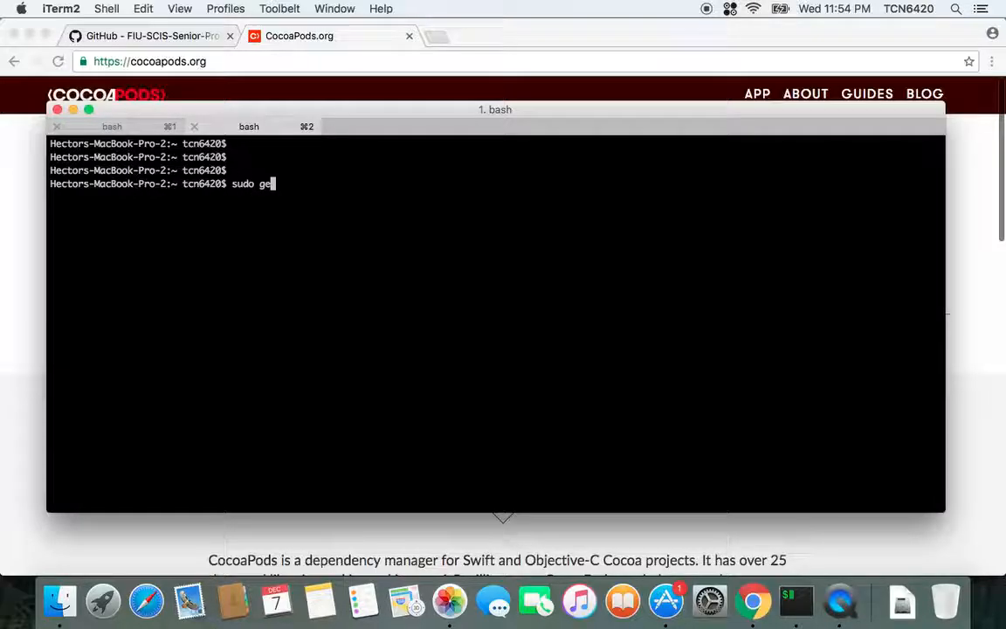
type("m install")
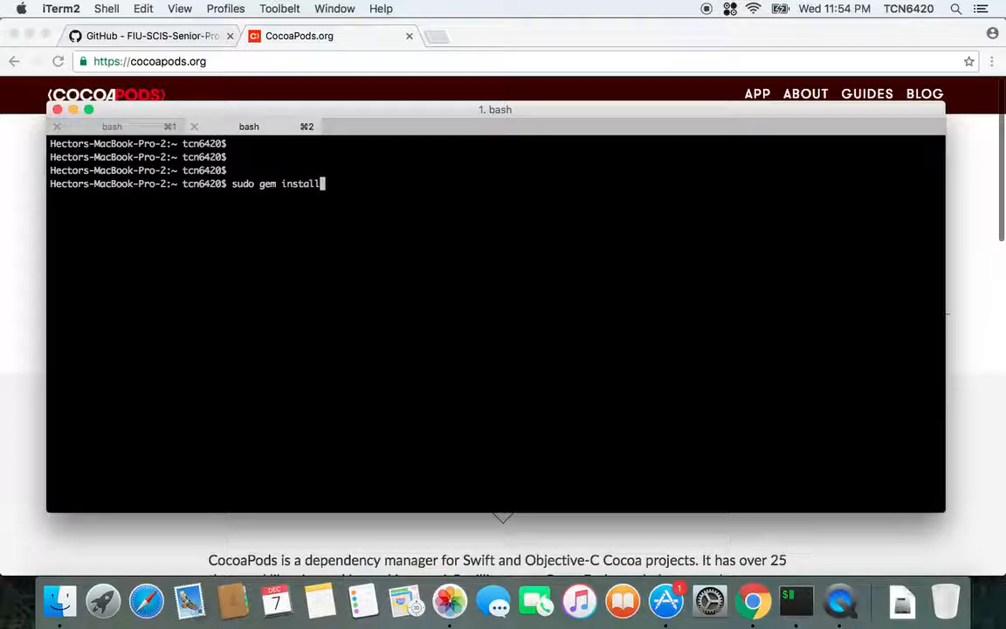
type("cocoapods")
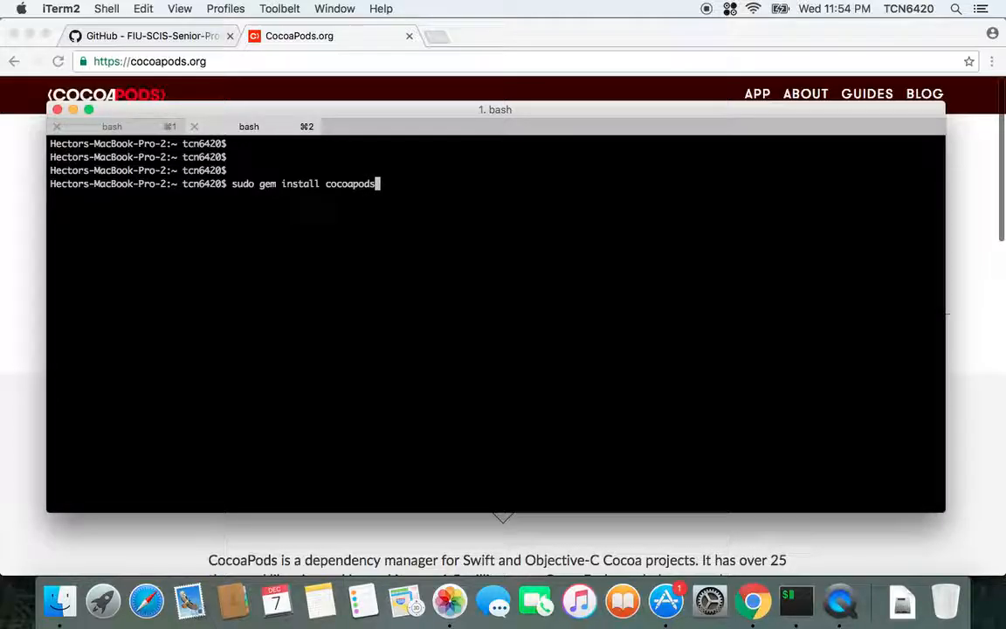
mouse_move(430, 150)
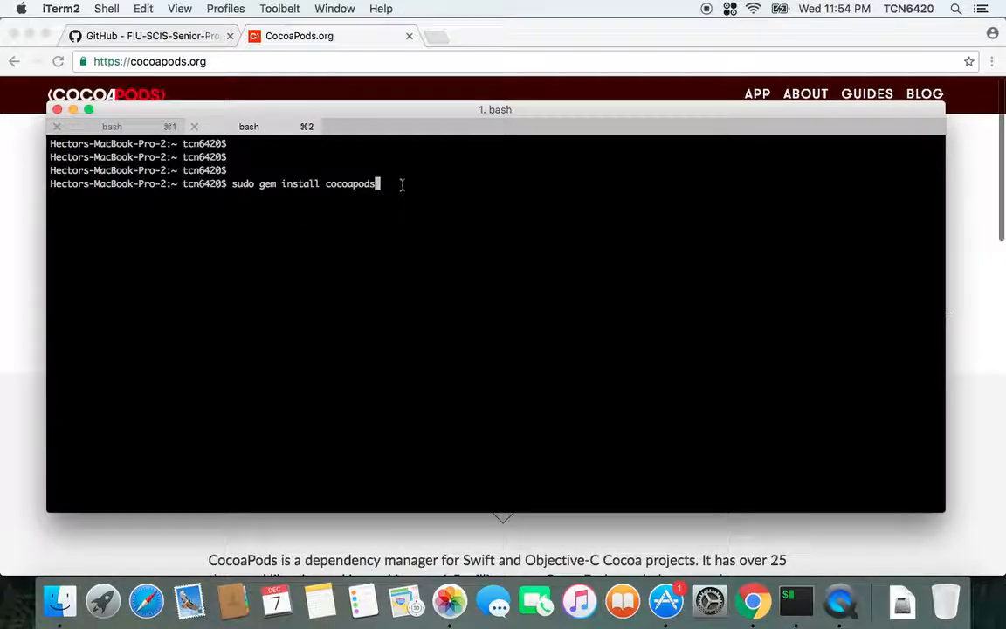
key("backspace")
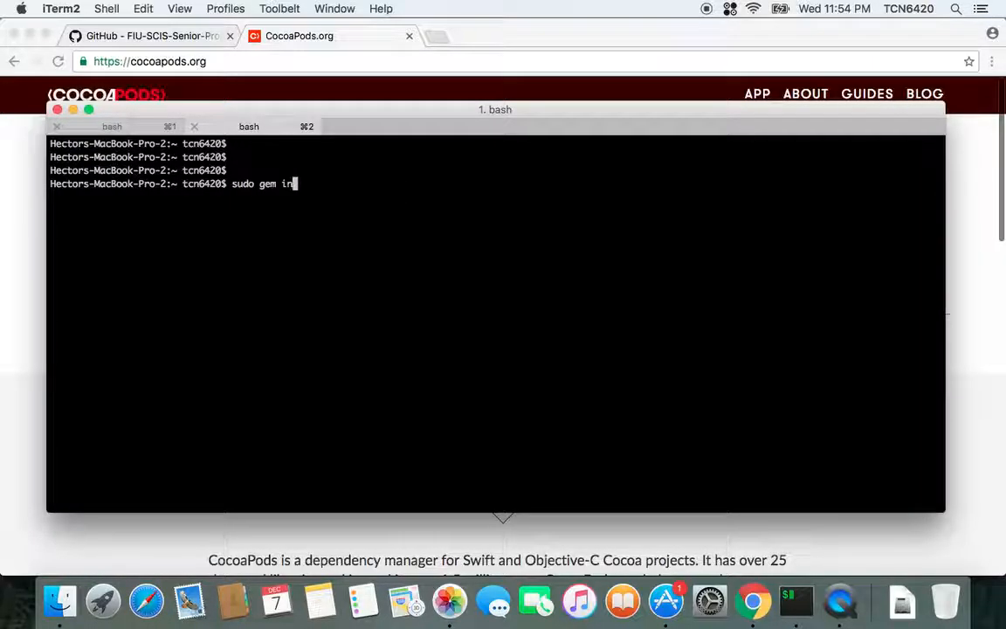
- Run 'pod --version' and confirm CocoaPods reports 1.2.0.beta.1
type("po")
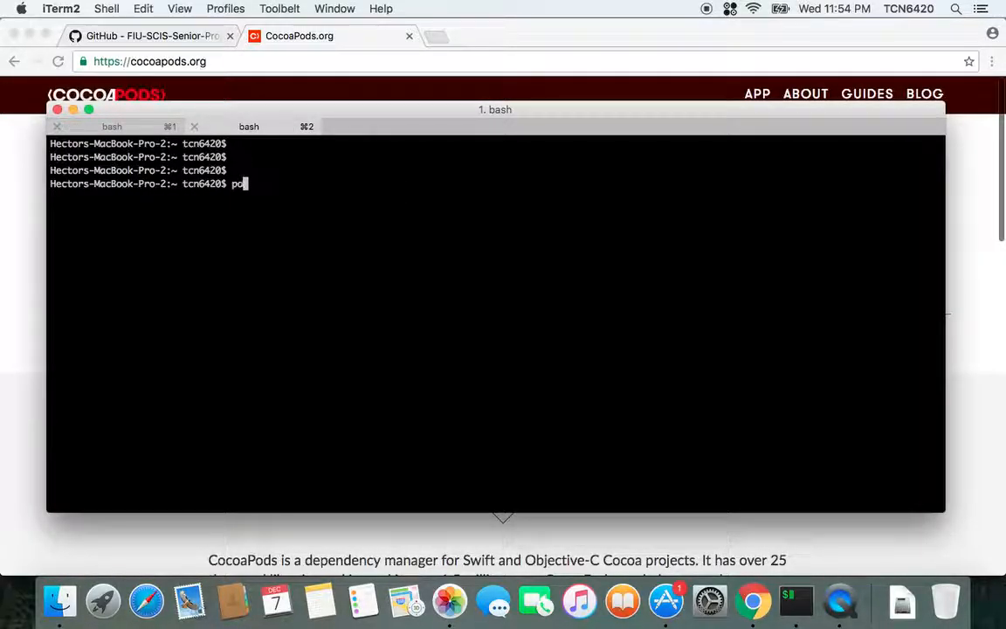
type("--ver")
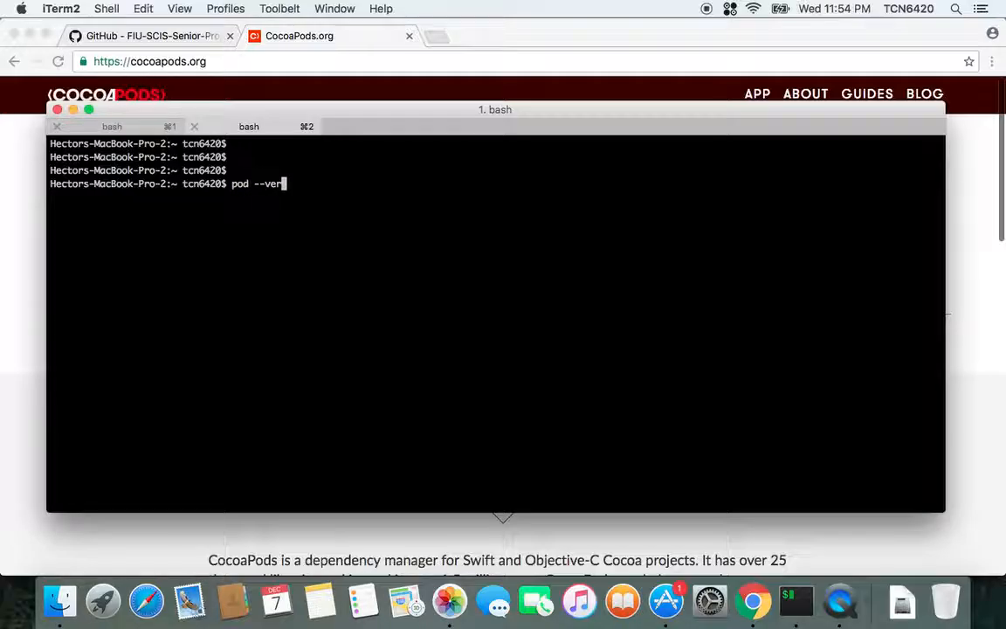
key("Return")
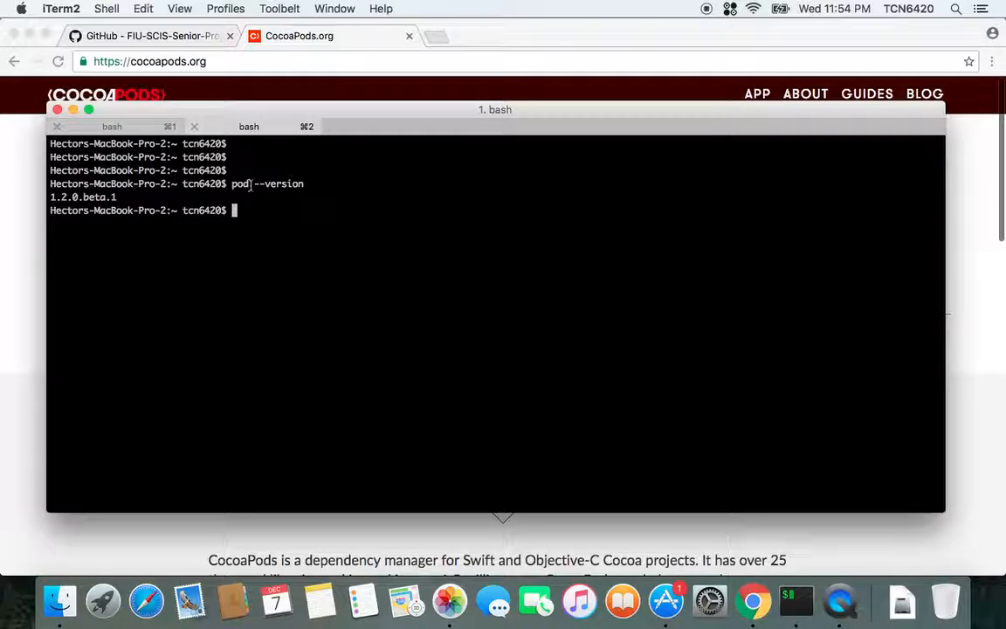
mouse_move(255, 173)
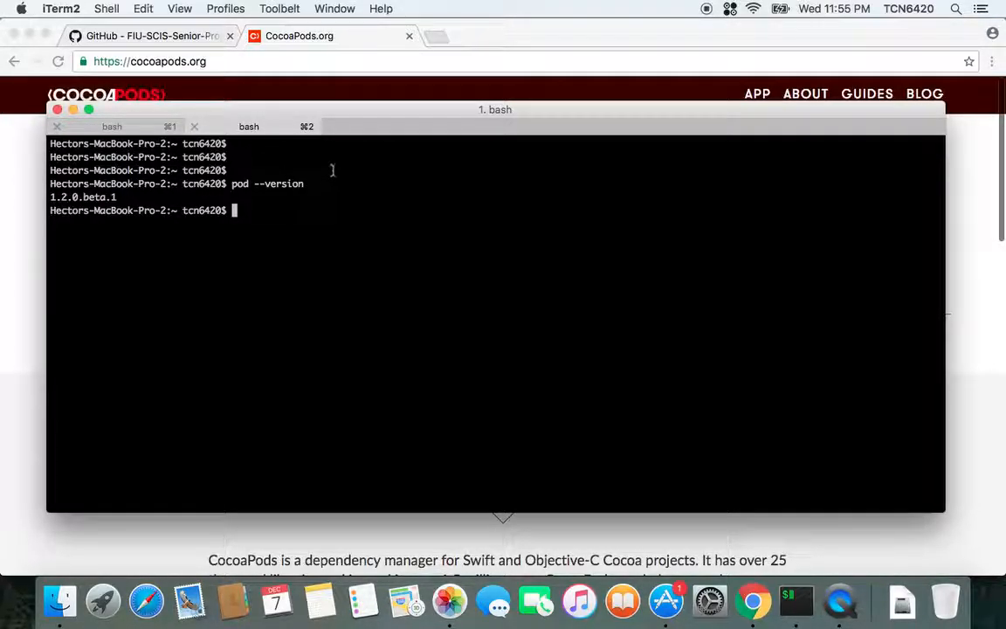
mouse_move(311, 154)
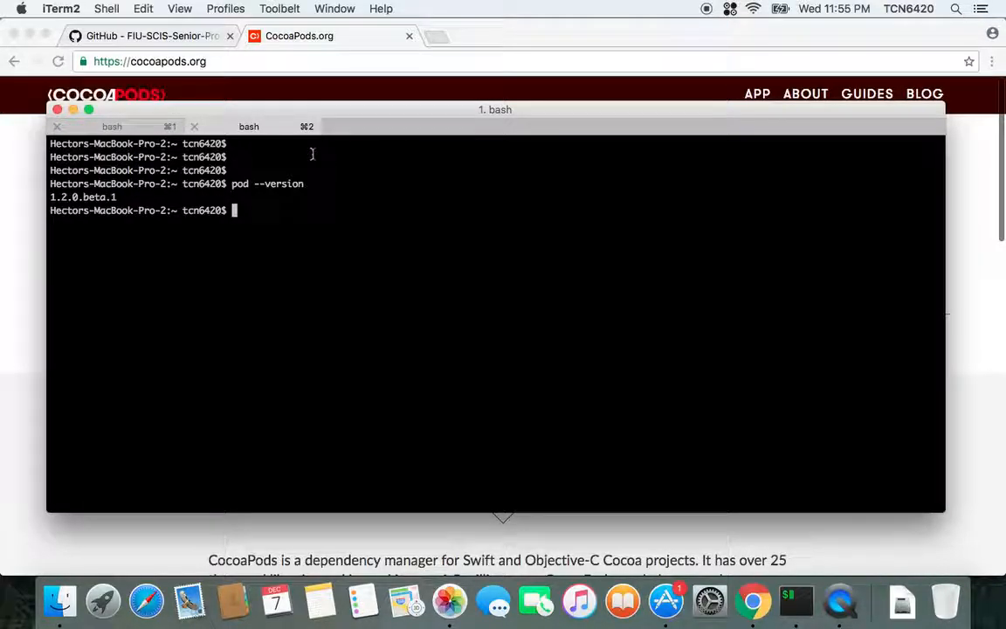
mouse_move(367, 122)
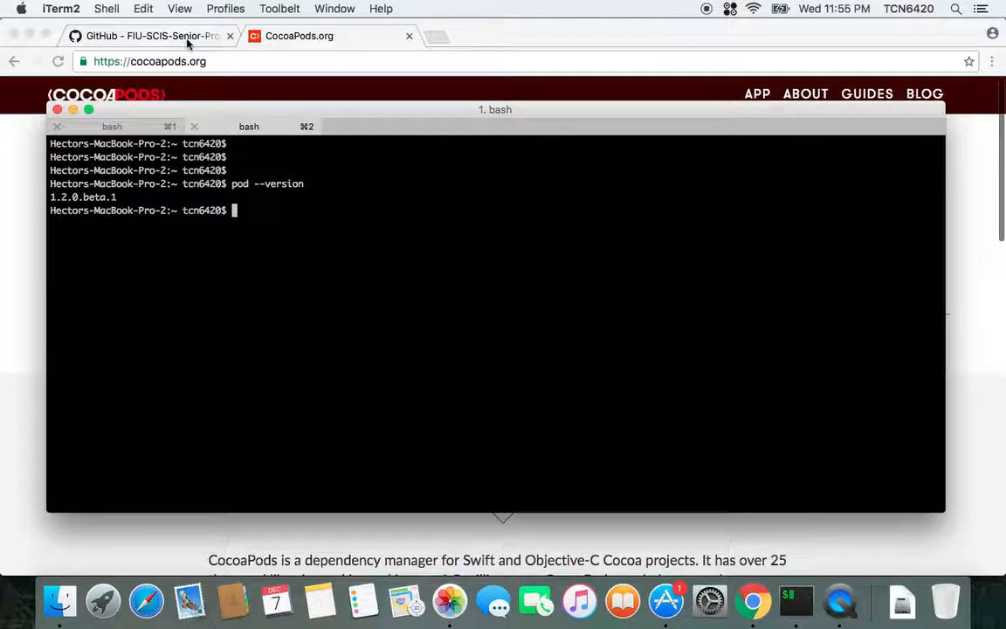
- Return to the GitHub repository tab and scroll down to its file list and README
left_click(148, 35)
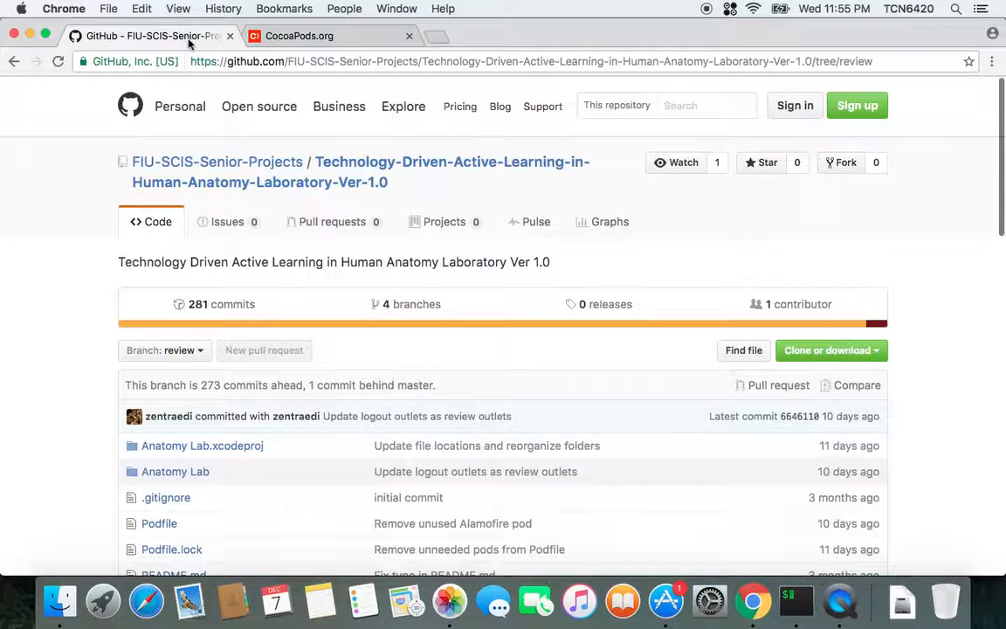
scroll("down", 3)
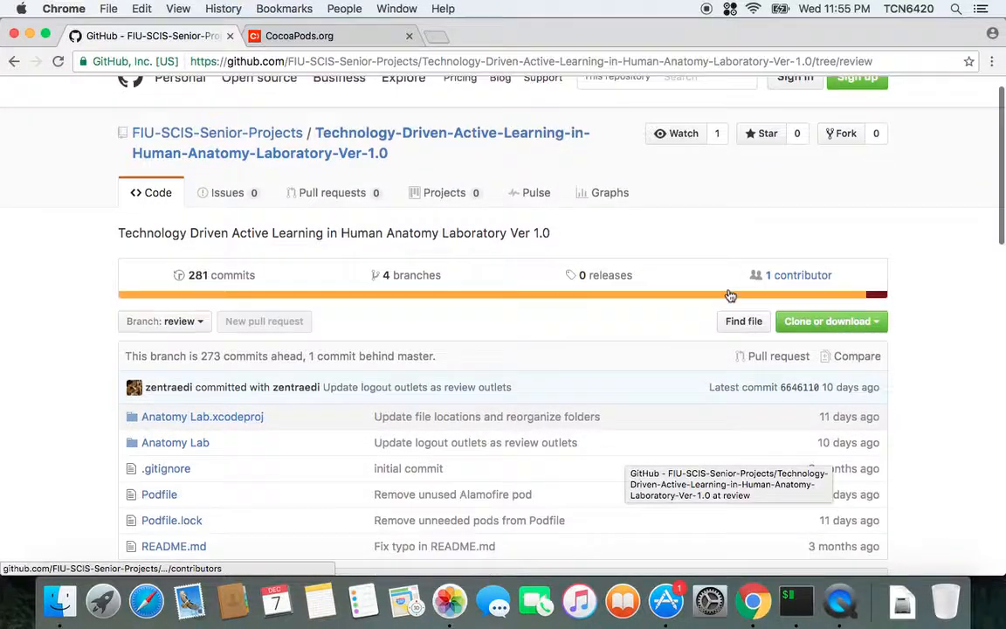
scroll("down", 3)
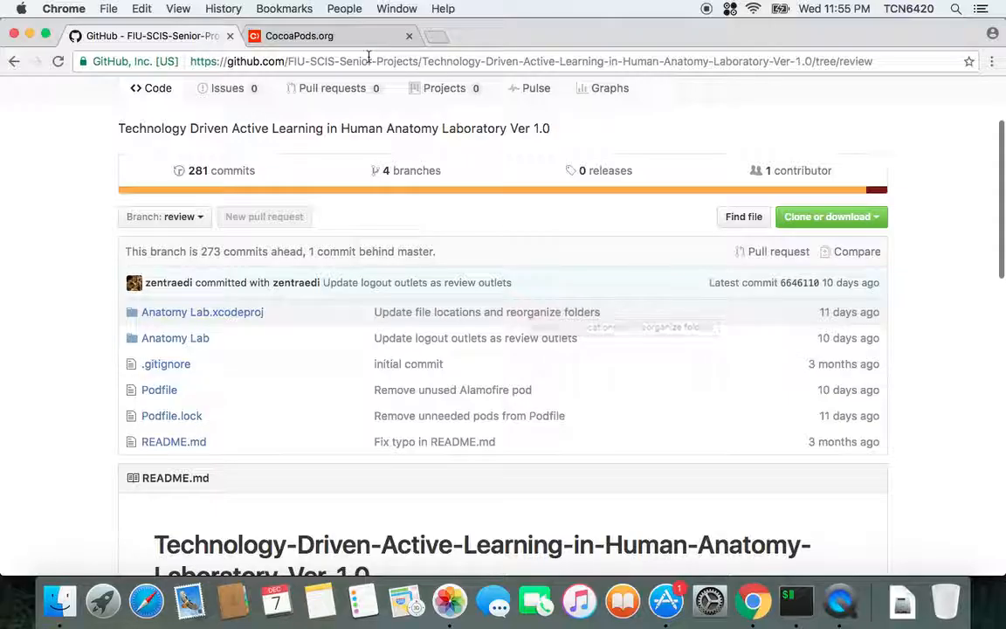
mouse_move(730, 503)
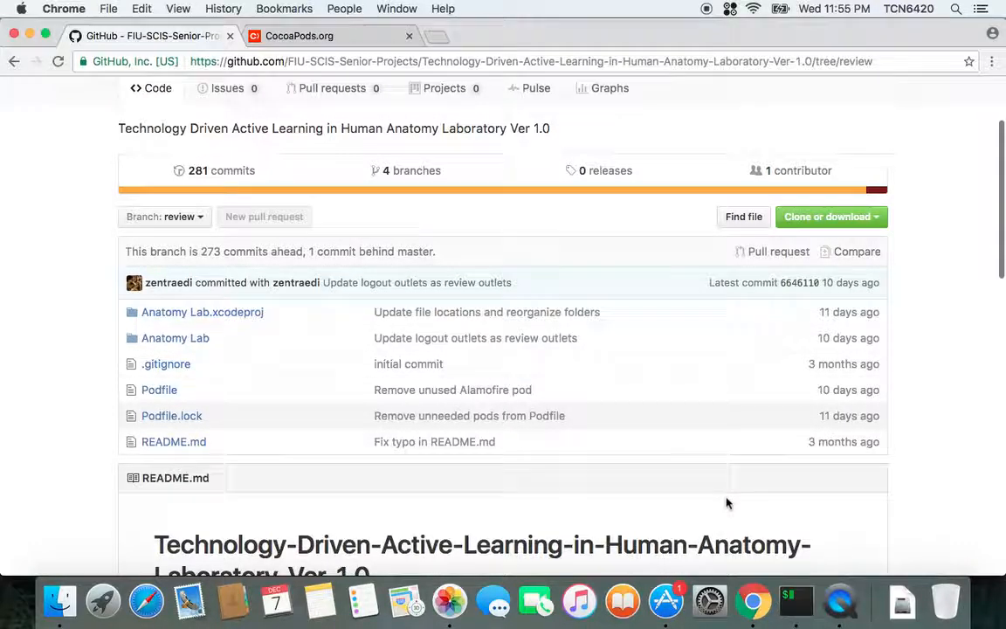
mouse_move(617, 297)
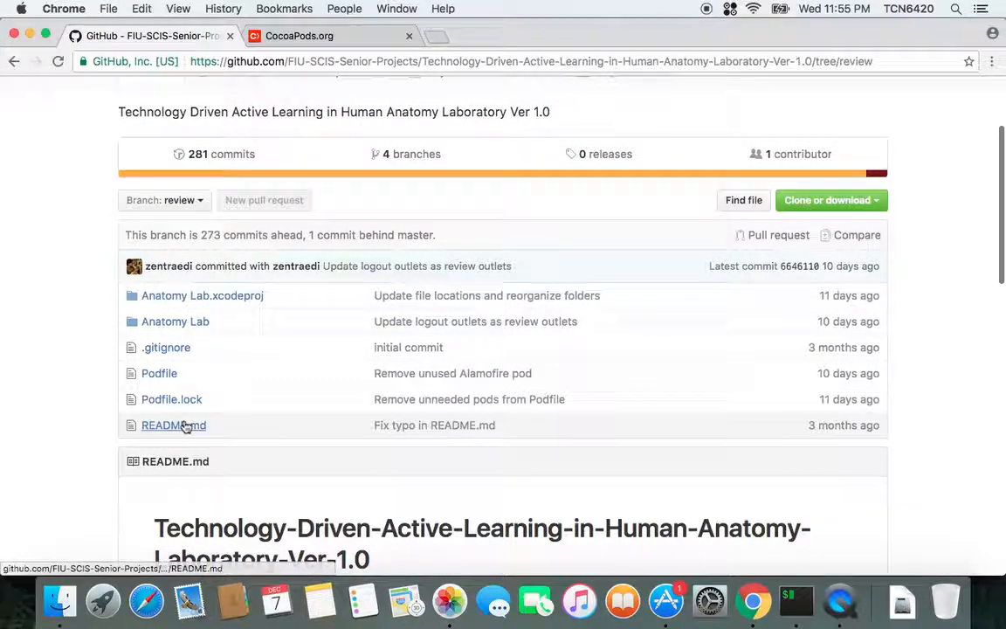
mouse_move(822, 208)
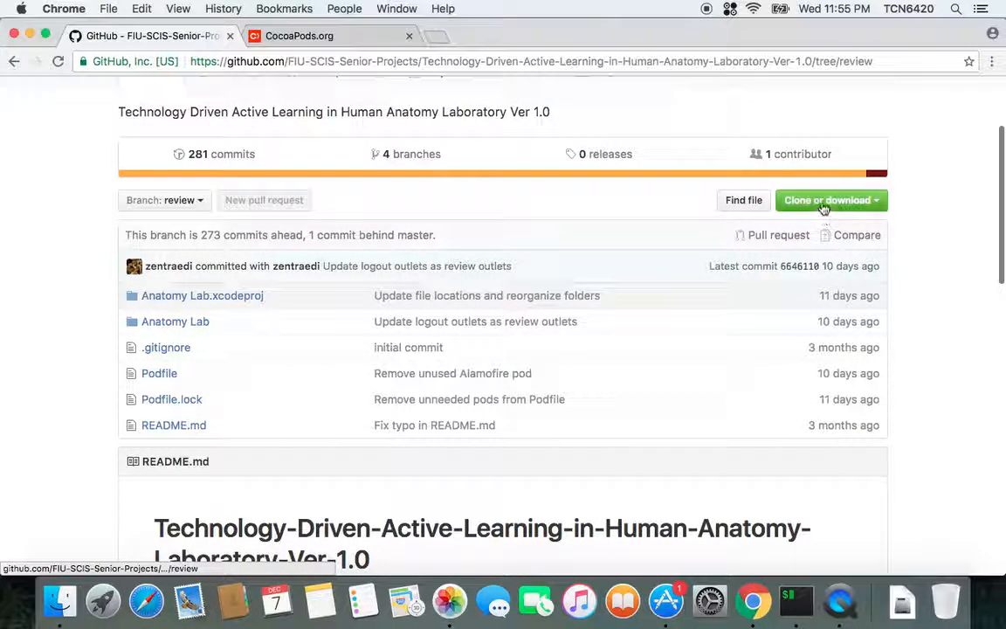
mouse_move(760, 136)
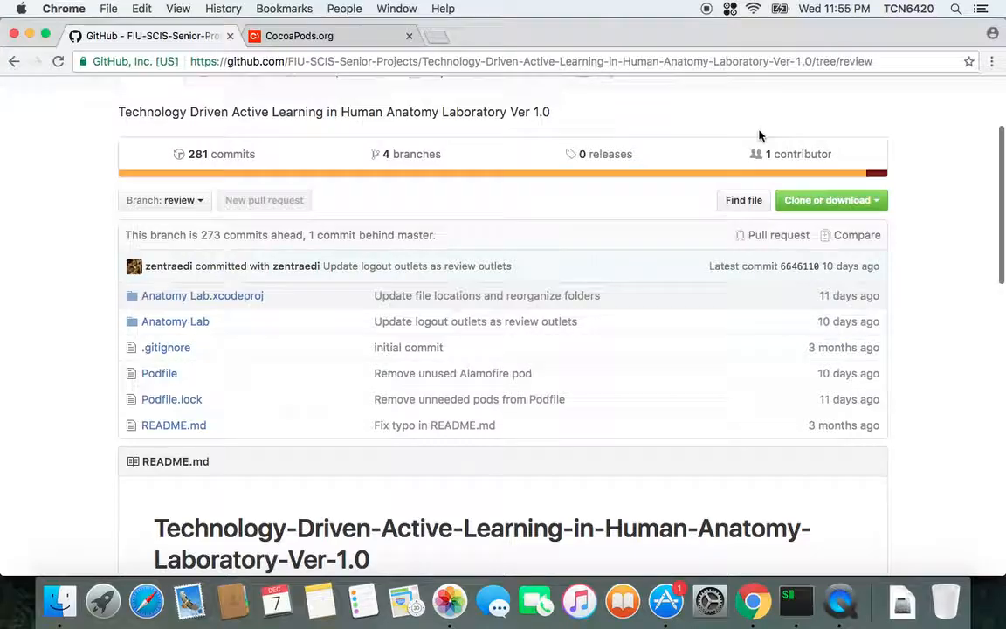
- Download the repository as a ZIP, extract it in Downloads, and enter the Anatomy Lab folder
left_click(817, 324)
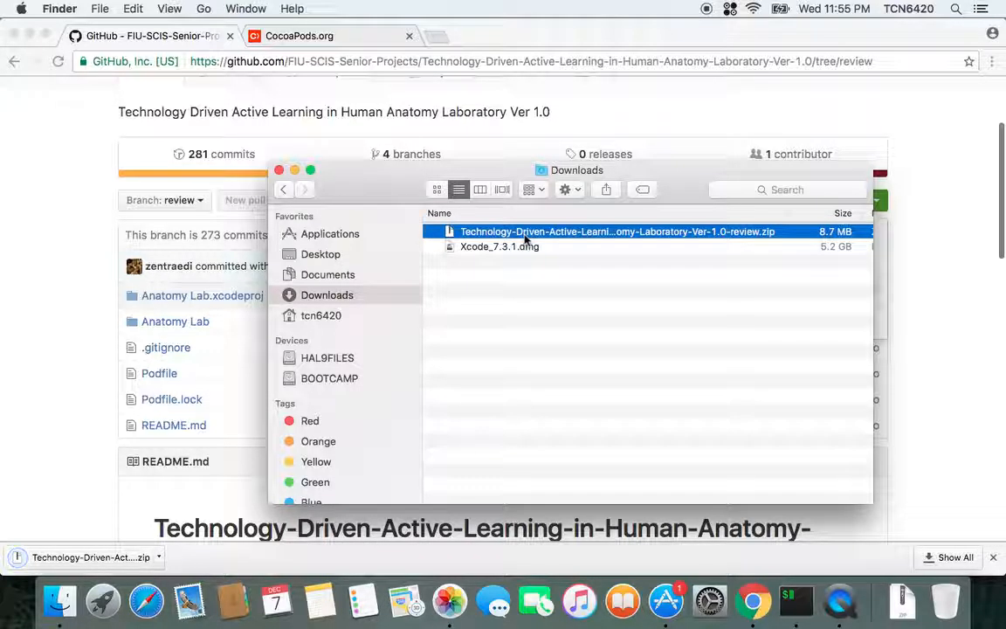
double_click(617, 231)
type("Anatomy Lab")
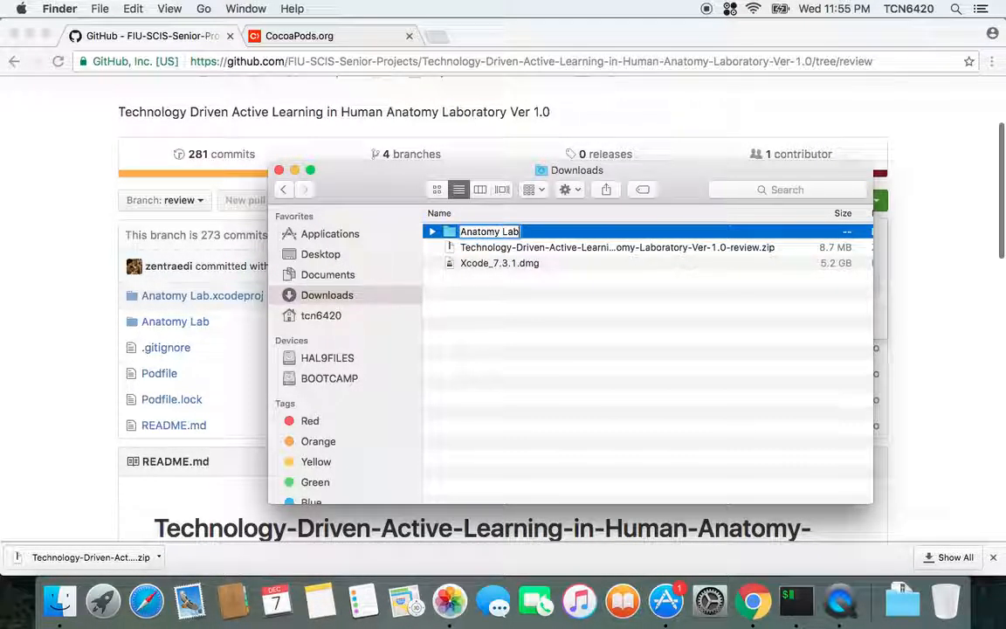
key("Return")
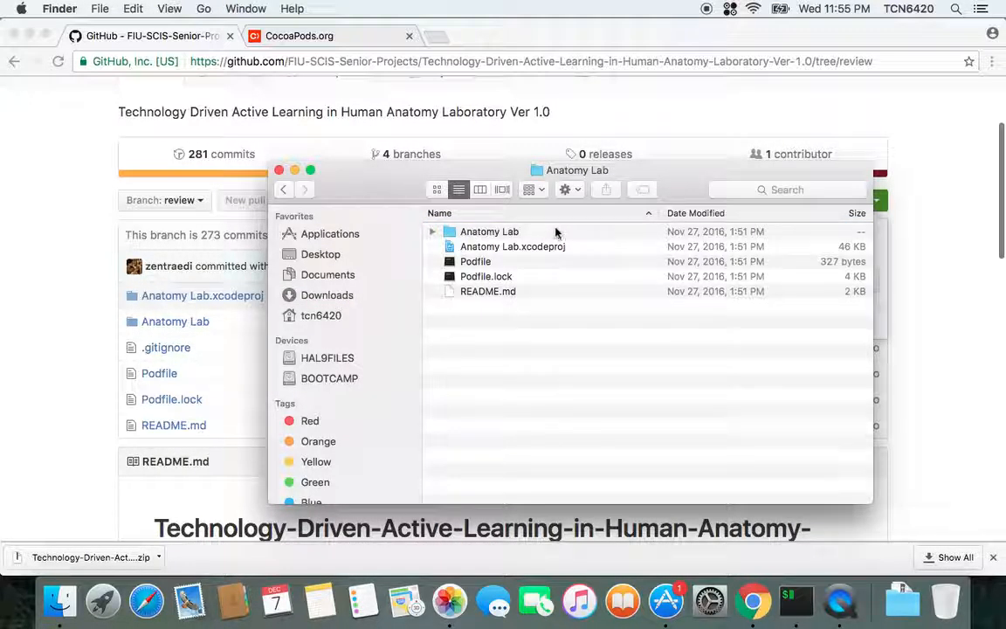
left_click(489, 231)
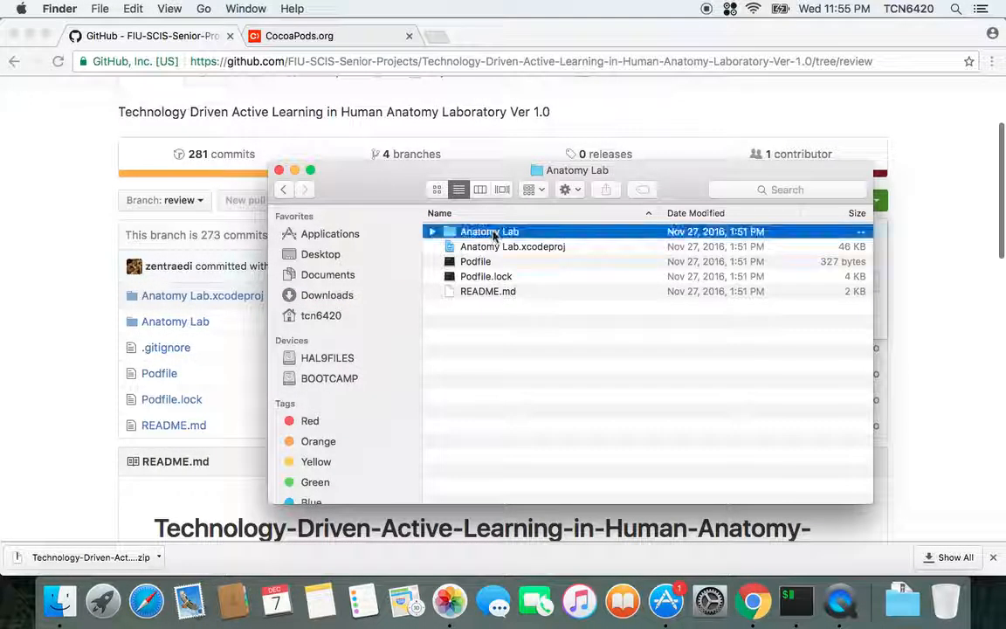
mouse_move(562, 229)
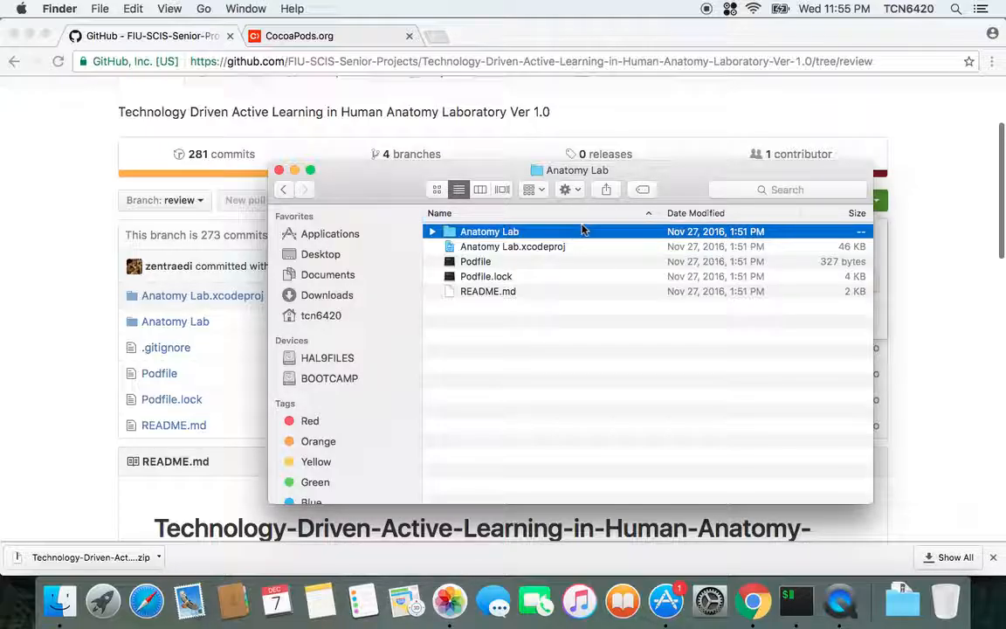
mouse_move(580, 220)
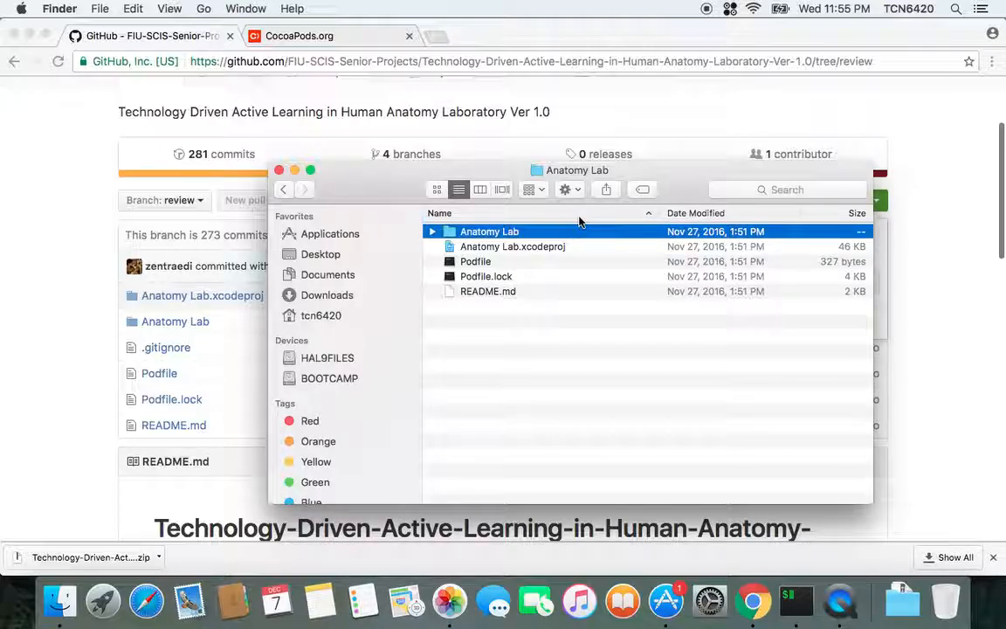
mouse_move(561, 245)
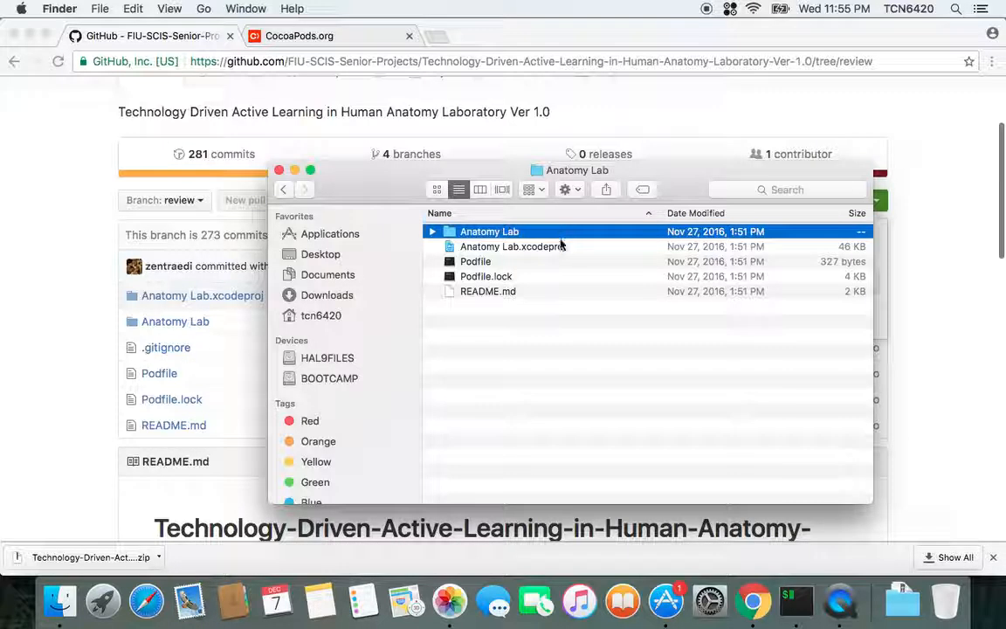
- Review the Anatomy Lab.xcodeproj, Podfile and Podfile.lock entries in Finder
left_click(514, 246)
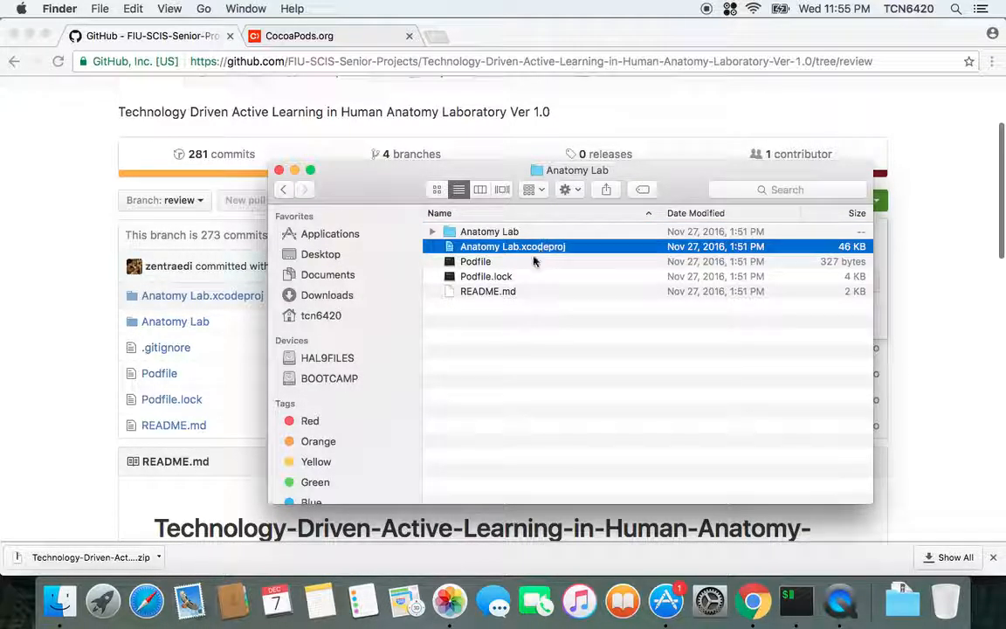
mouse_move(587, 258)
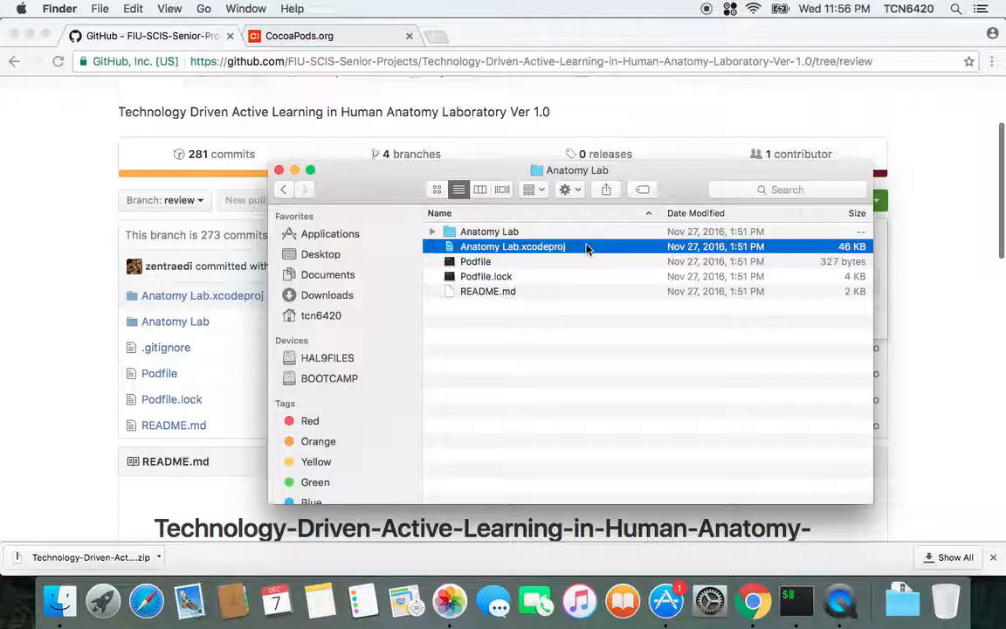
left_click(475, 262)
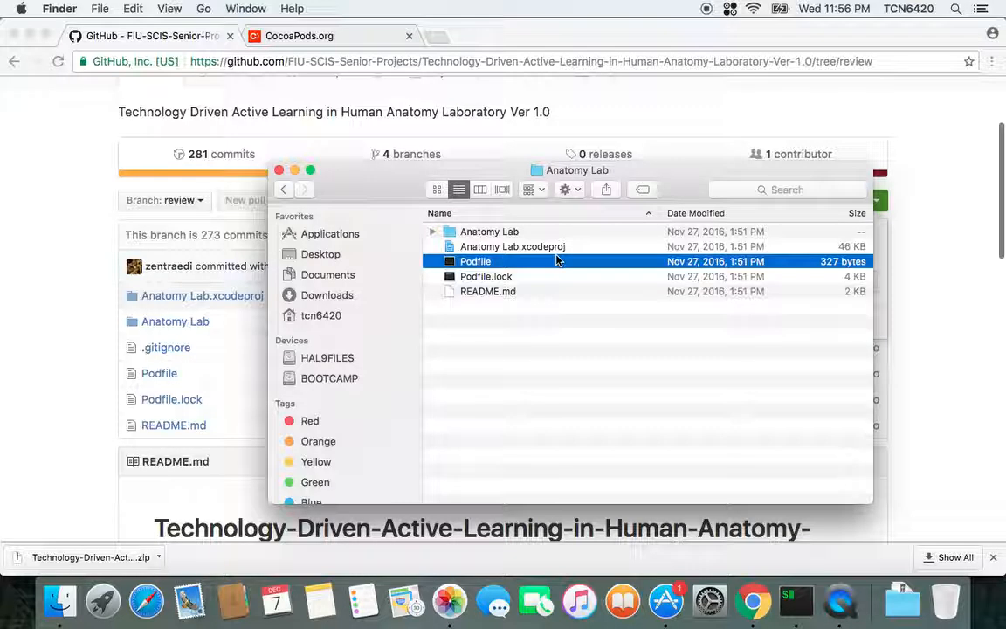
mouse_move(541, 265)
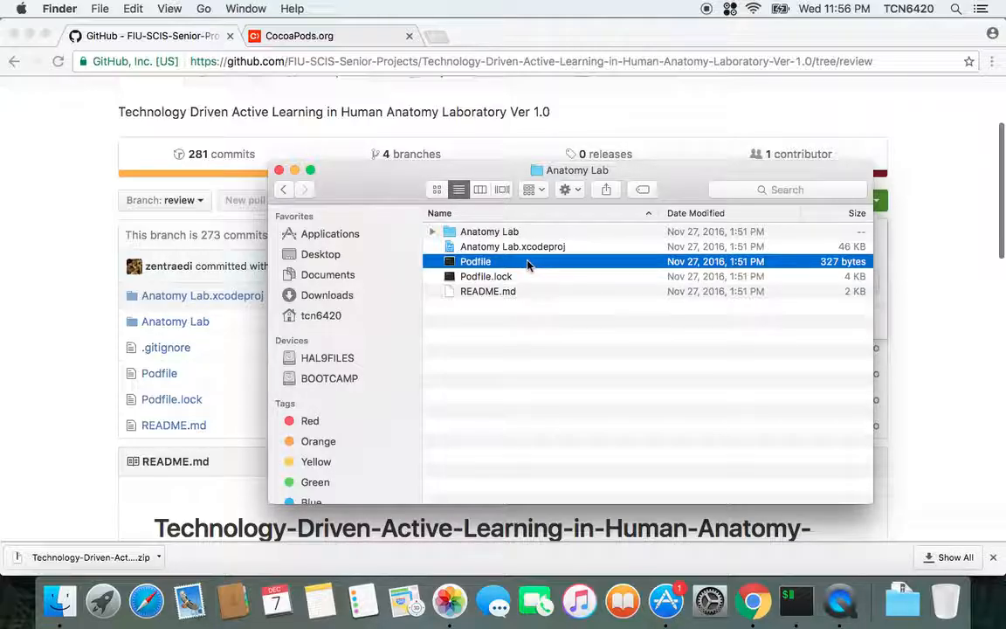
left_click(485, 276)
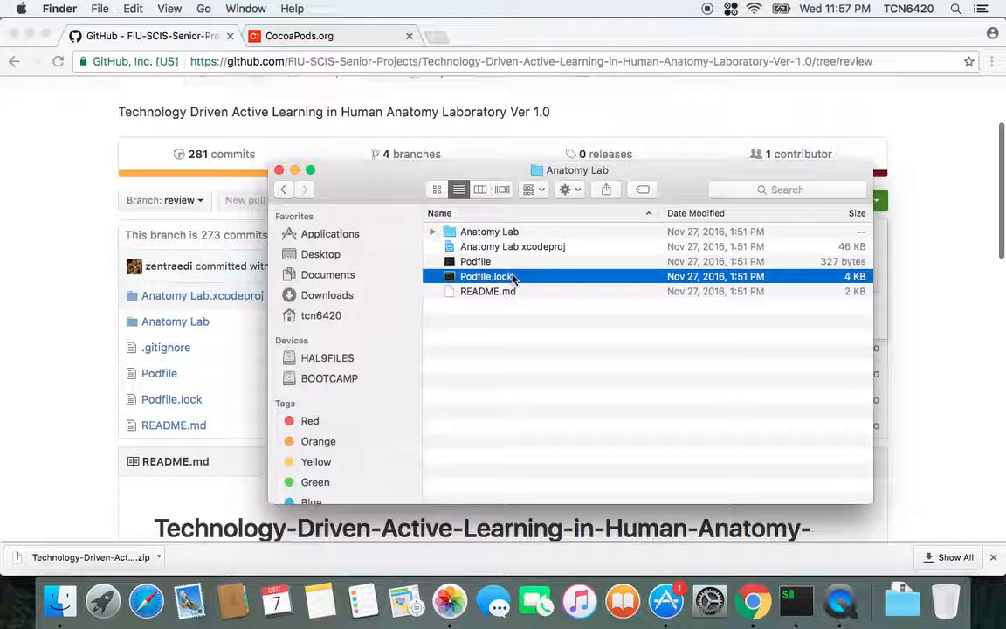
mouse_move(526, 339)
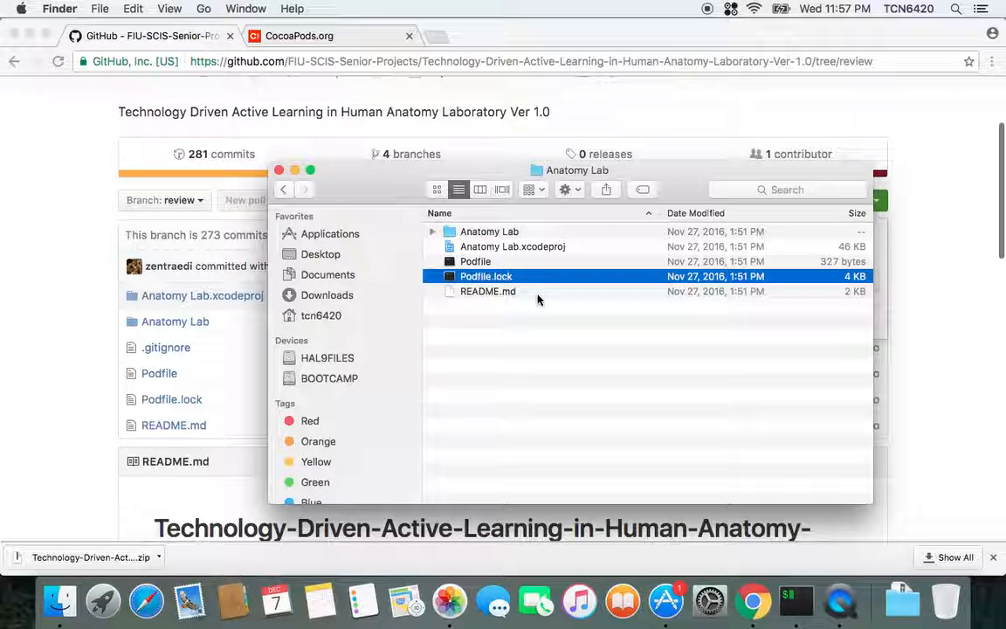
- Read through the README's Install CocoaPods and pod install setup steps on GitHub
left_click(488, 290)
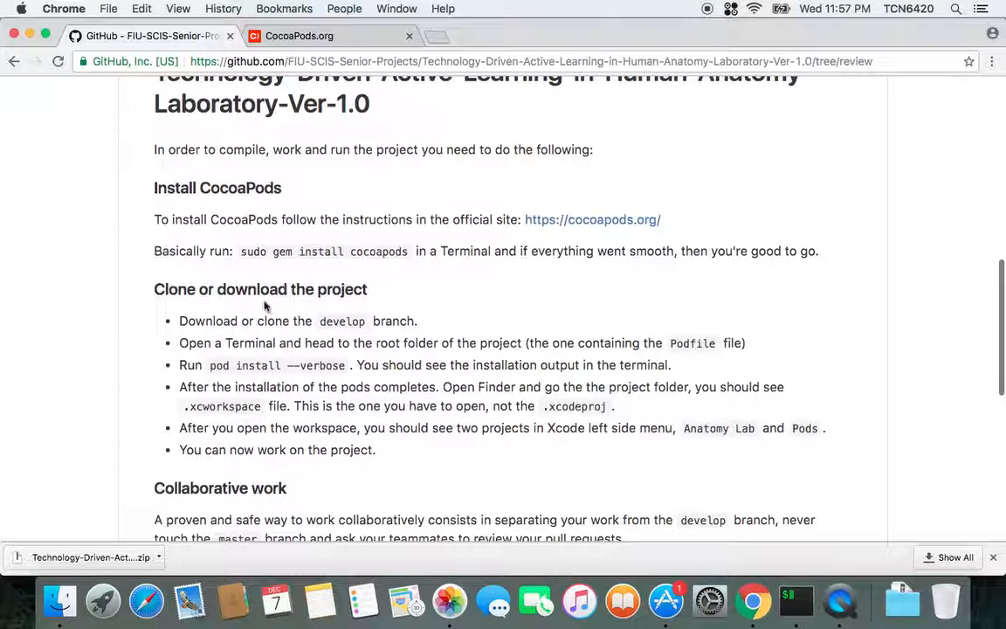
mouse_move(378, 416)
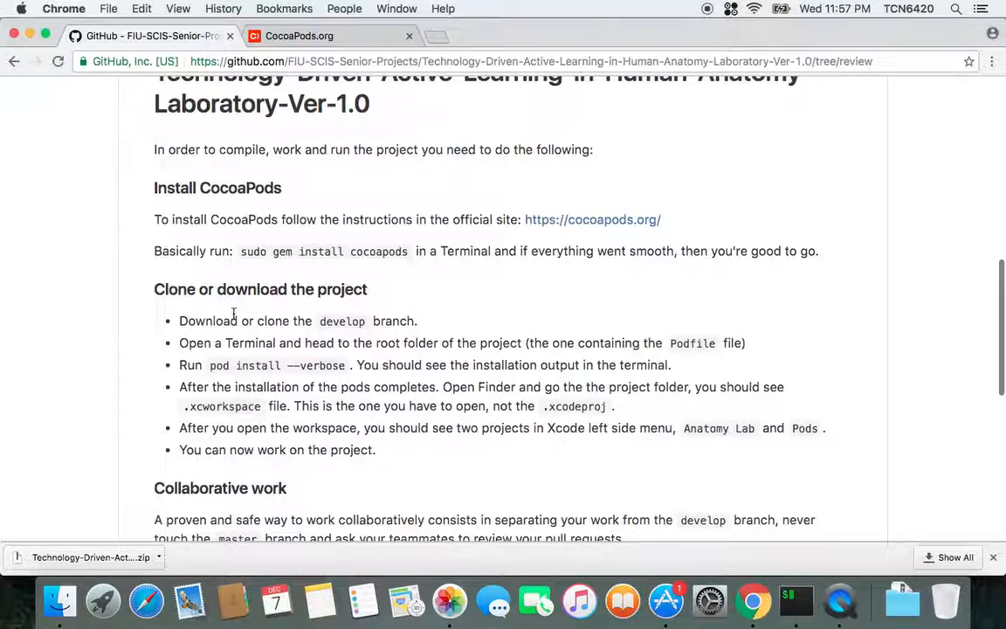
scroll("down", 3)
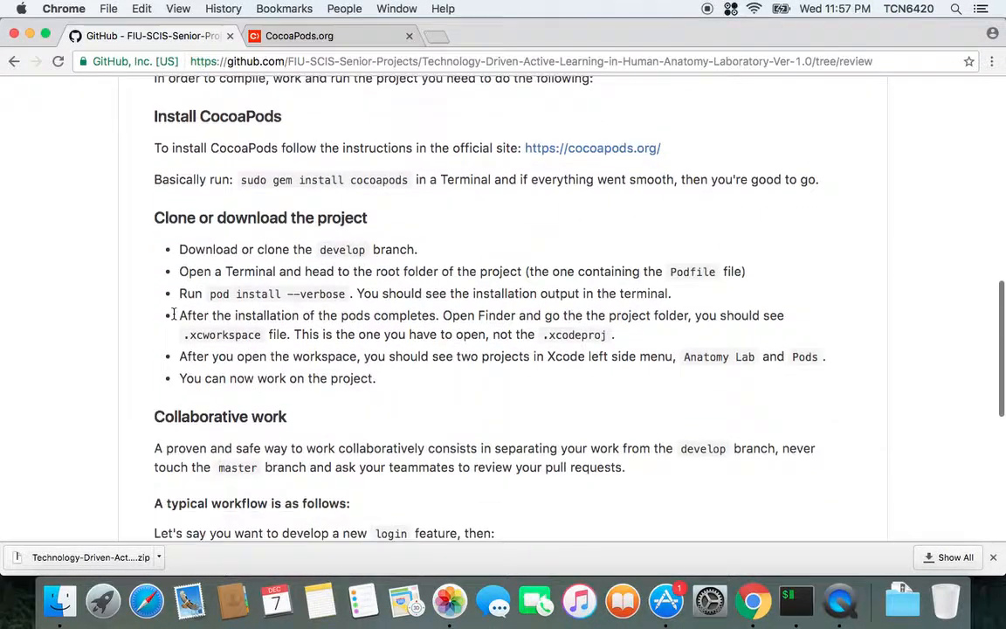
scroll("up", 3)
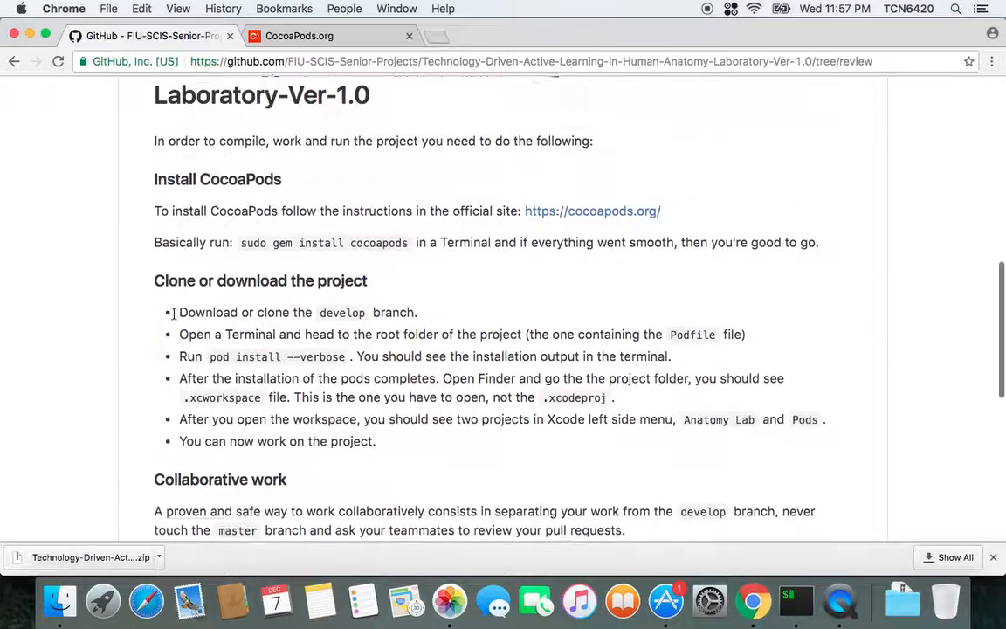
scroll("up", 3)
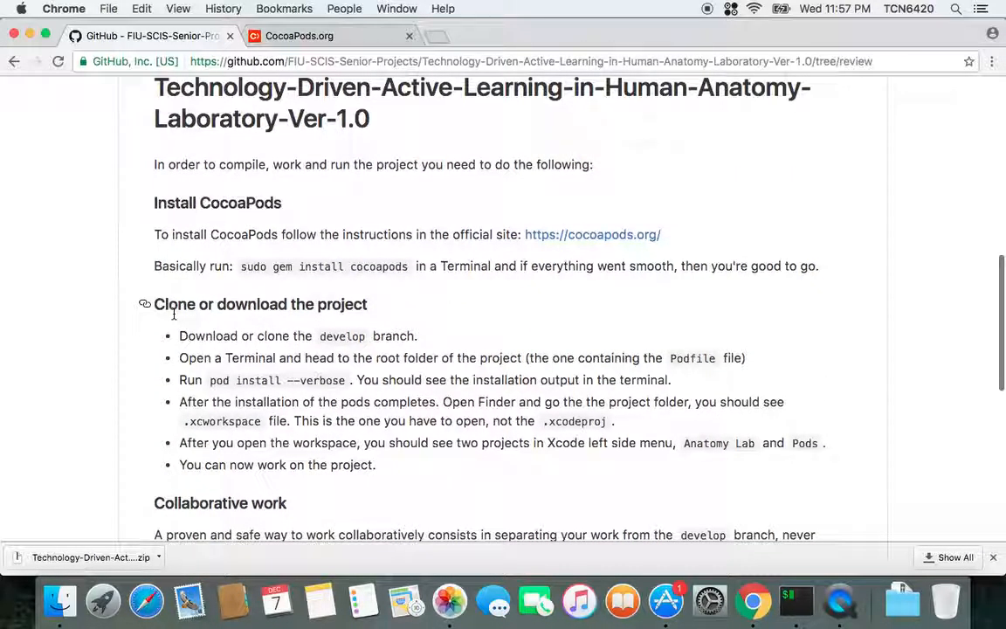
mouse_move(416, 454)
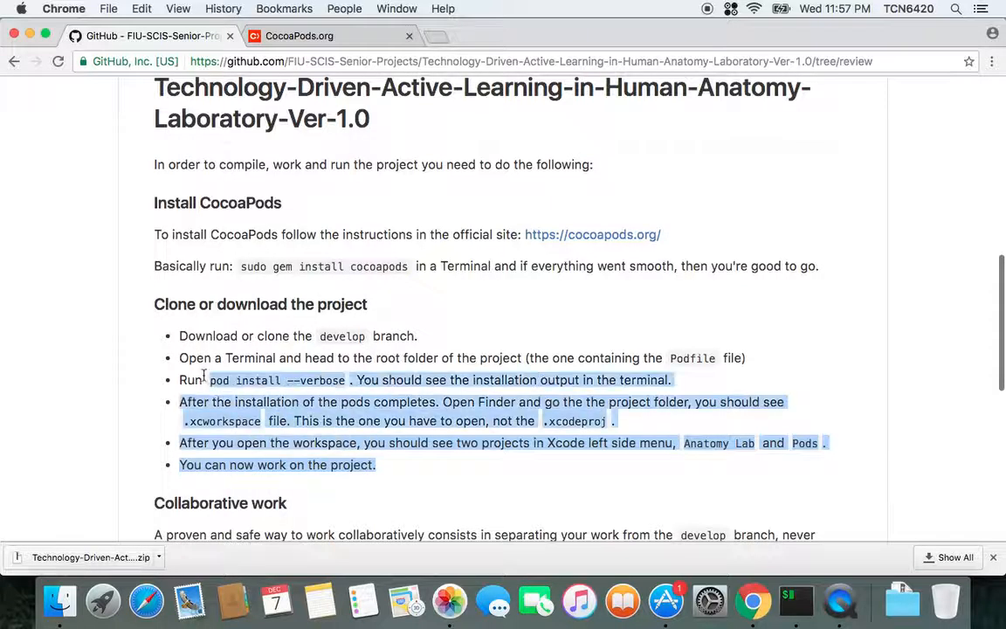
scroll("up", 3)
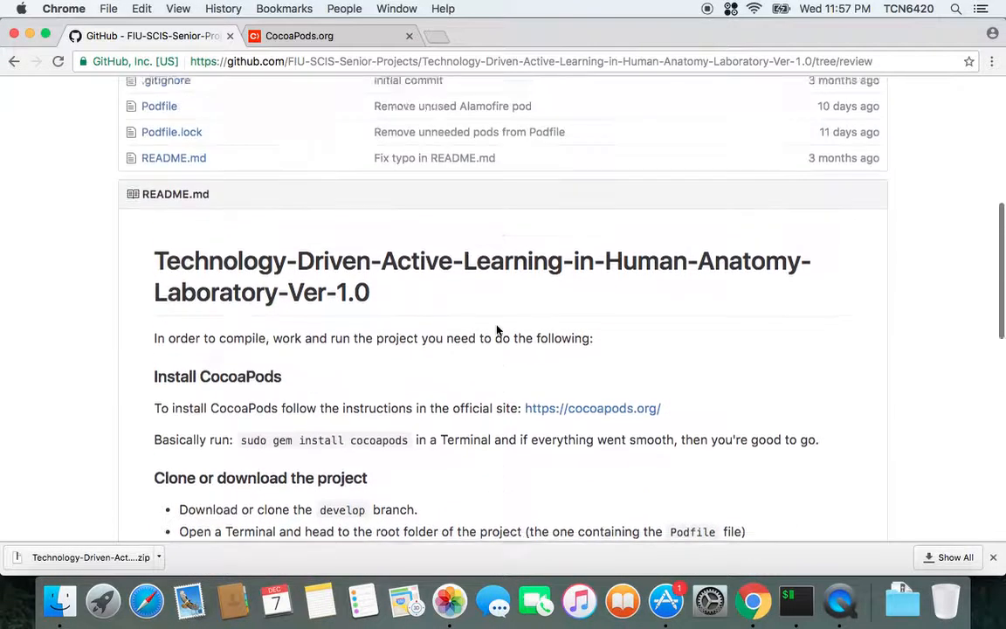
scroll("up", 3)
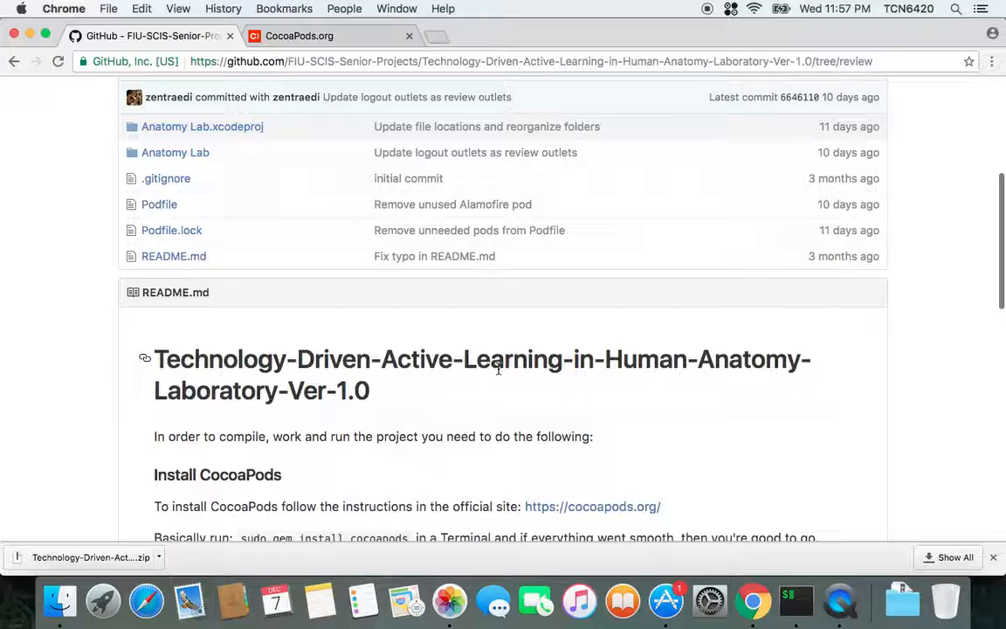
scroll("down", 3)
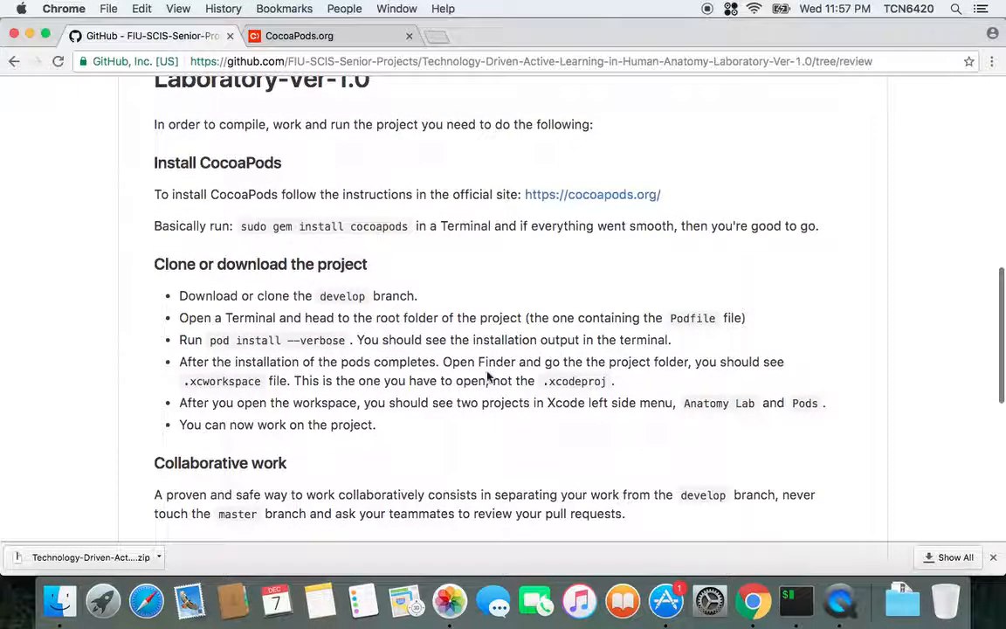
scroll("up", 3)
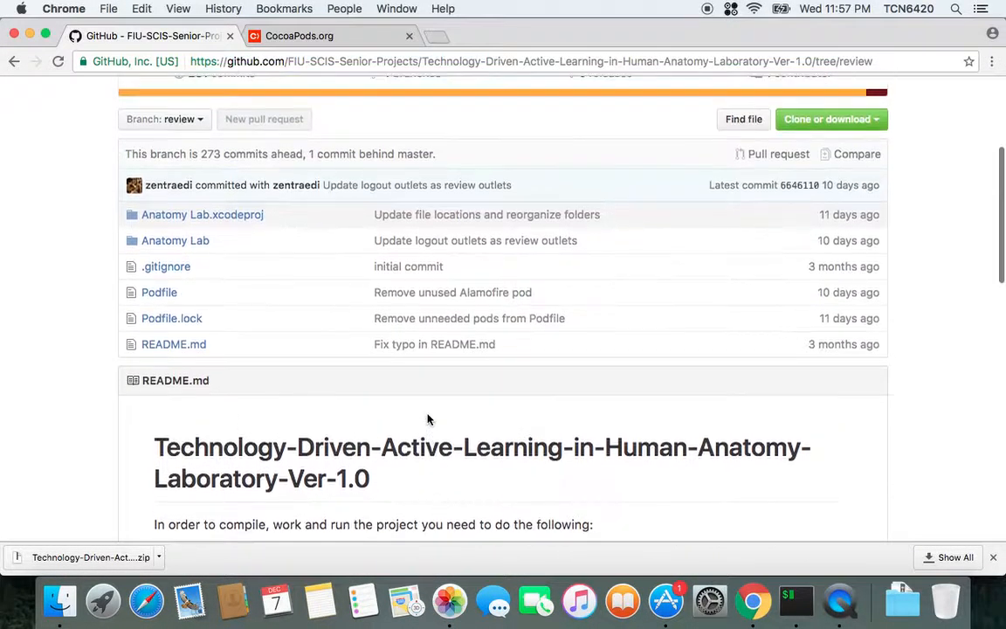
scroll("up", 3)
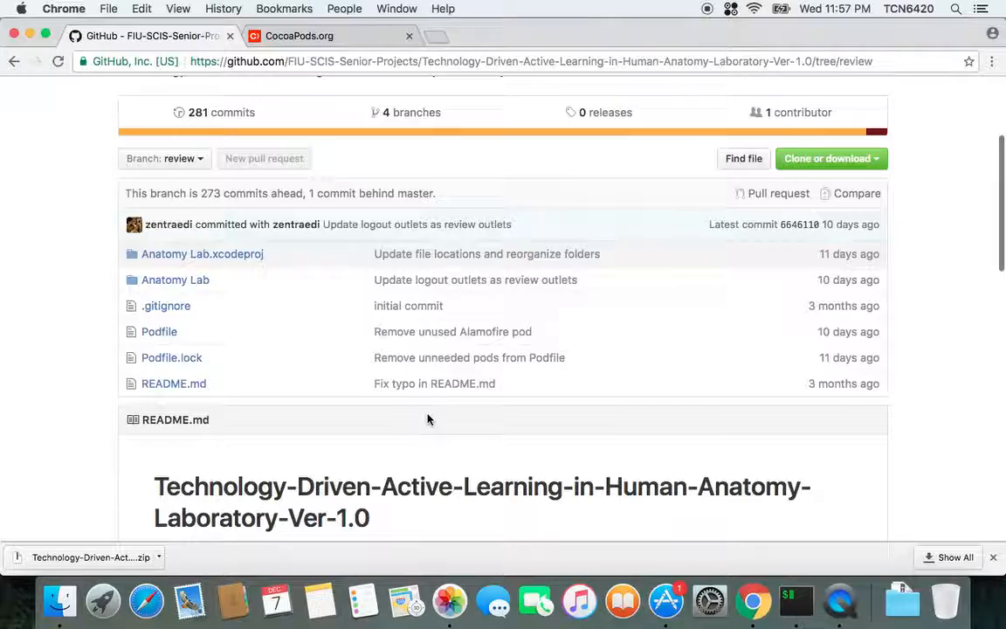
scroll("down", 3)
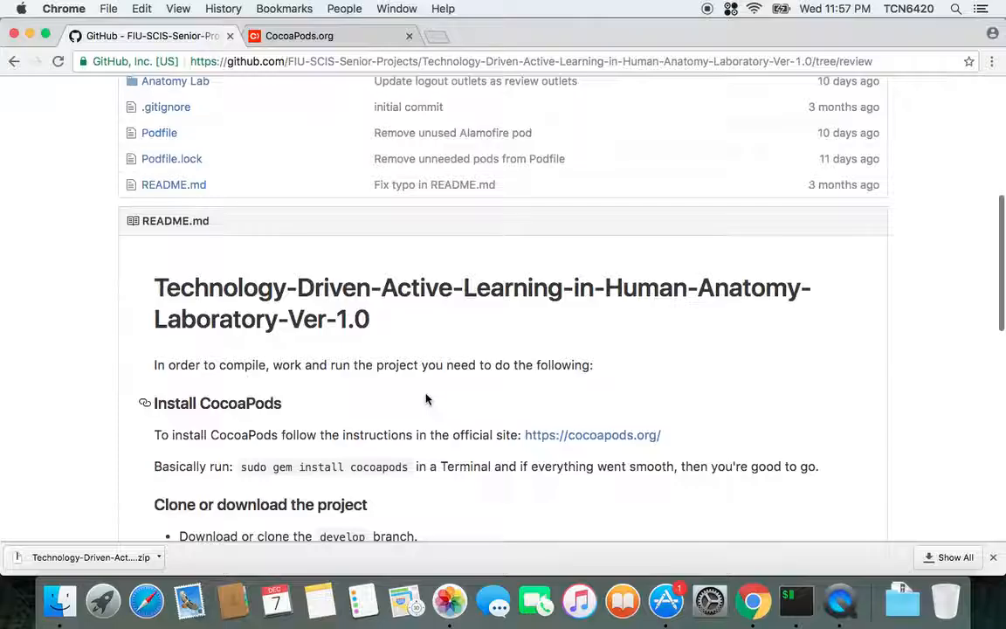
mouse_move(668, 379)
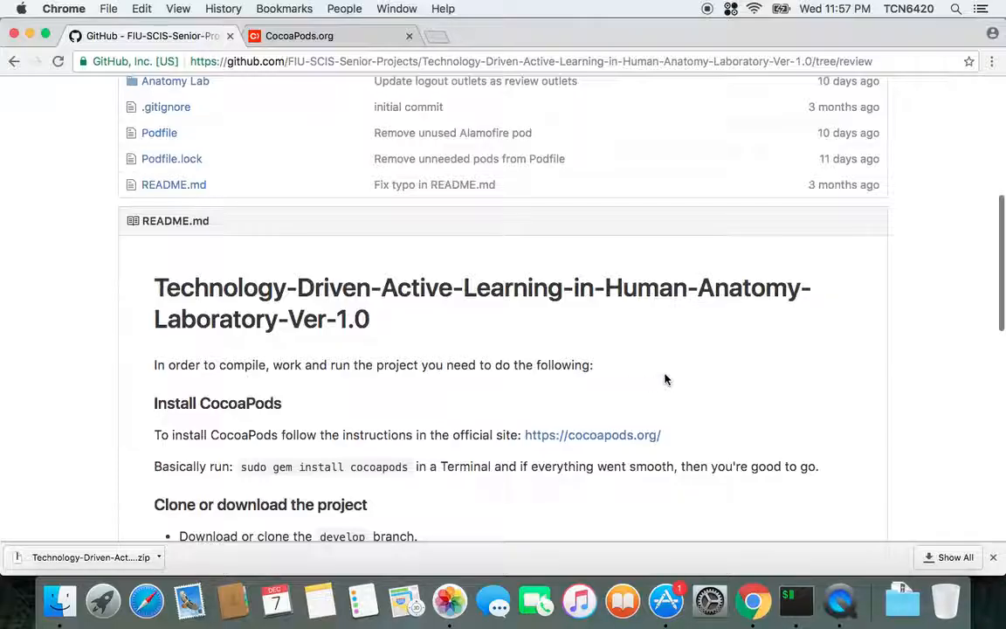
mouse_move(793, 601)
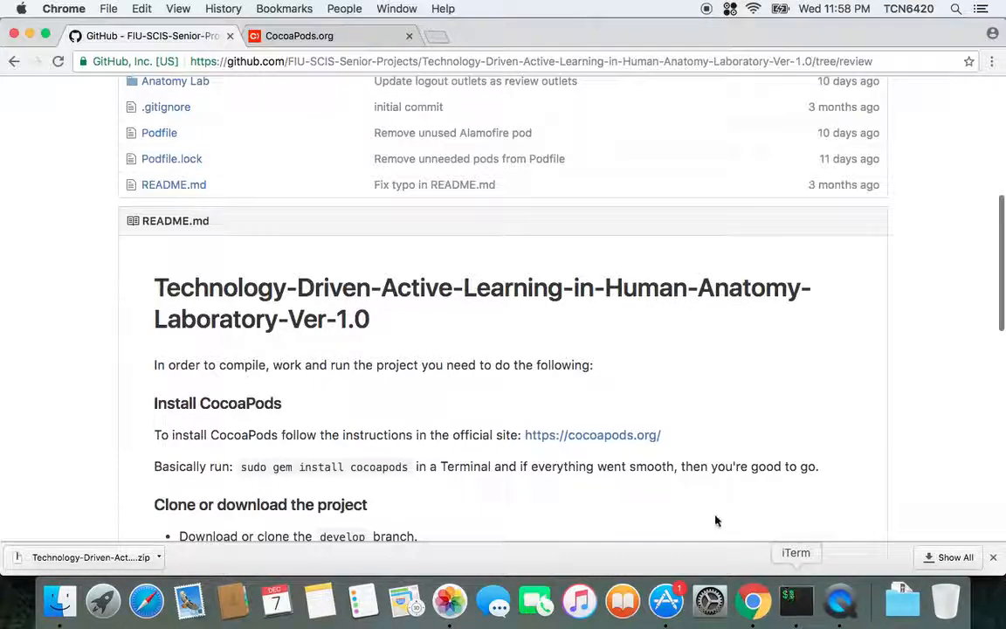
- In iTerm2, cd into Downloads/Anatomy\ Lab/
left_click(796, 601)
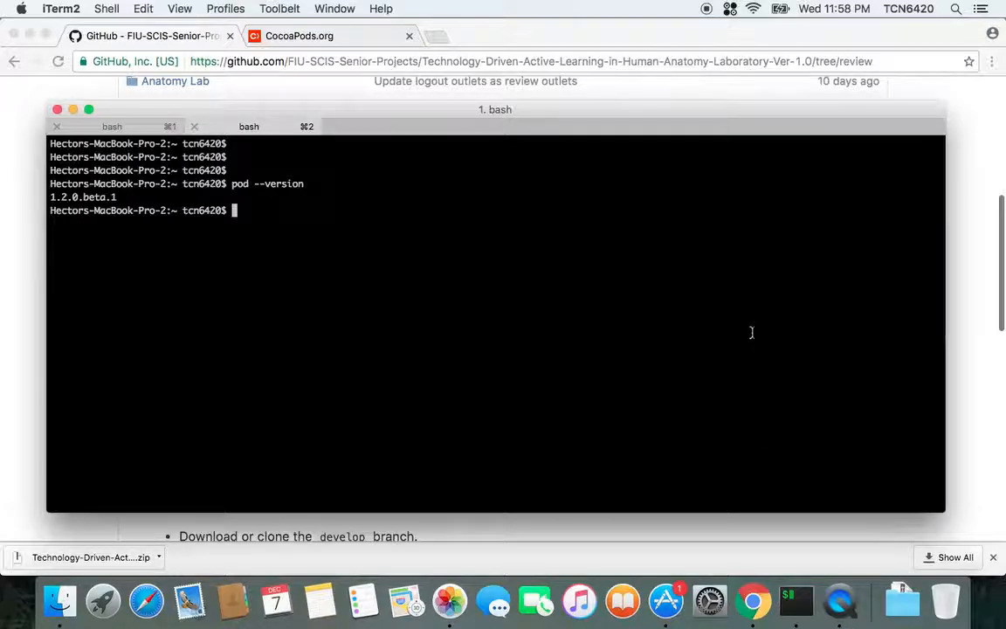
type("c")
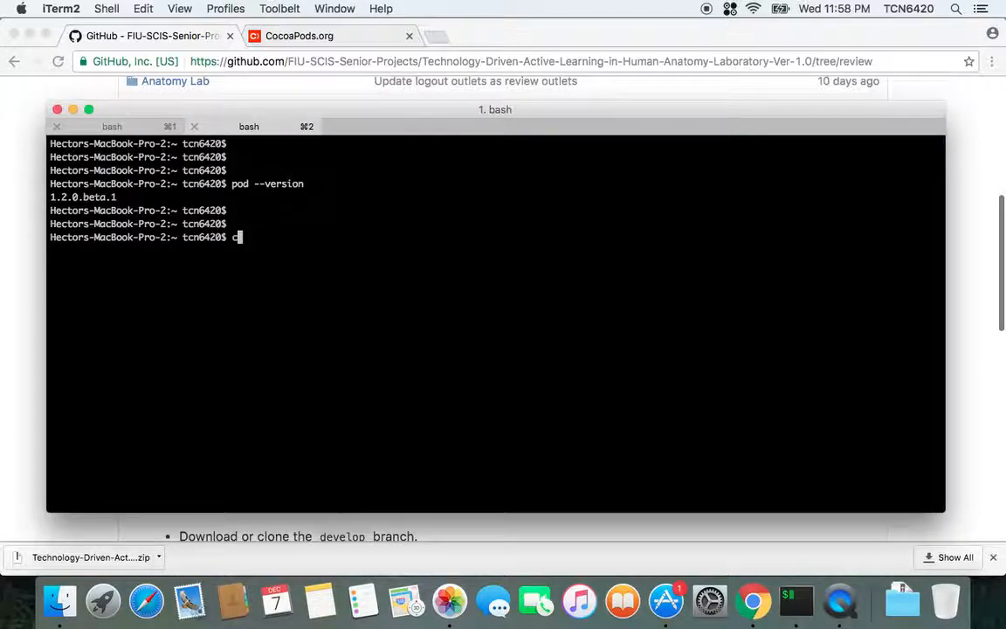
type("d Downloads/")
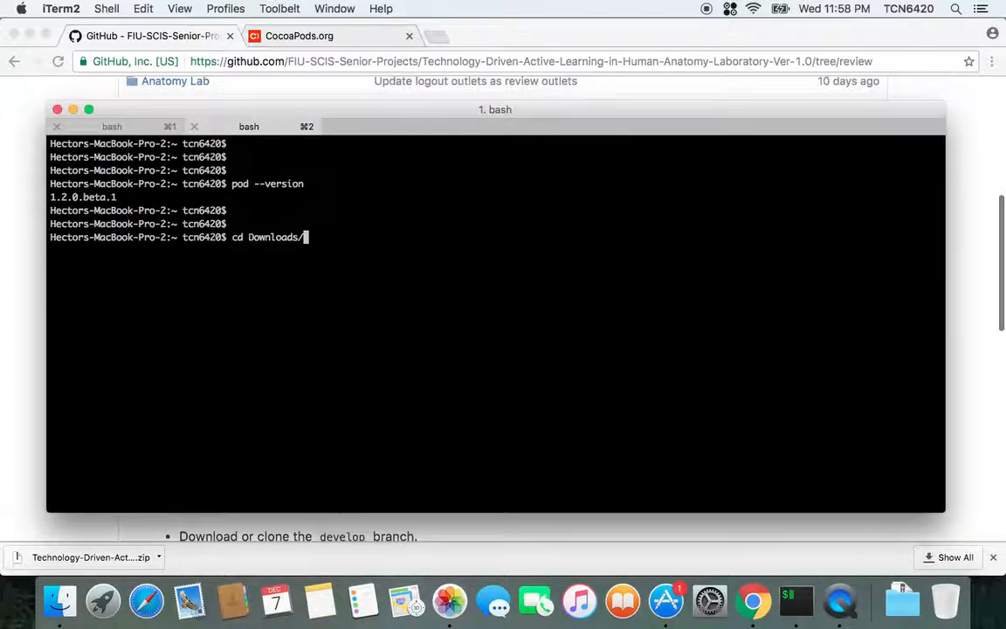
type("Anatomy\\ Lab/")
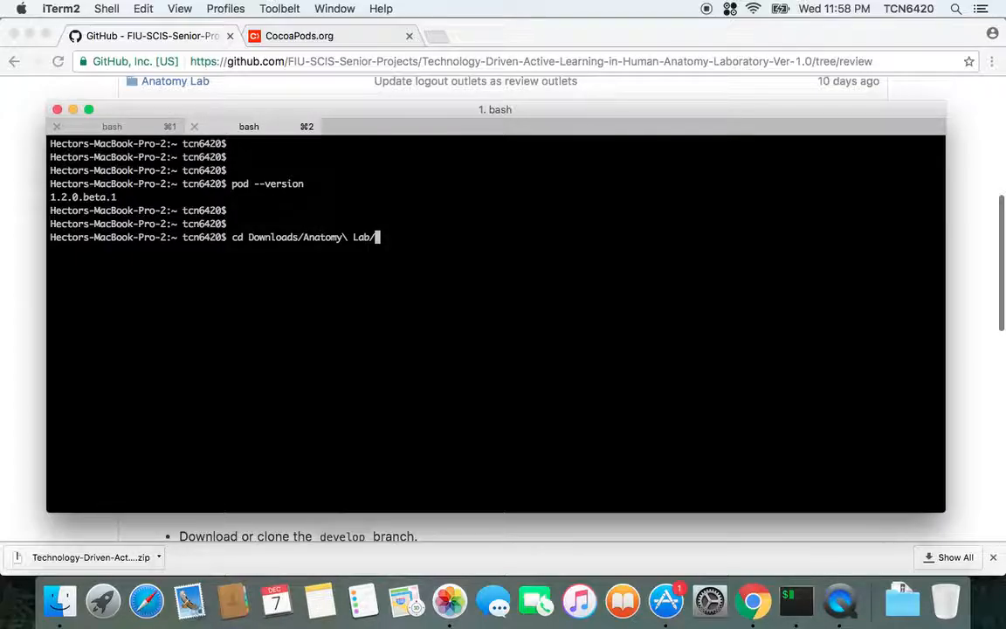
key("Return")
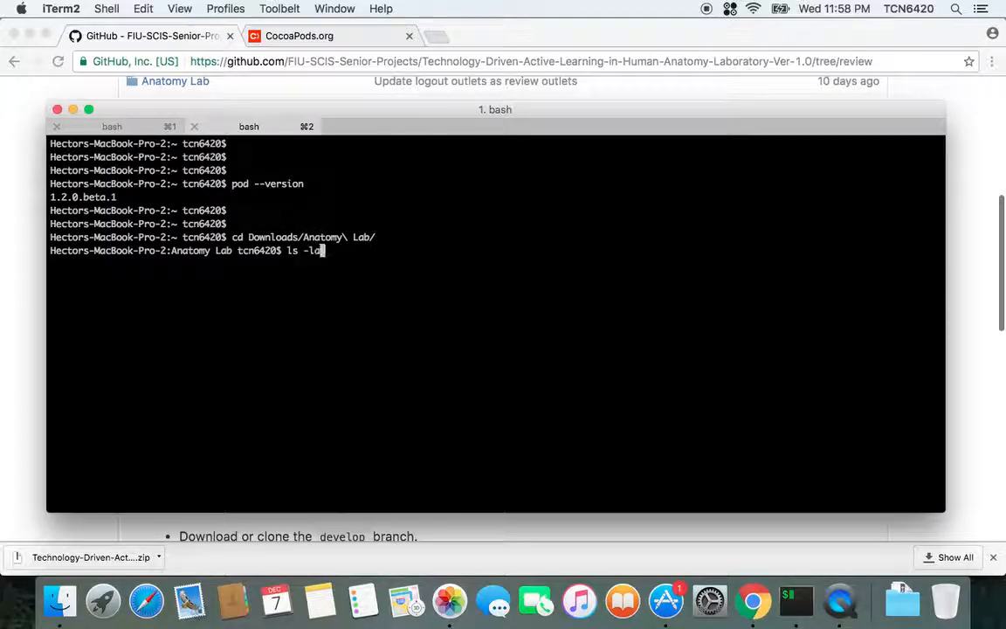
- List the folder with ls -la and highlight the Podfile entry in the output
key("Return")
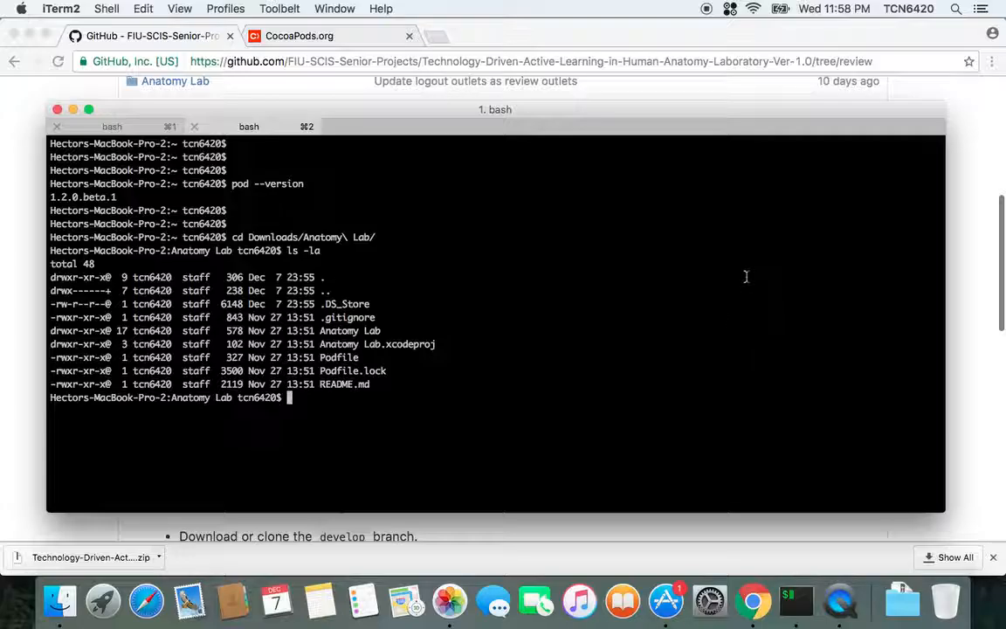
double_click(339, 357)
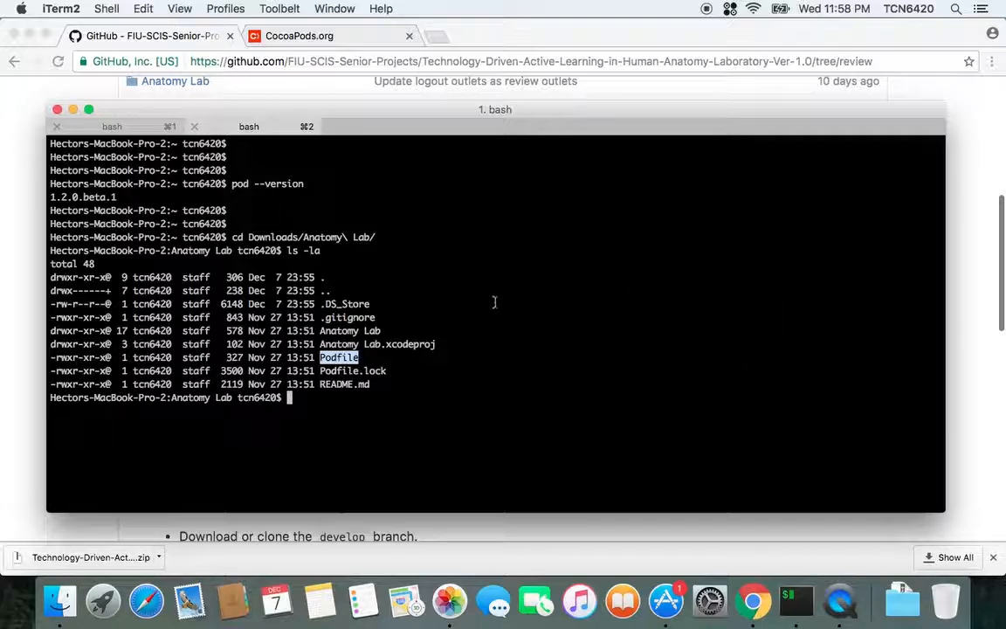
mouse_move(402, 297)
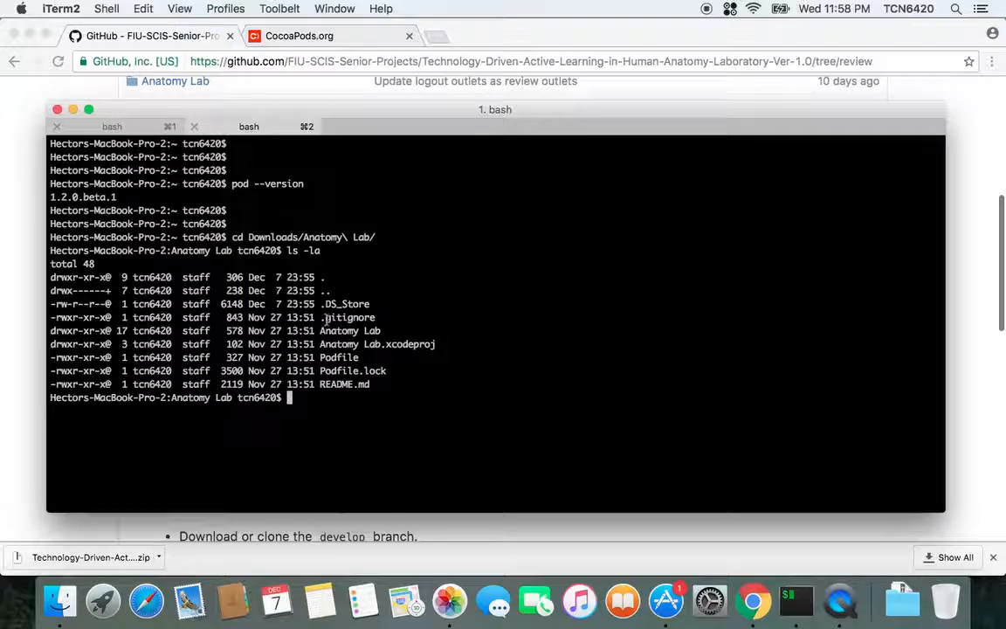
double_click(346, 318)
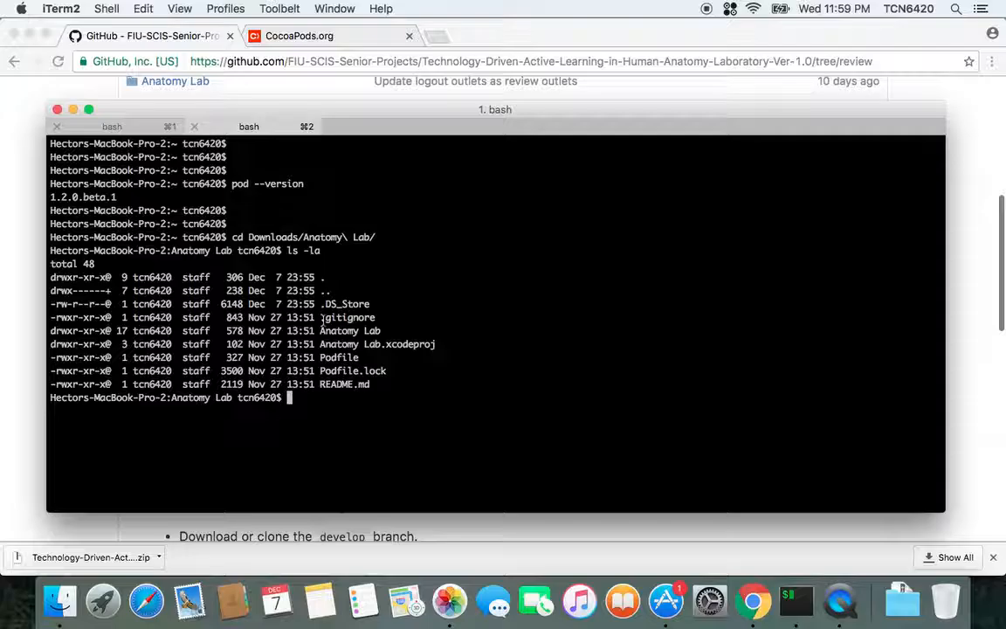
mouse_move(510, 320)
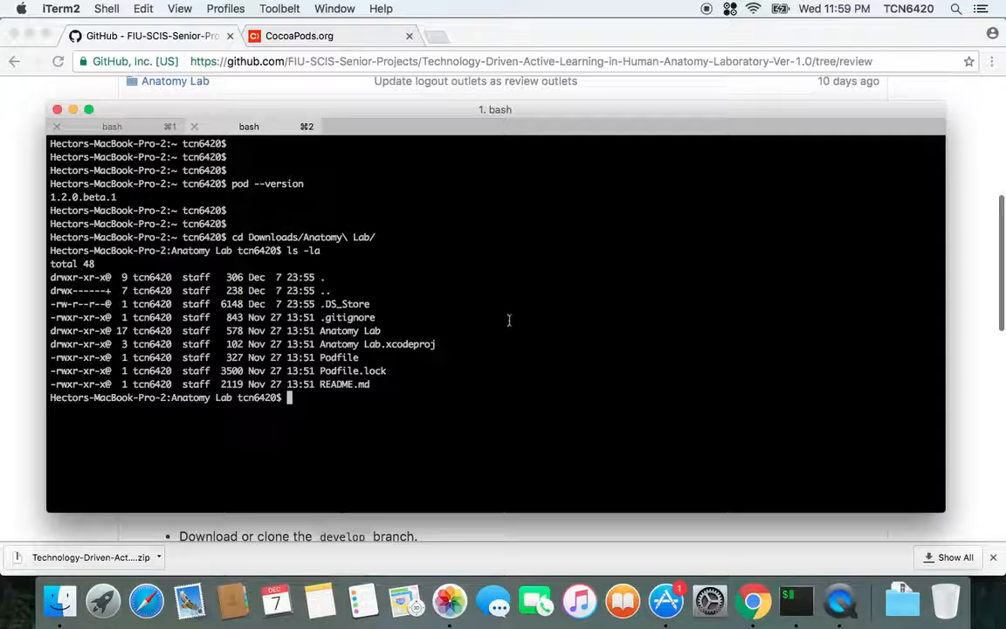
mouse_move(377, 325)
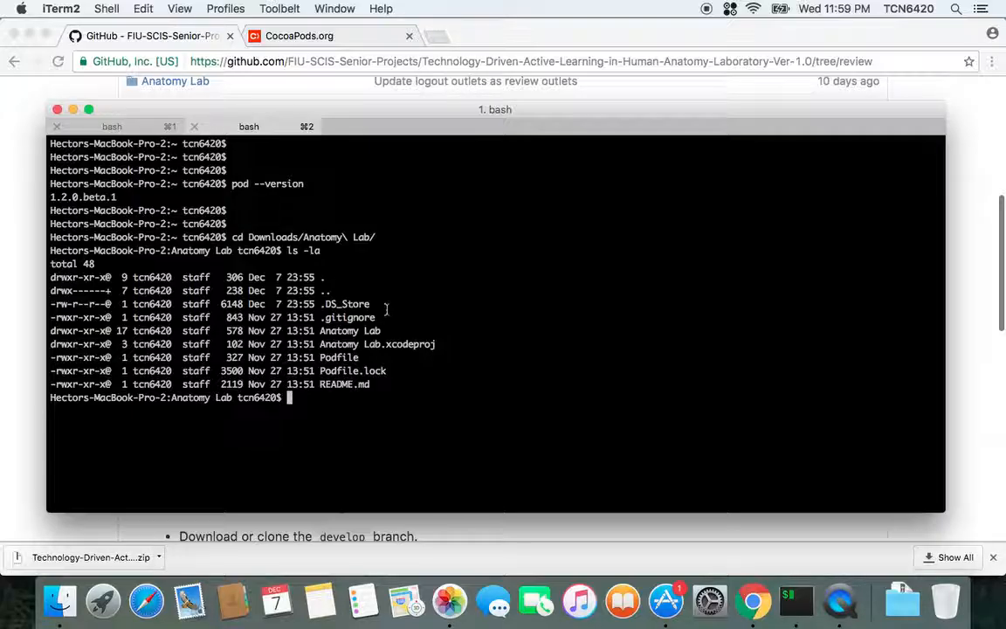
- Run `pod install --verbose` in the Anatomy Lab project folder
type("pod")
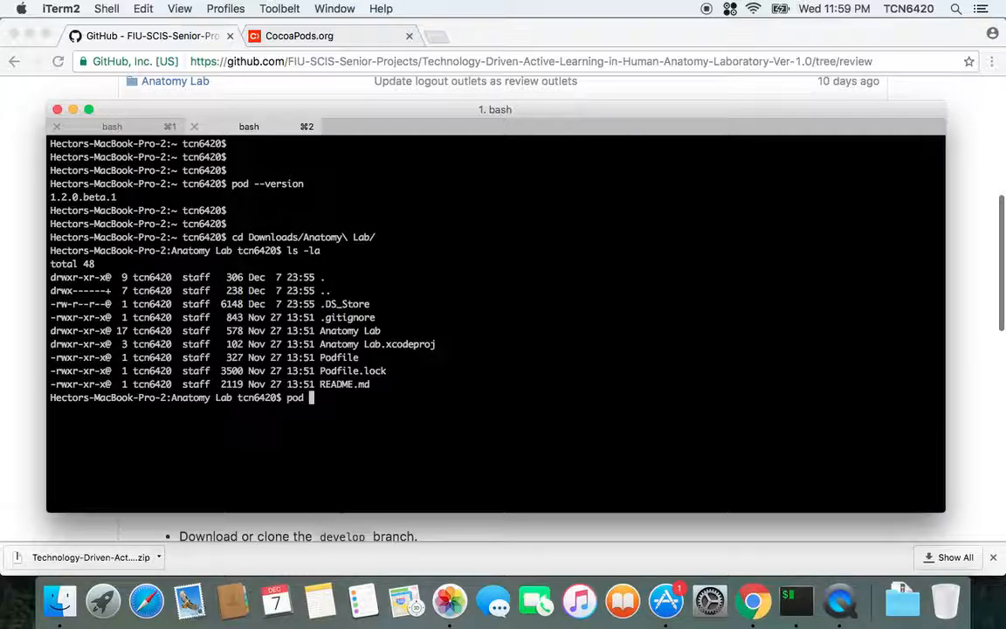
type("install")
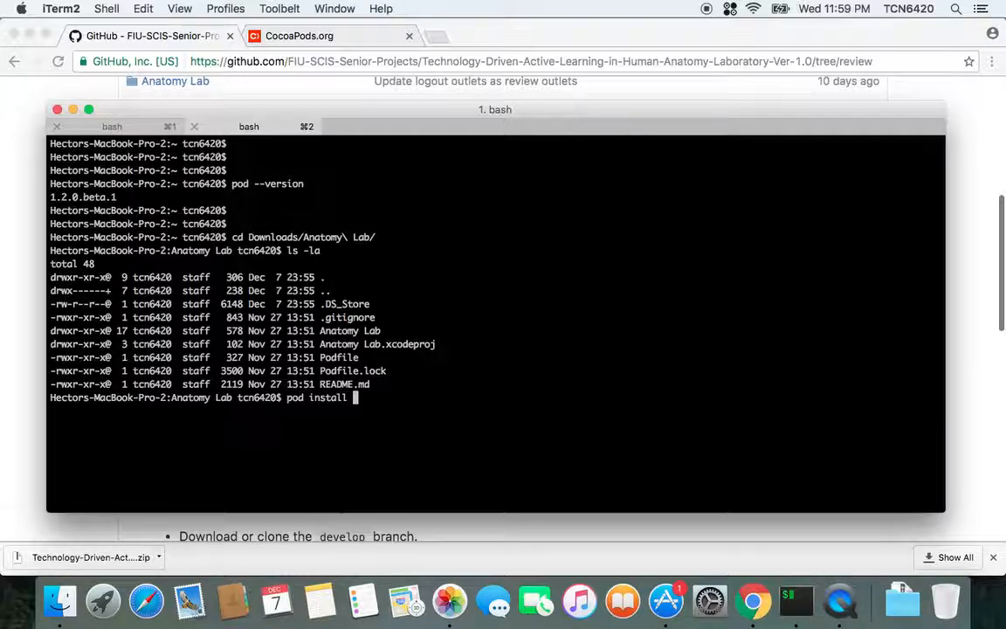
type("--verb")
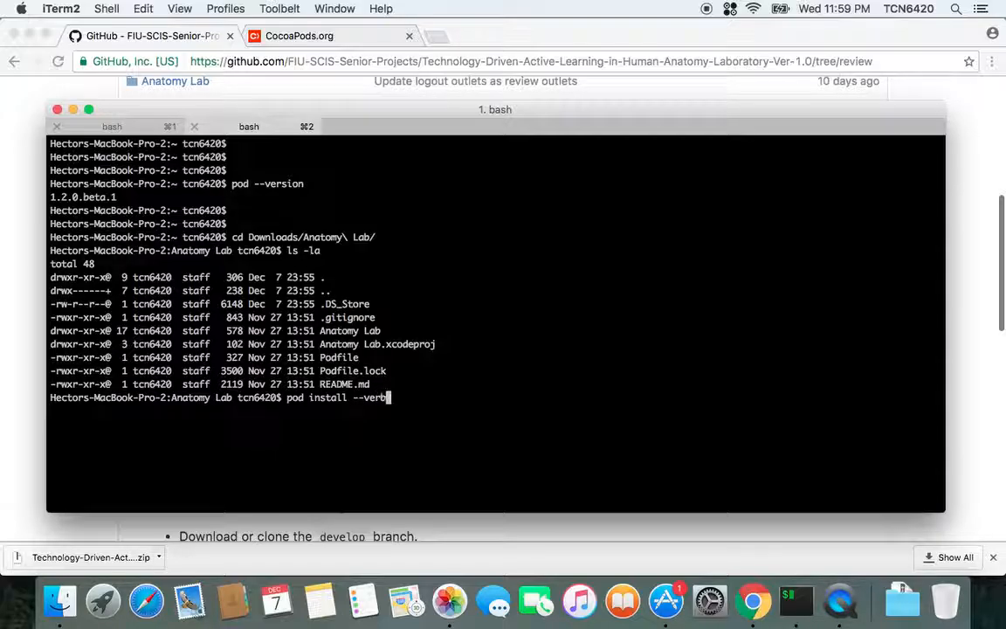
type("ose")
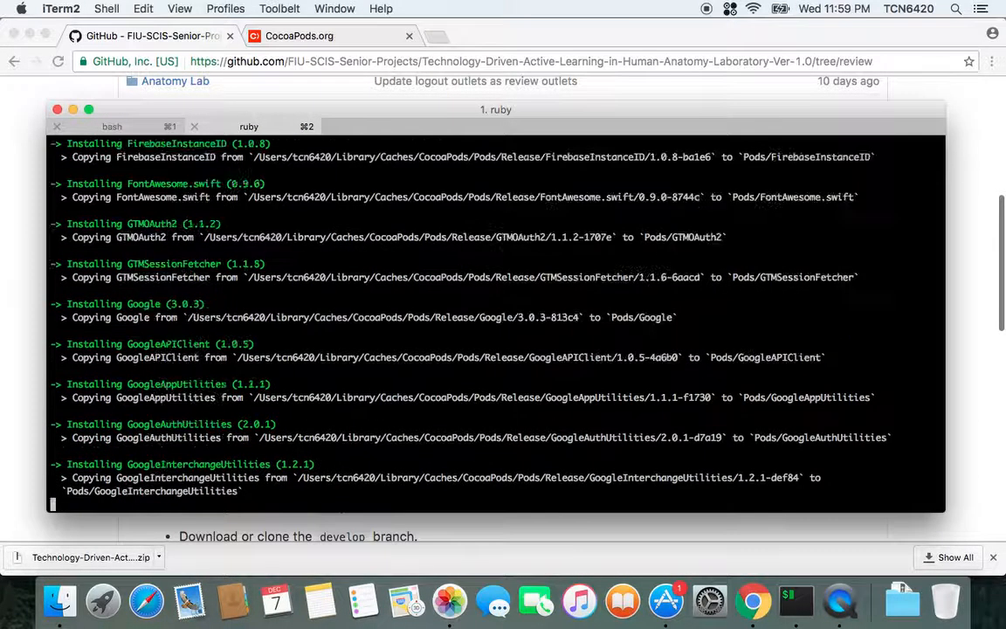
- Follow the install output until it reports 8 Podfile dependencies and 20 total pods installed
scroll("down", 3)
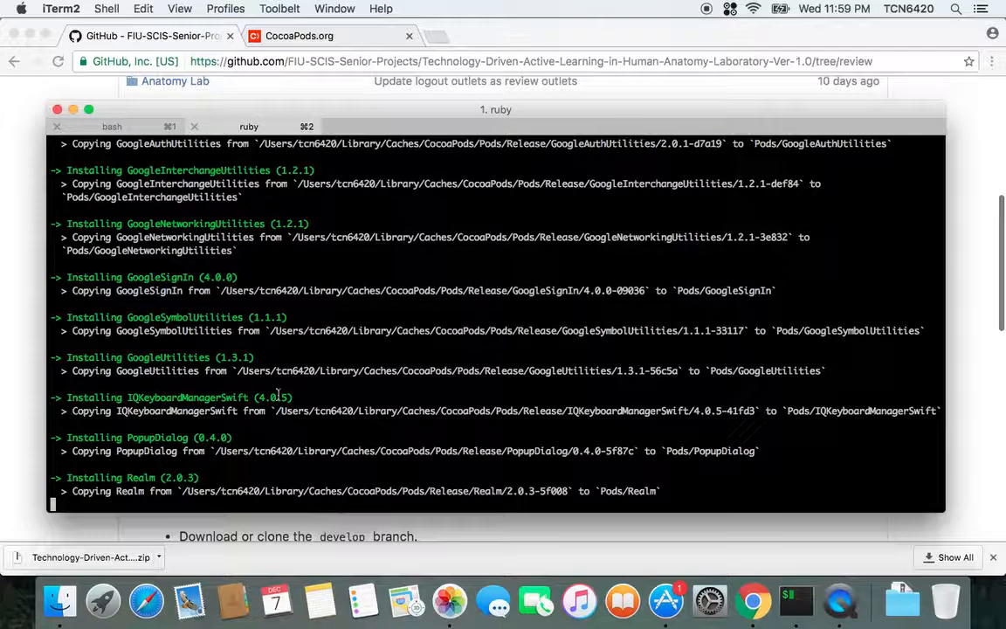
scroll("up", 3)
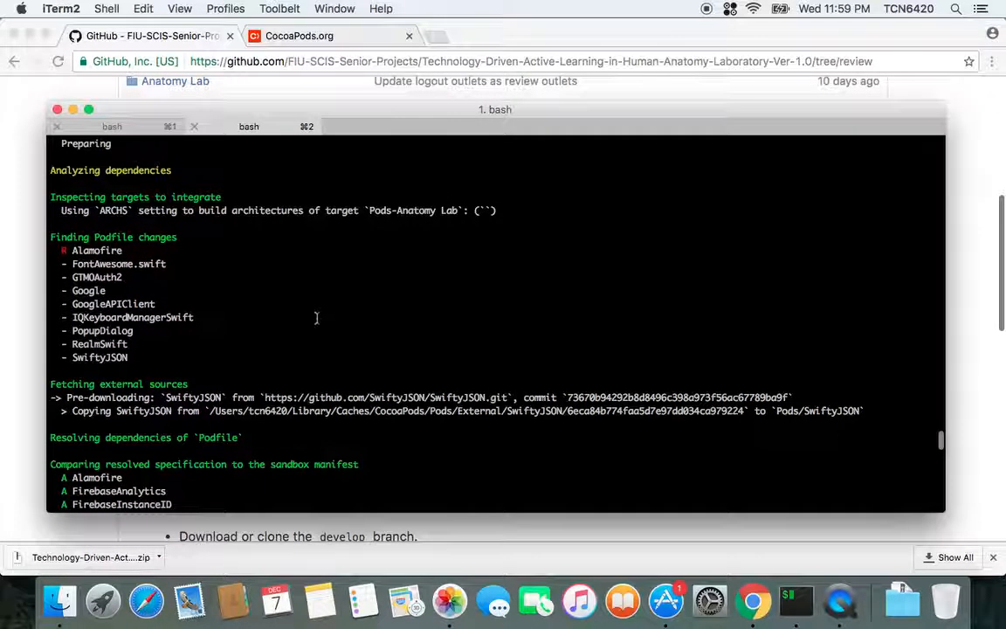
mouse_move(311, 315)
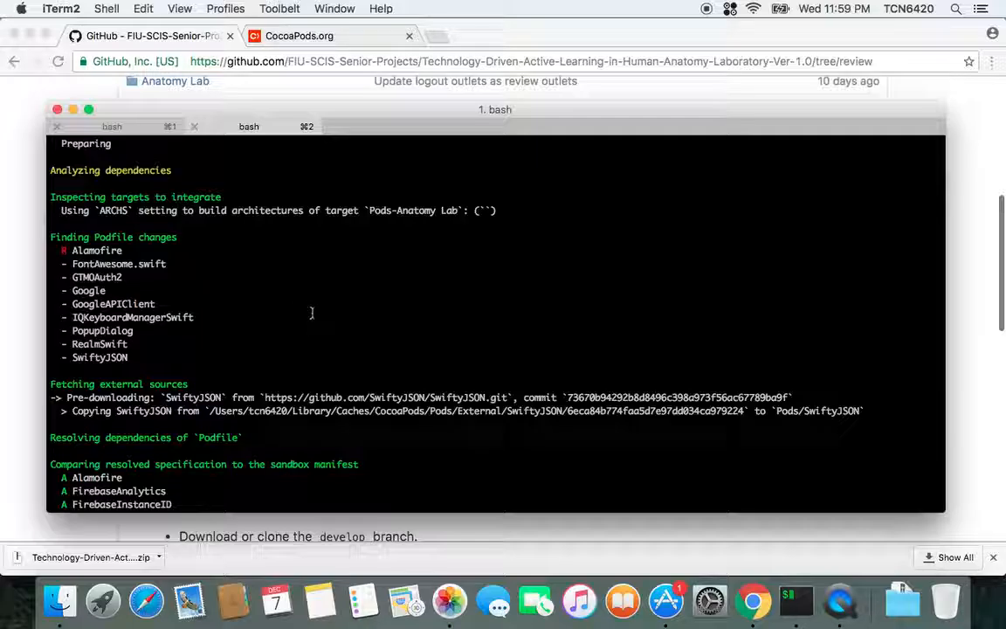
scroll("down", 3)
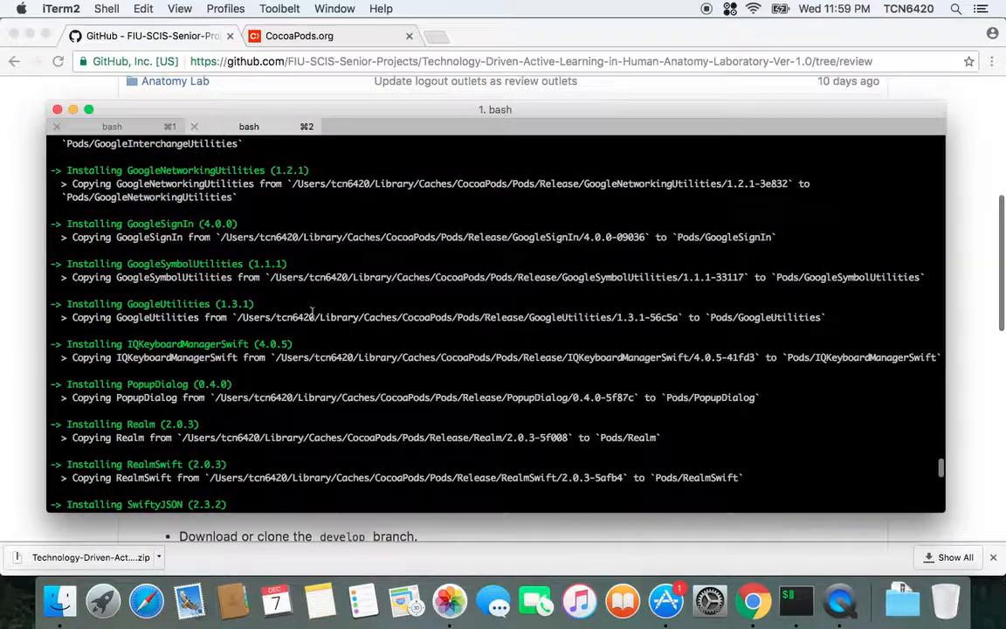
scroll("up", 3)
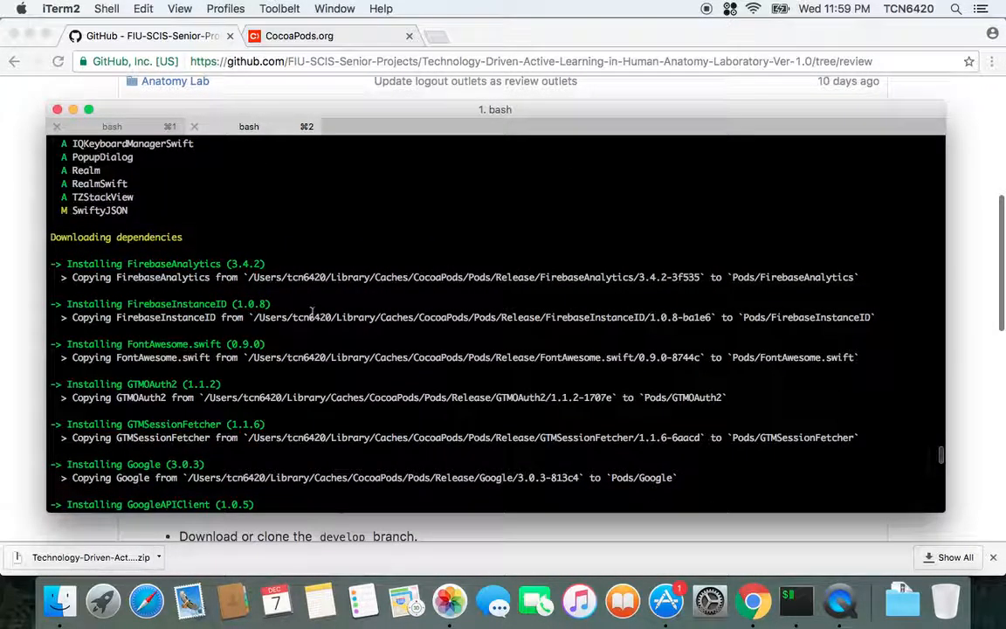
scroll("down", 3)
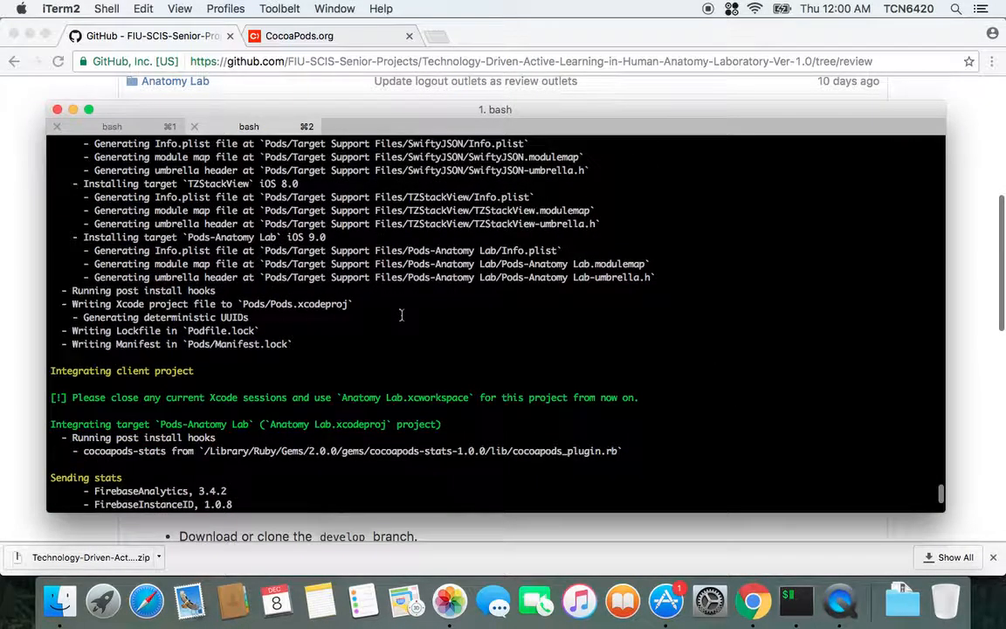
scroll("down", 3)
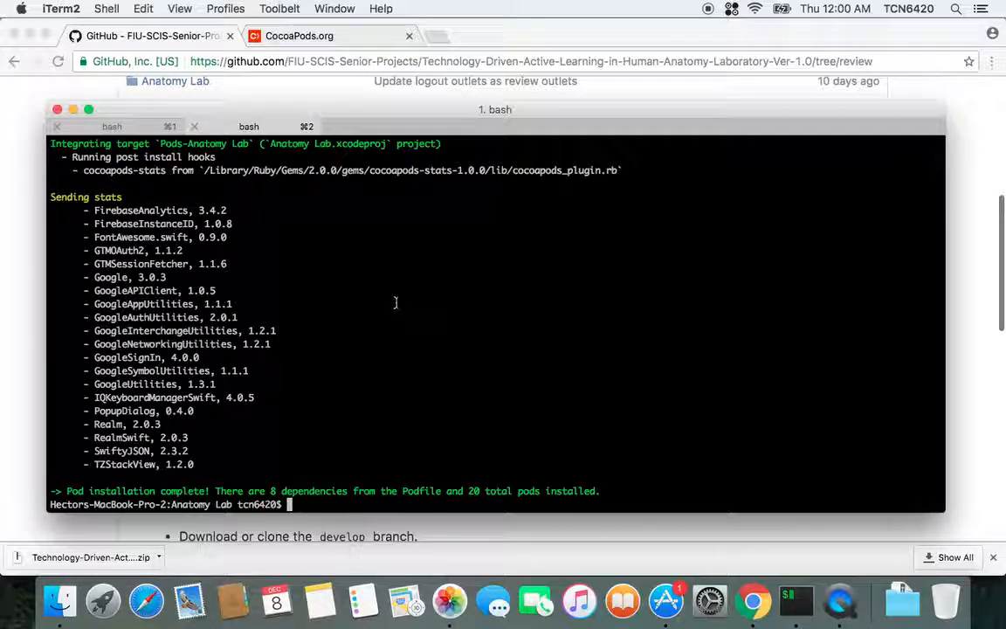
- List the folder with `ls`, revealing Anatomy Lab.xcworkspace, Podfile.lock and the Pods folder
scroll("up", 3)
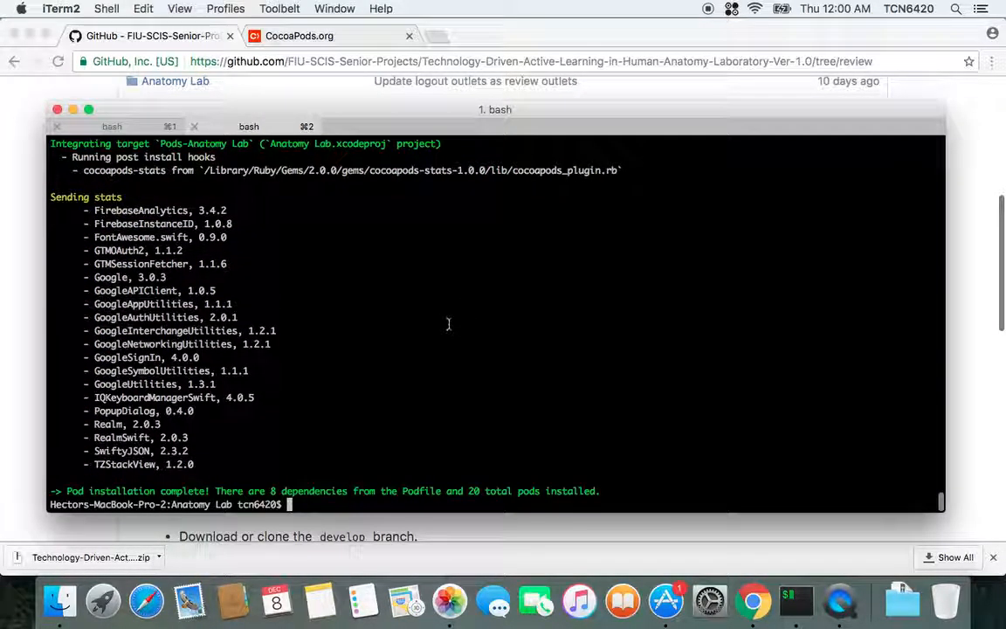
double_click(421, 491)
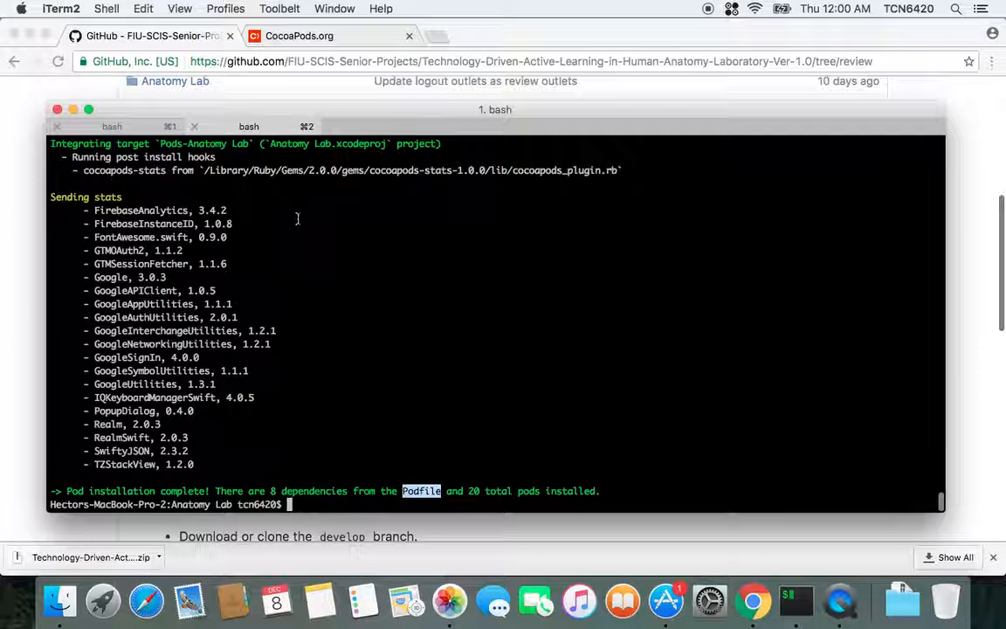
type("ls -la")
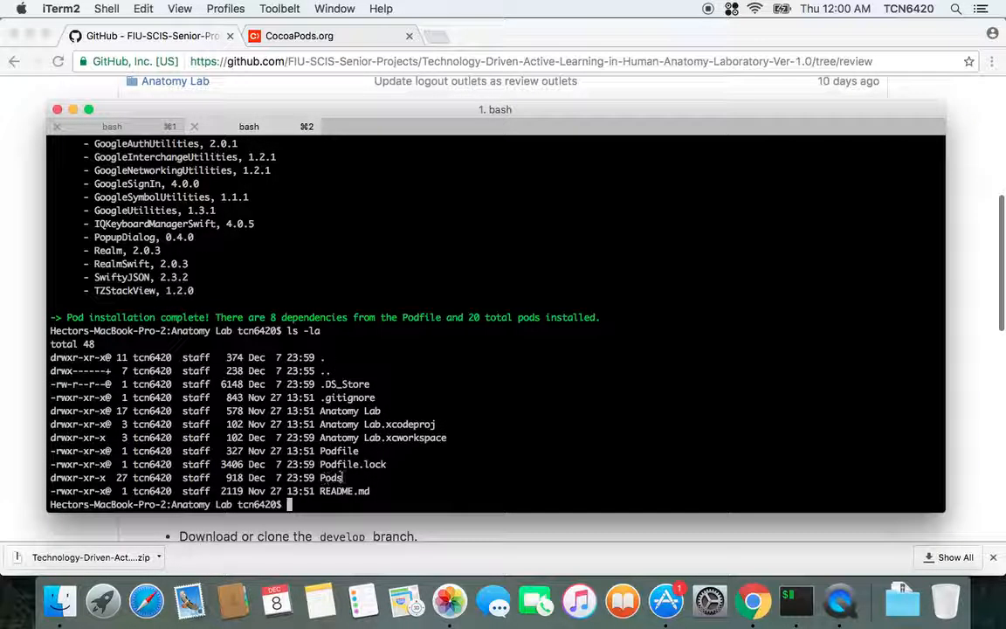
double_click(330, 479)
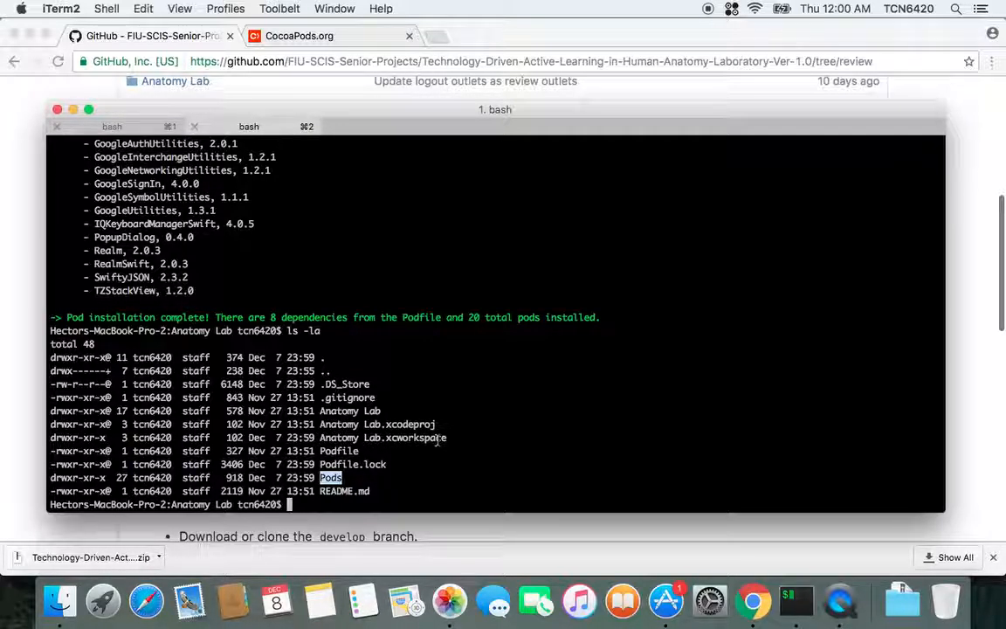
double_click(405, 437)
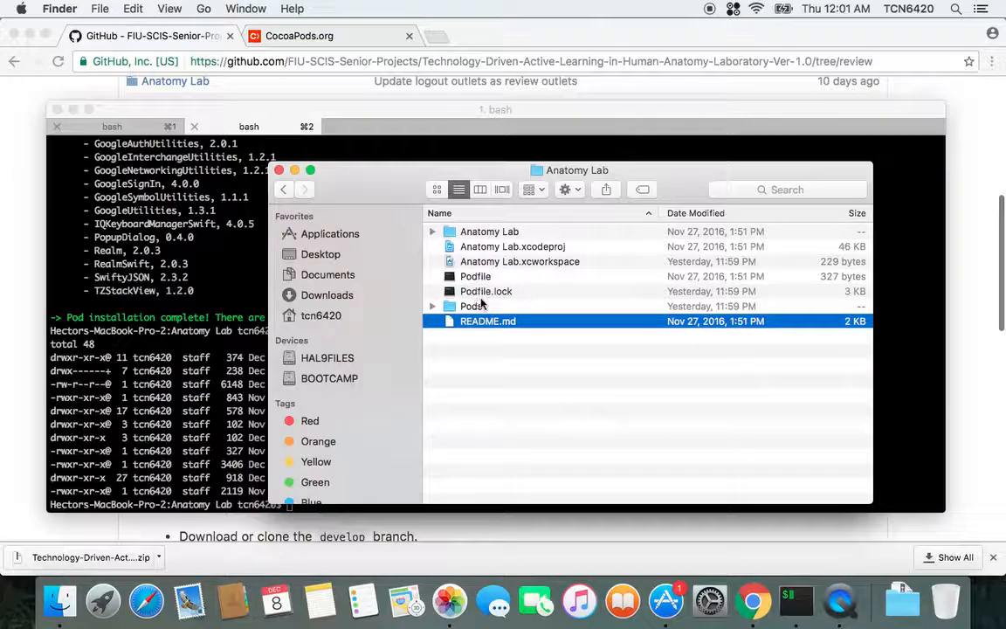
- Open Anatomy Lab.xcworkspace from Finder so it loads in Xcode
left_click(327, 293)
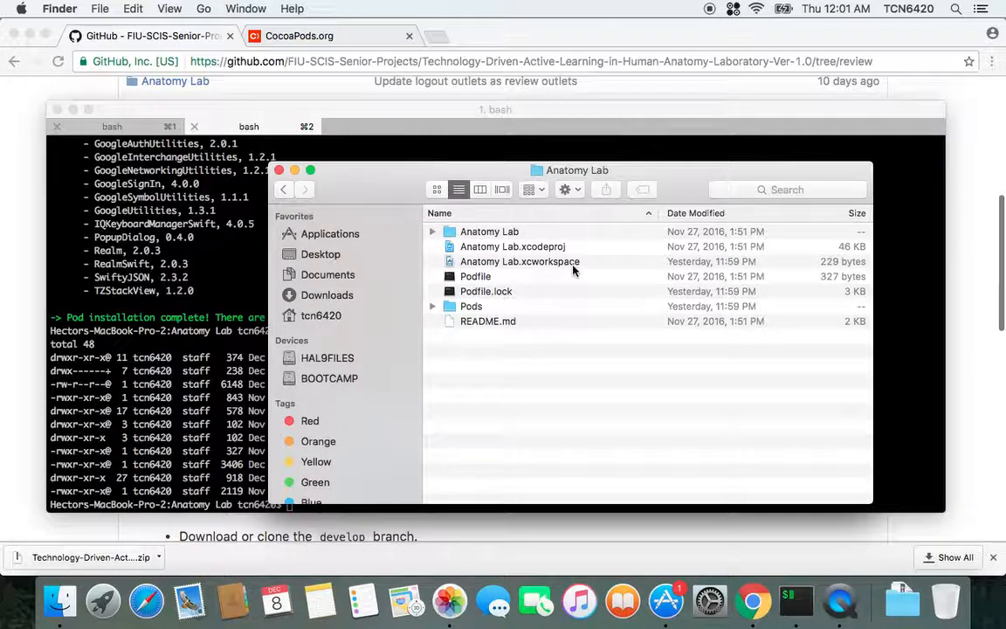
left_click(521, 263)
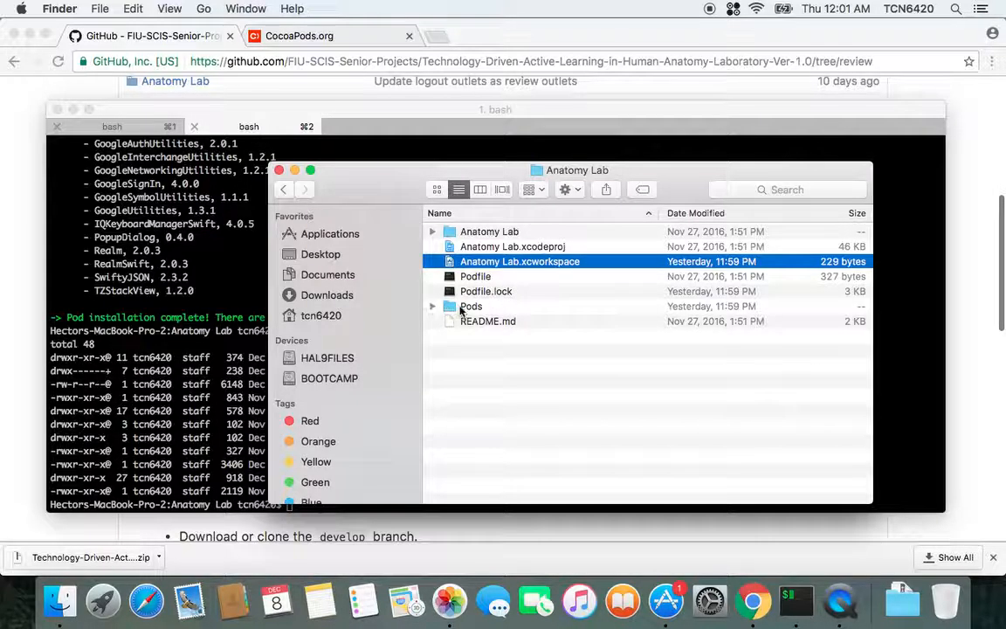
right_click(521, 262)
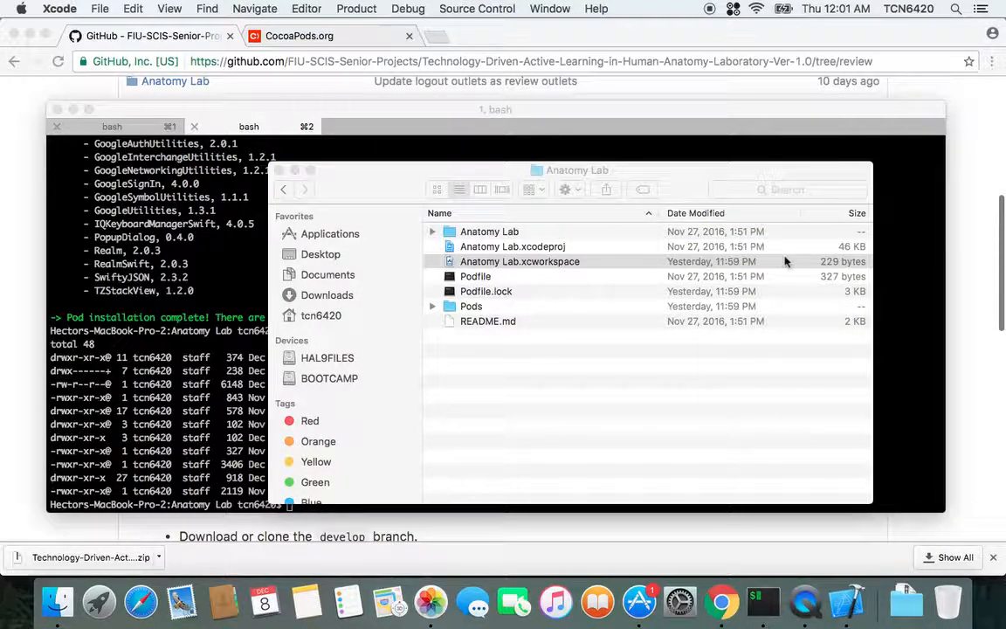
double_click(521, 262)
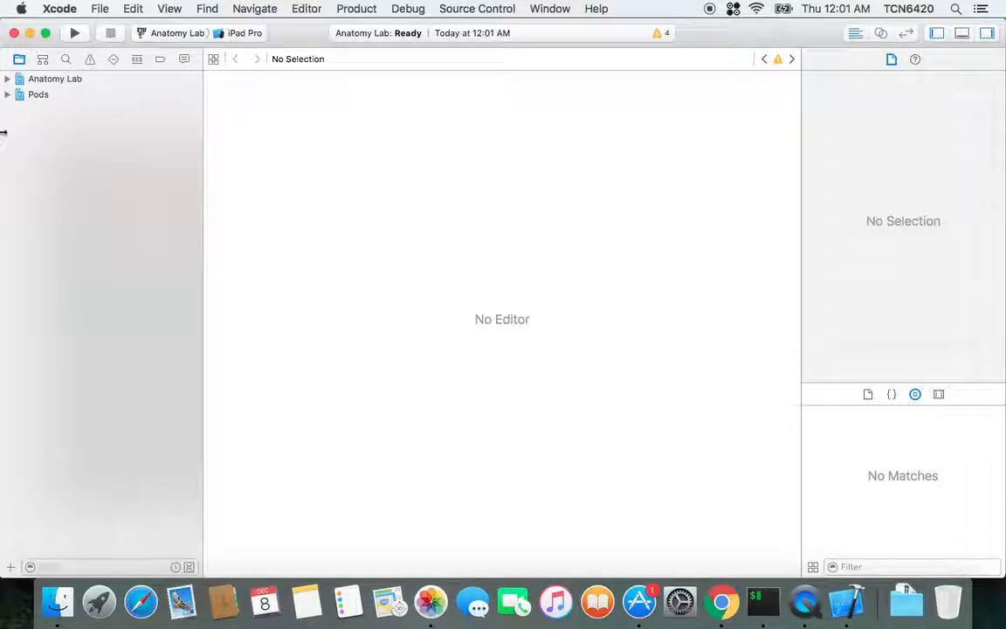
- Expand the Pods project to review the installed pods, then collapse it
left_click(54, 78)
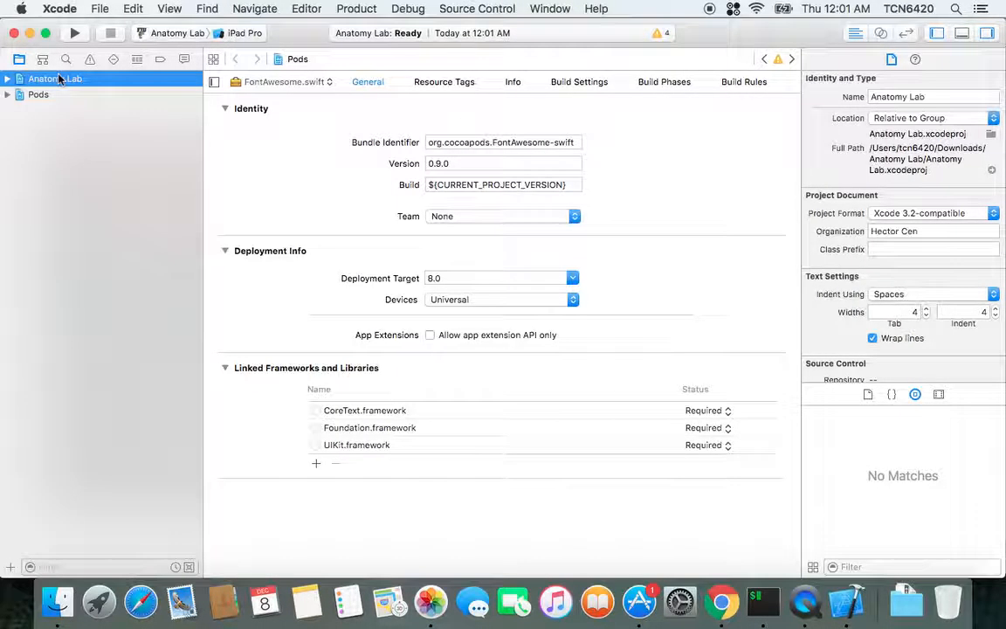
left_click(39, 94)
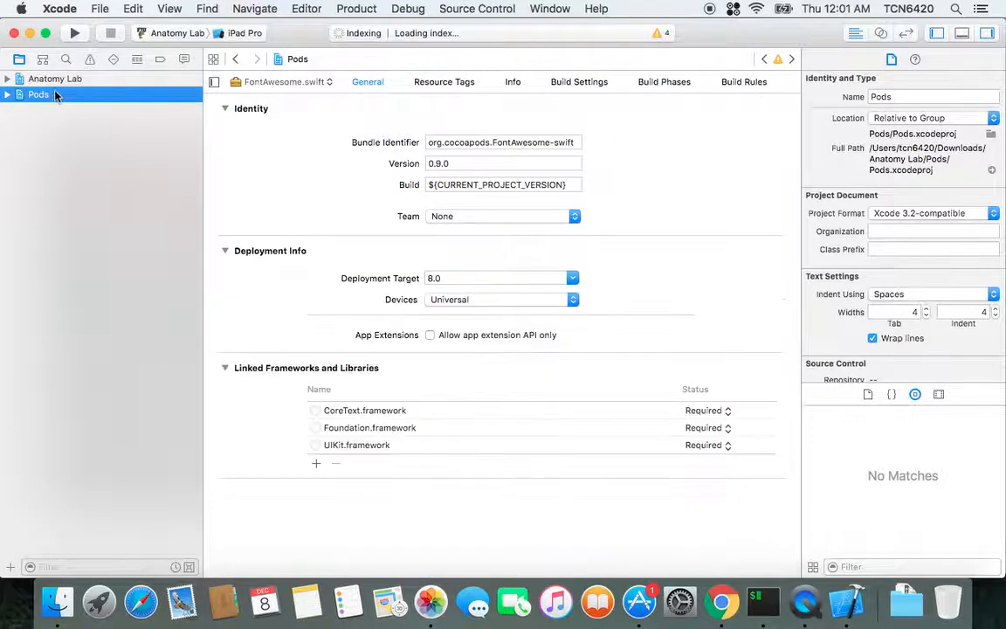
left_click(7, 95)
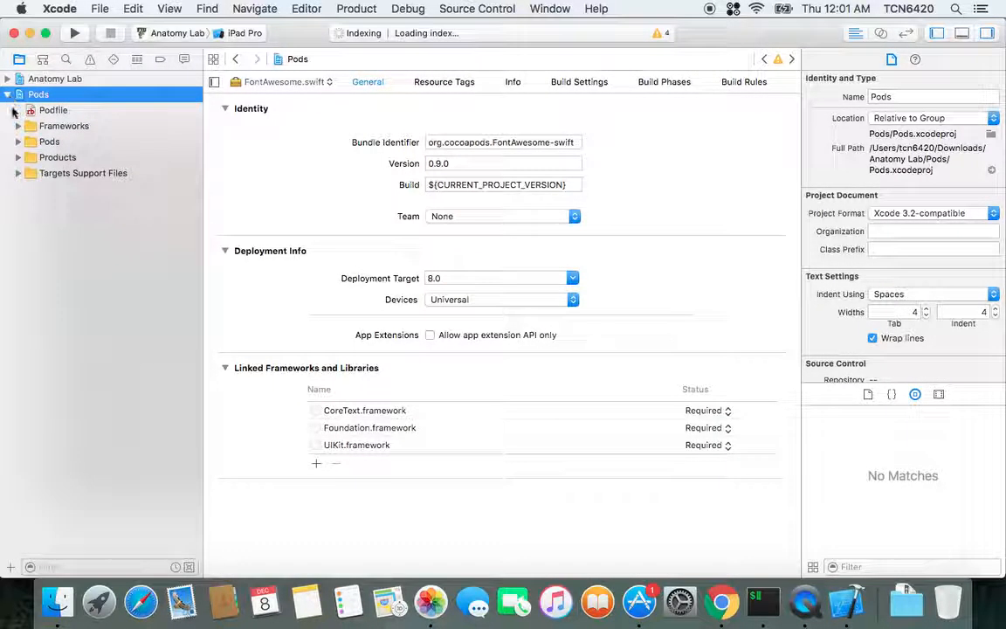
left_click(18, 141)
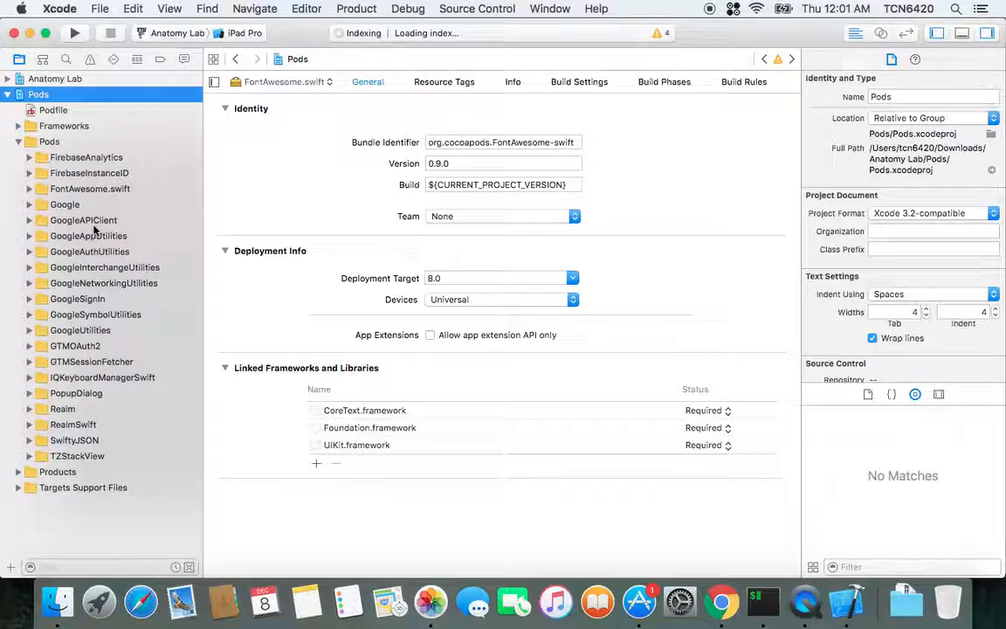
mouse_move(38, 208)
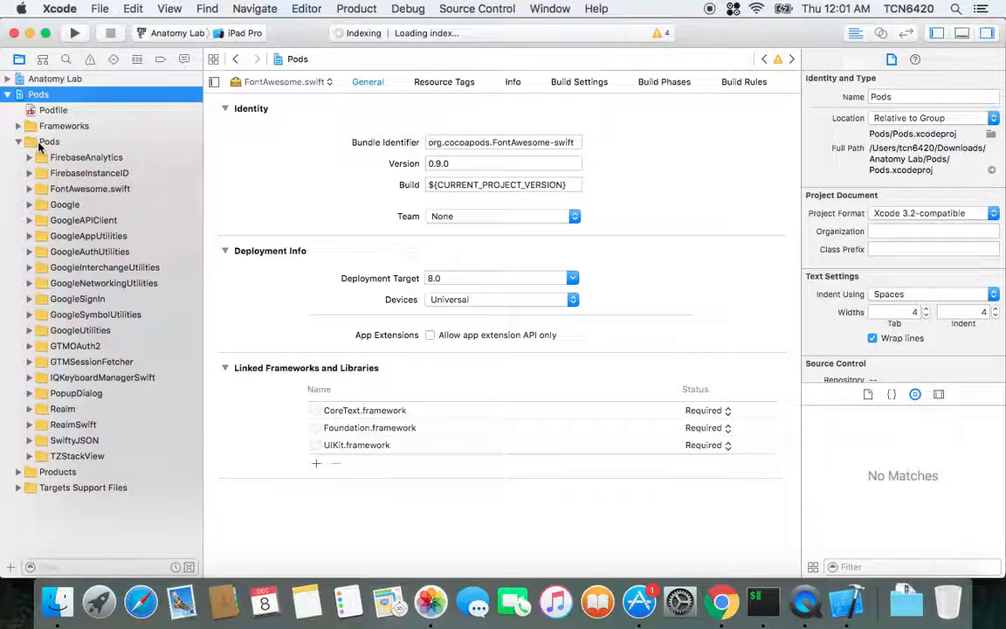
left_click(18, 142)
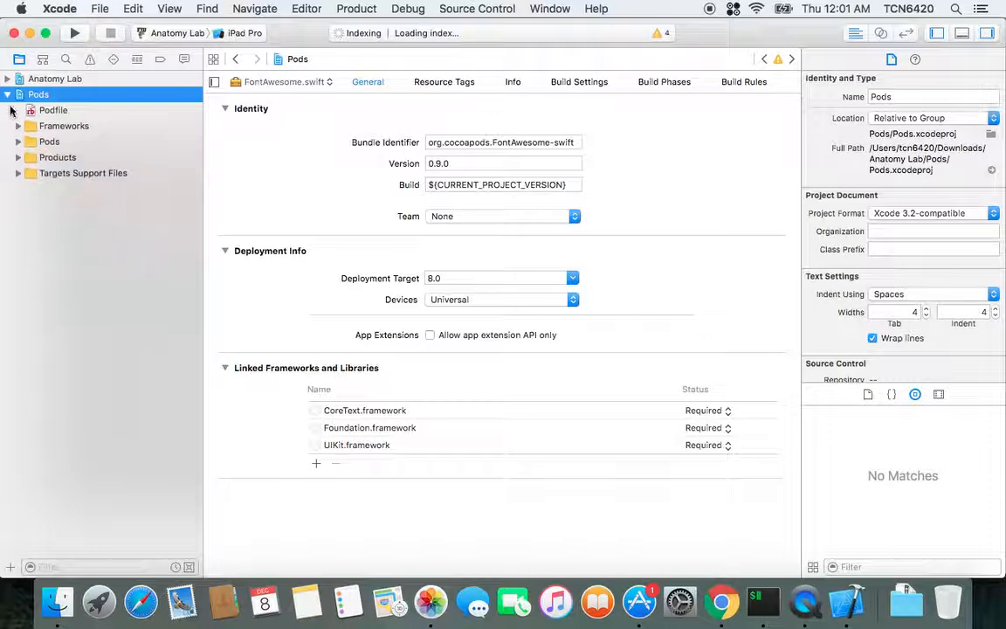
left_click(7, 94)
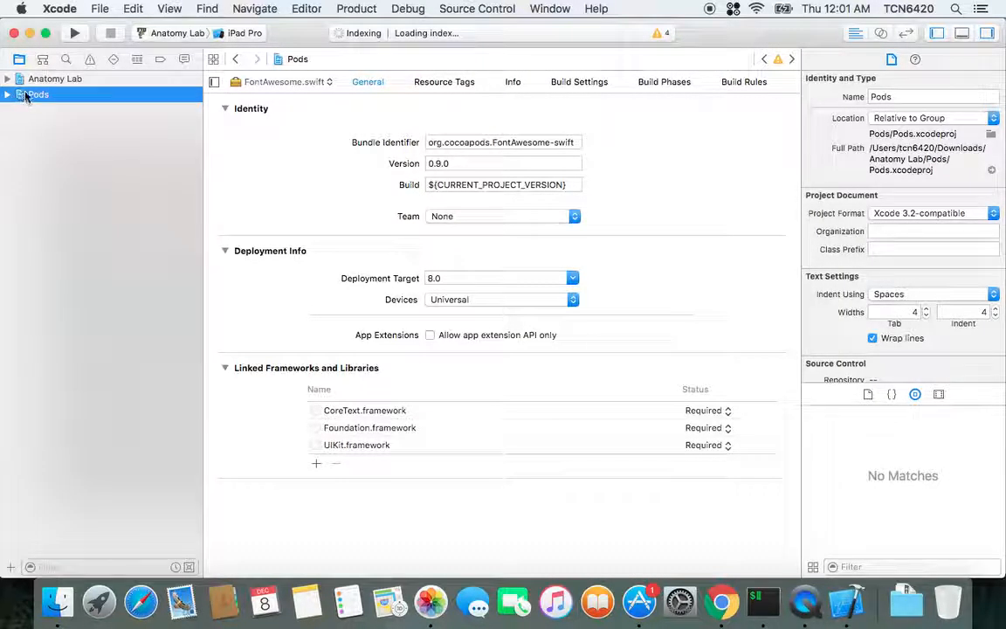
- Expand the Anatomy Lab project's source groups and show its General settings
left_click(54, 78)
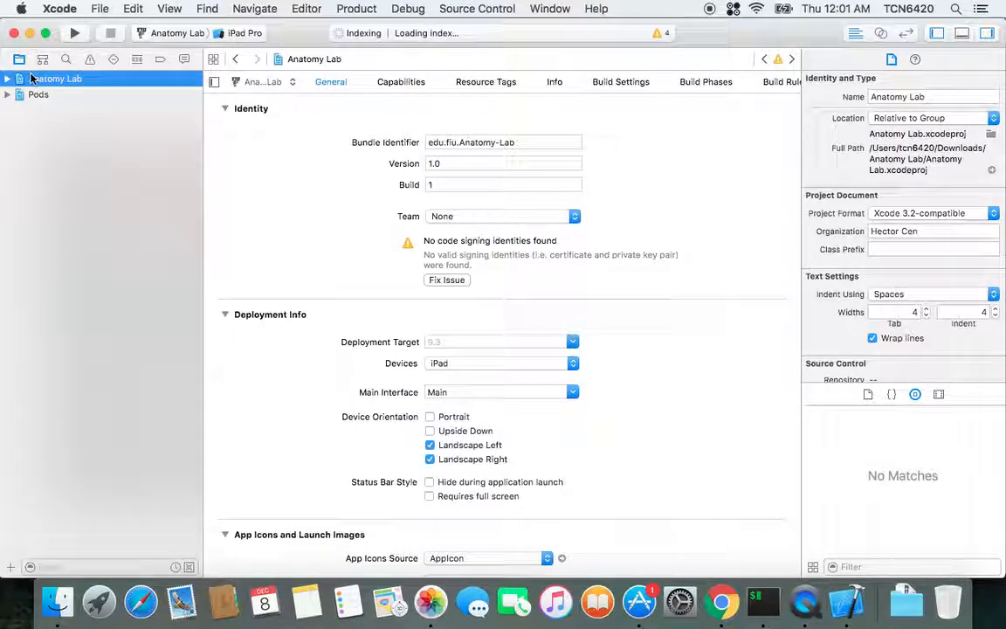
left_click(7, 79)
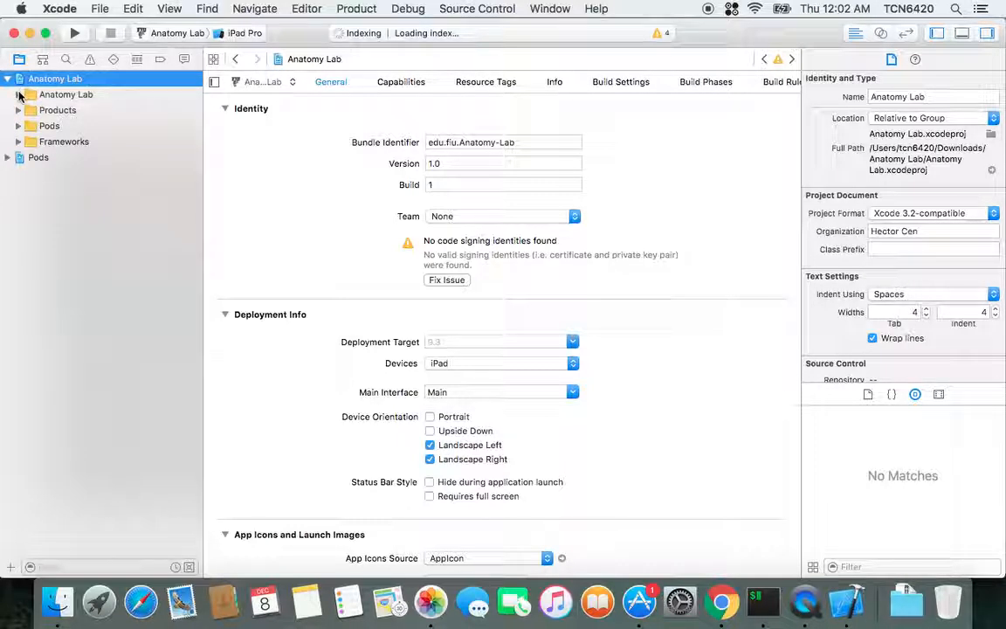
left_click(18, 95)
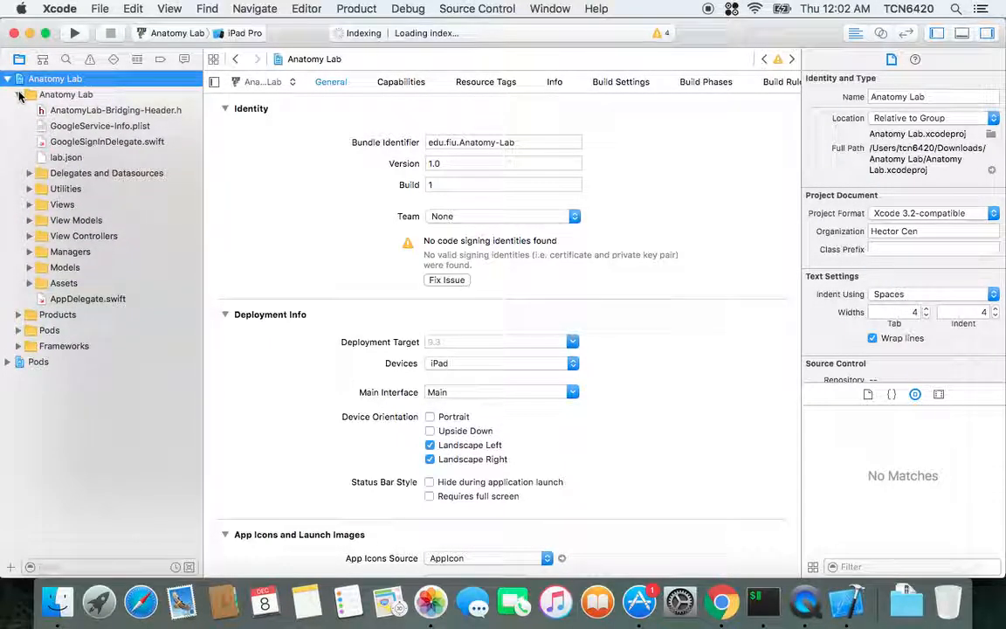
left_click(7, 94)
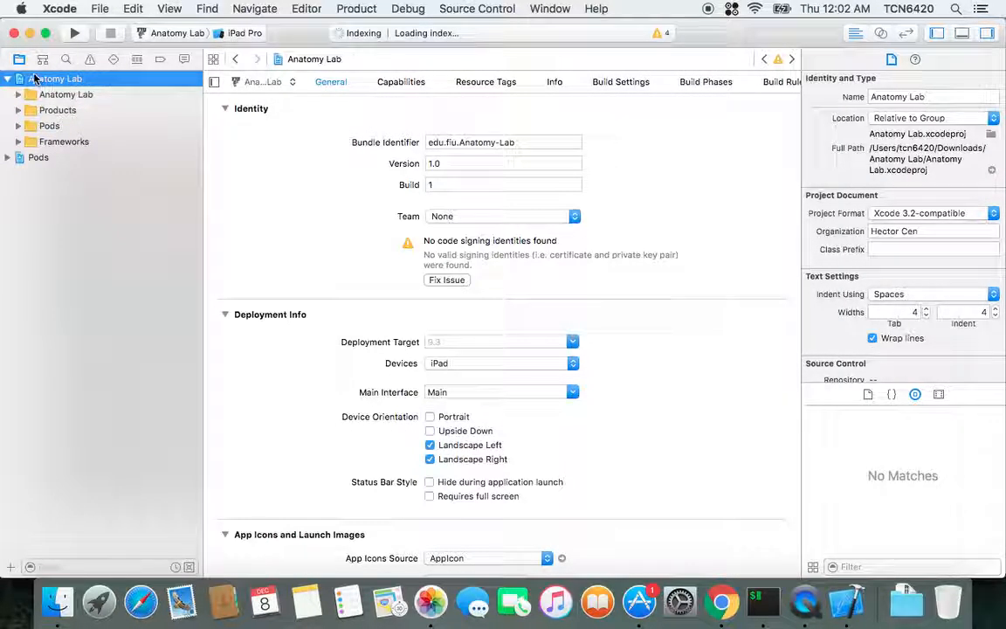
left_click(67, 94)
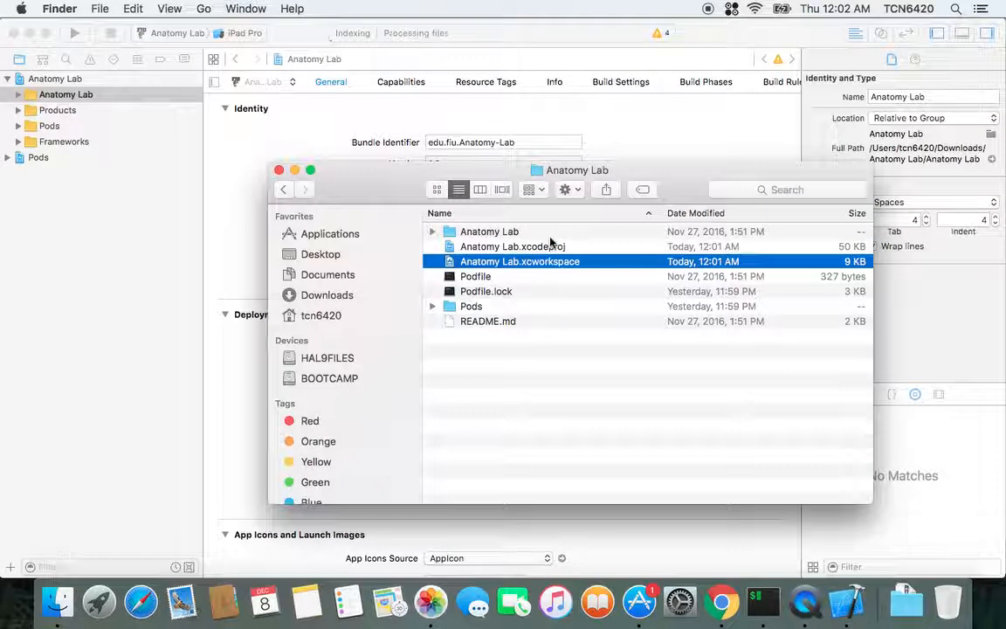
- View the Anatomy Lab source folder in Finder, then close the Finder window
left_click(489, 230)
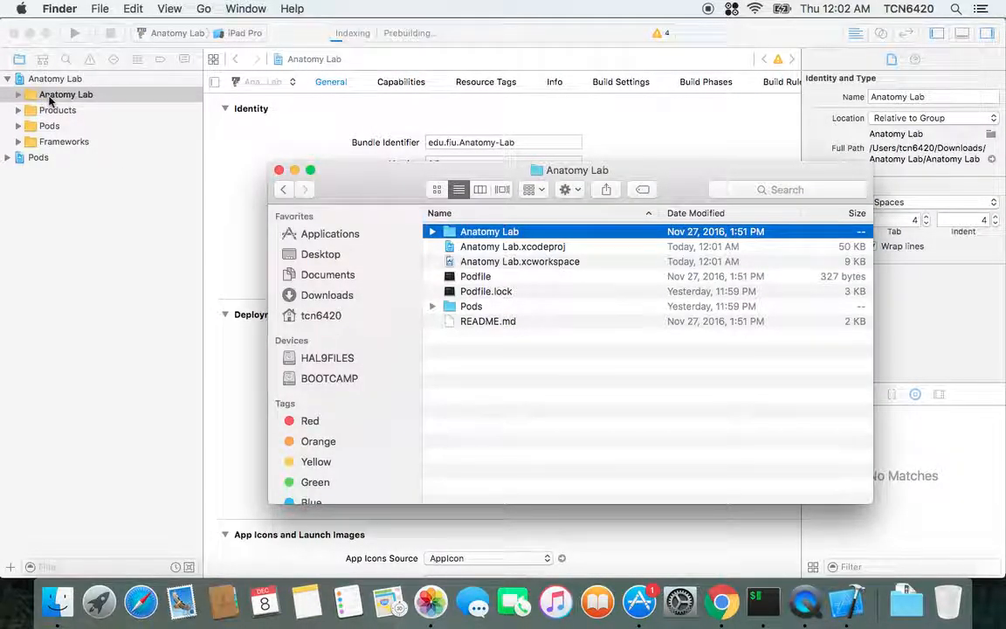
left_click(432, 230)
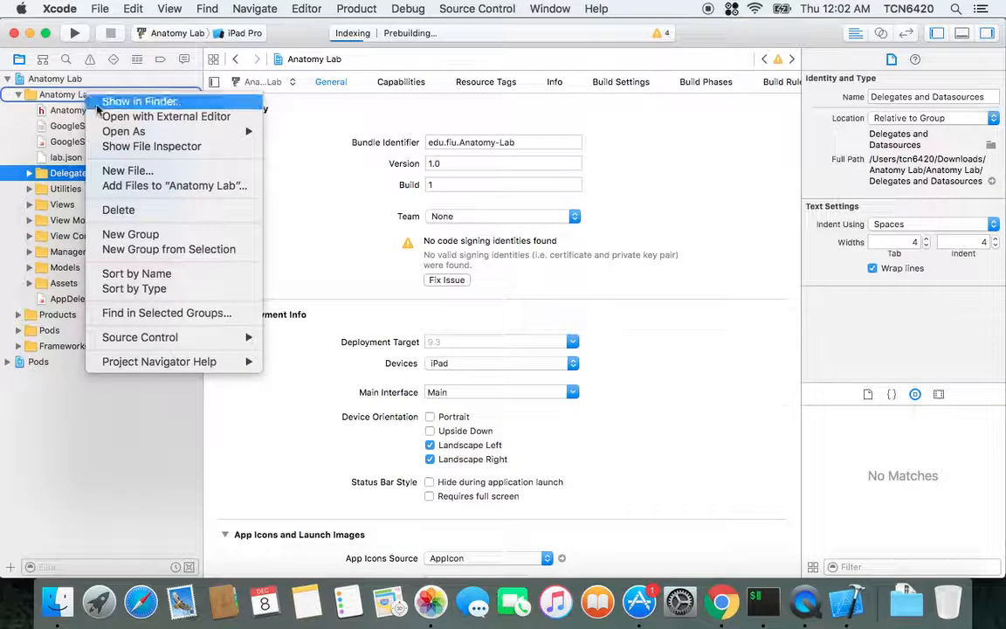
mouse_move(129, 234)
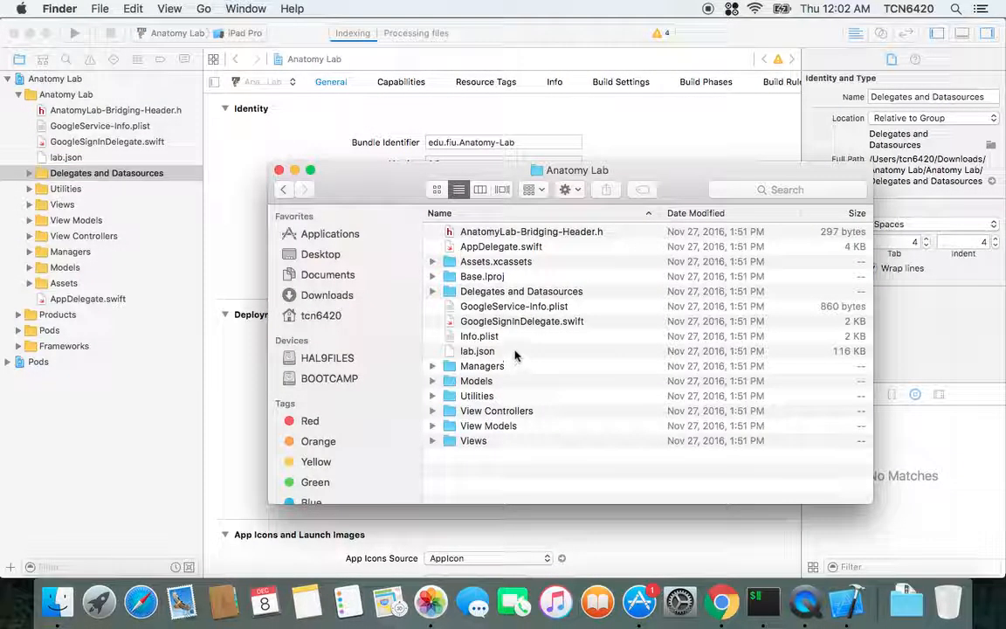
left_click(280, 170)
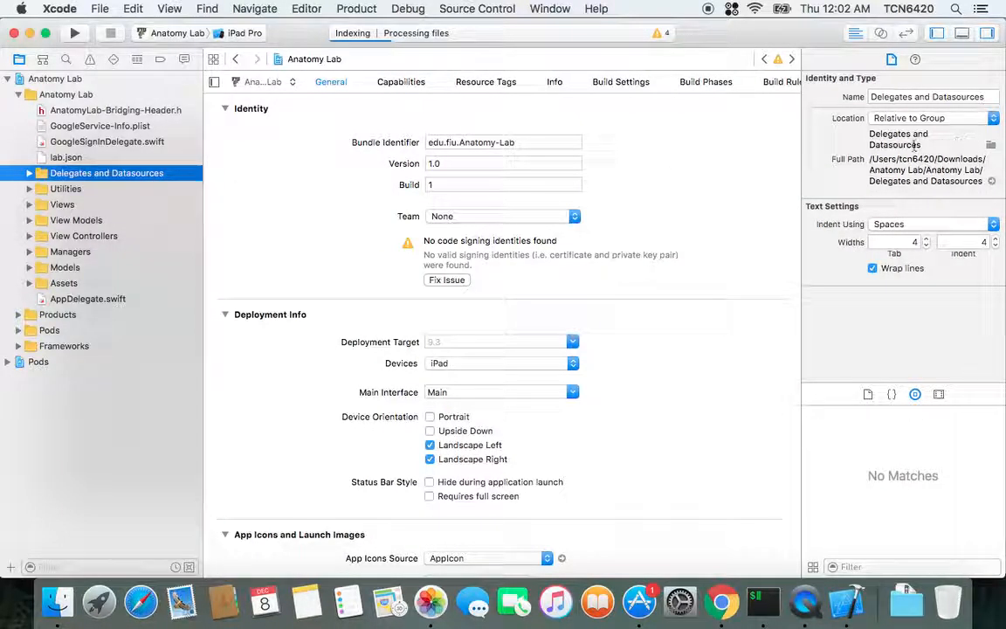
mouse_move(307, 245)
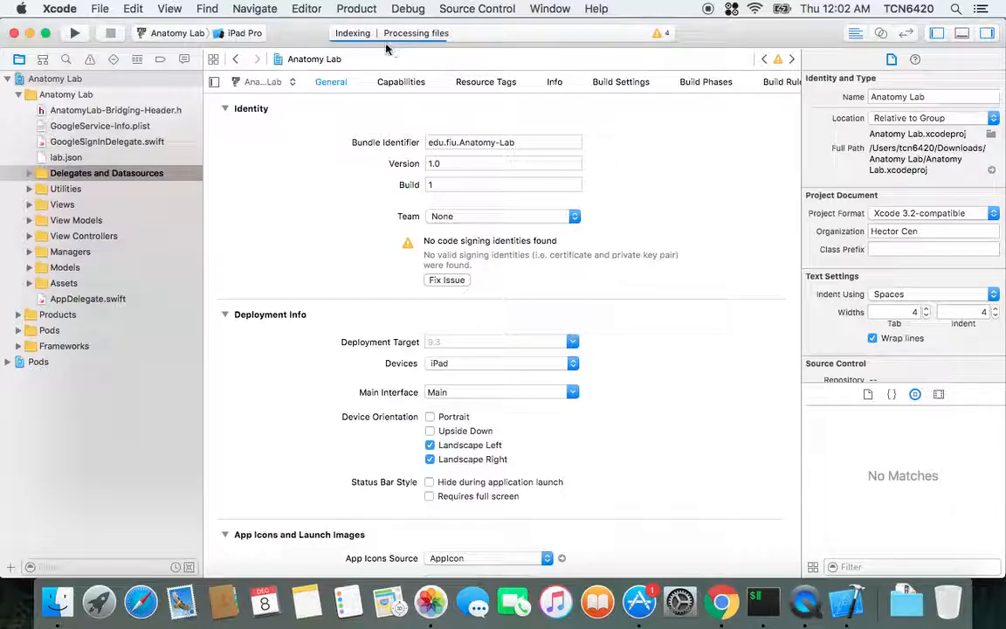
mouse_move(468, 45)
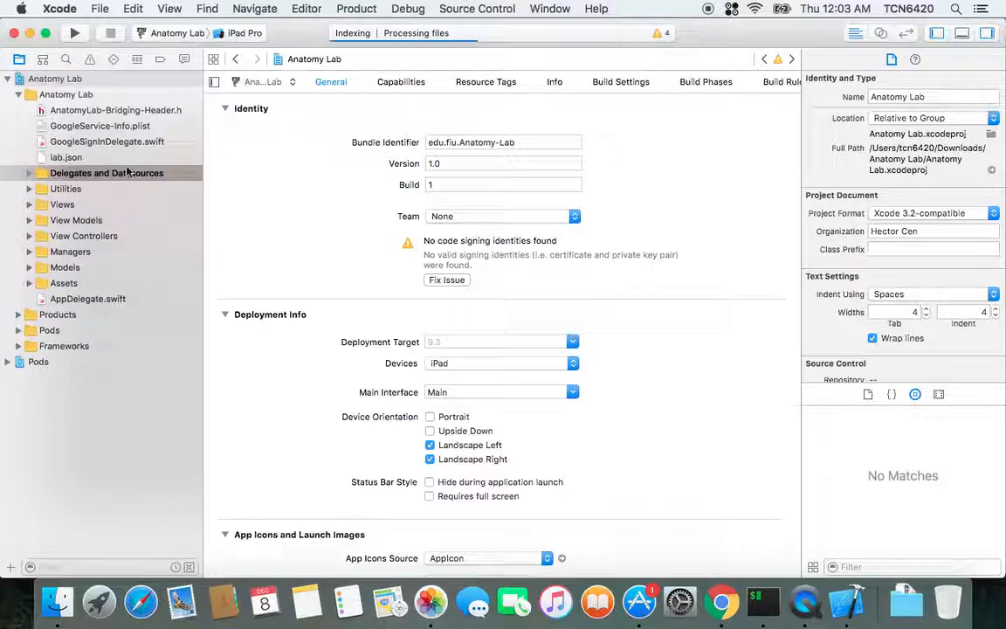
mouse_move(108, 257)
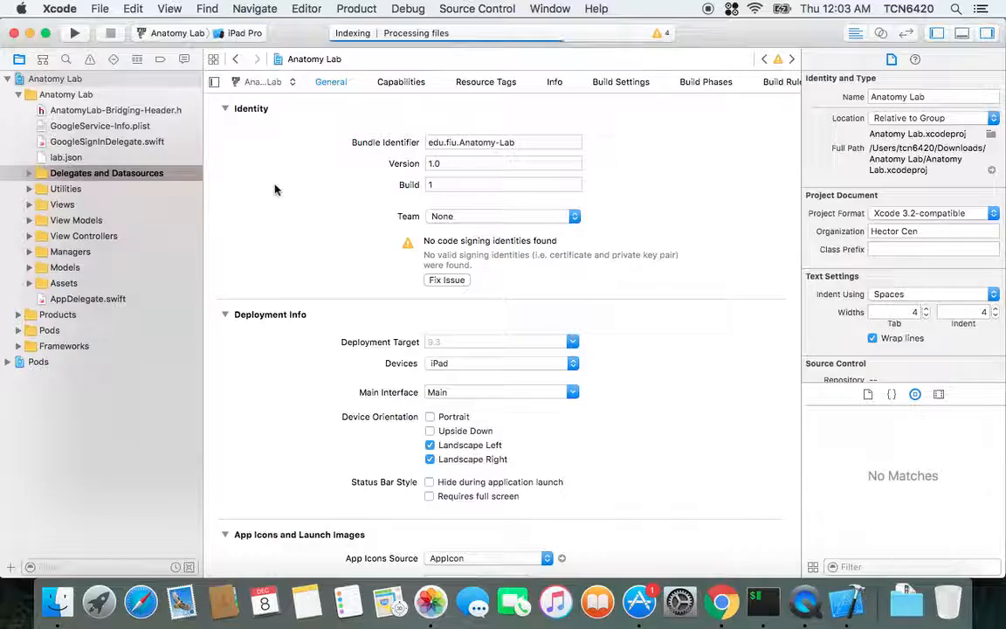
mouse_move(283, 179)
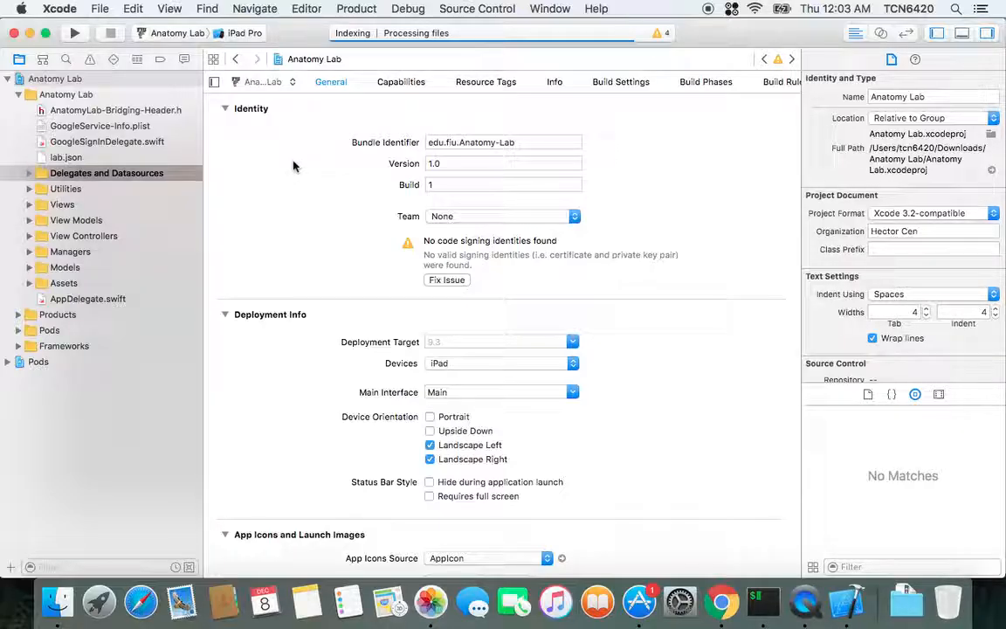
mouse_move(269, 164)
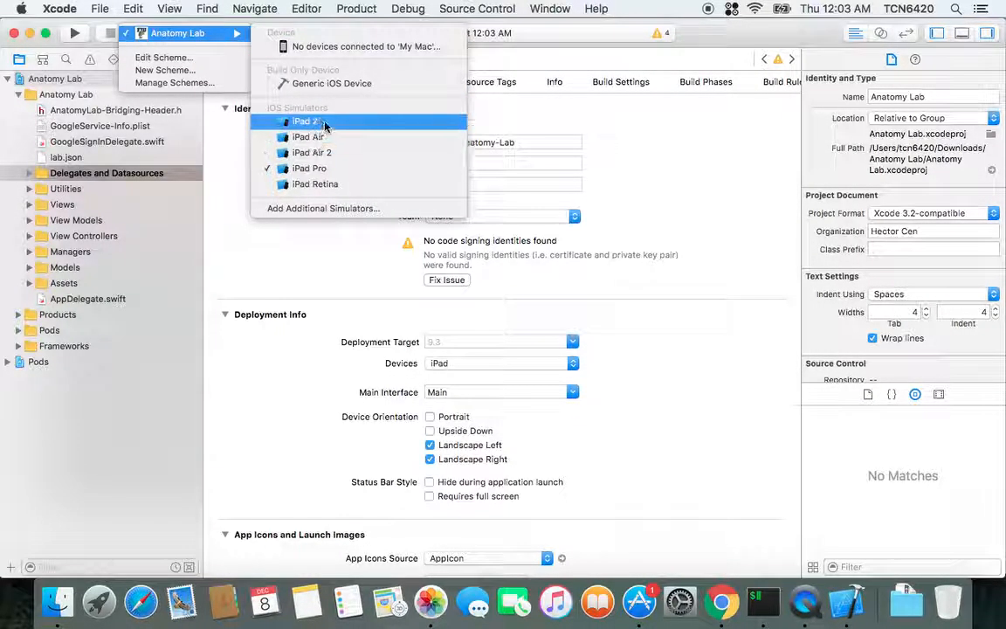
- Choose the iPad 2 simulator as run destination and build and run Anatomy Lab
left_click(308, 122)
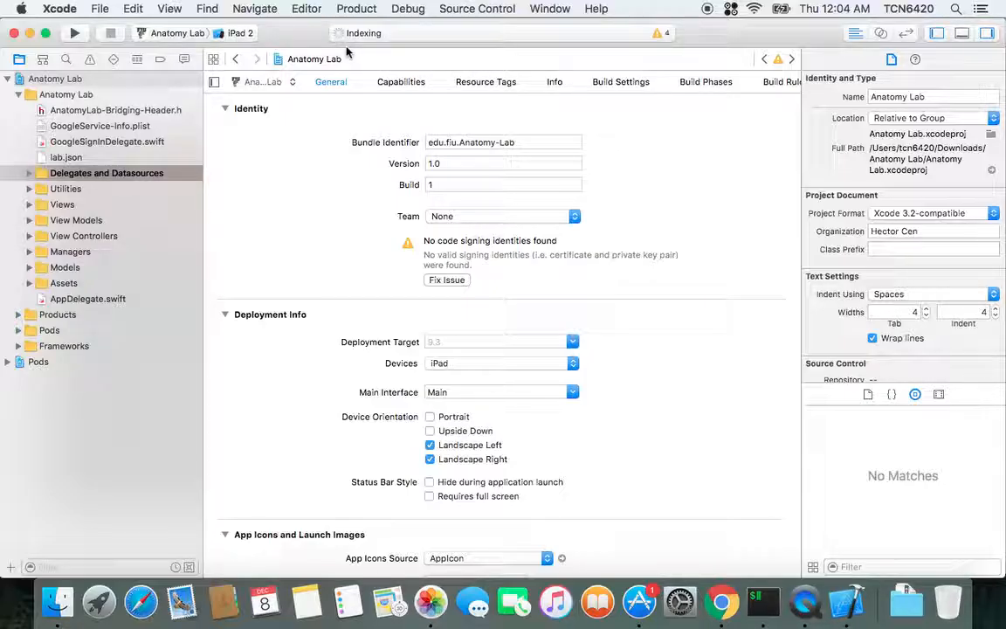
mouse_move(346, 118)
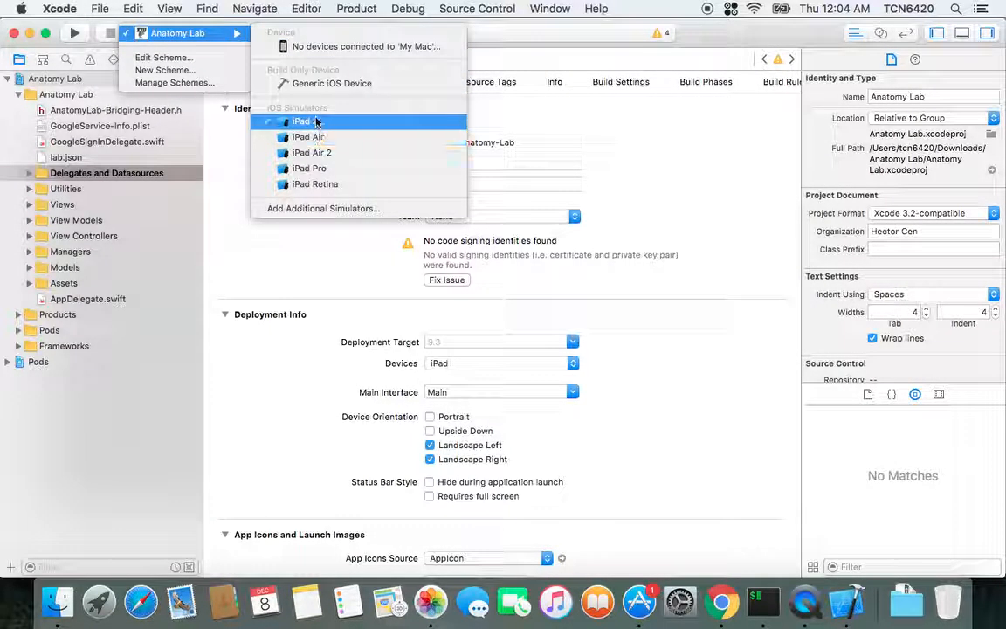
left_click(311, 152)
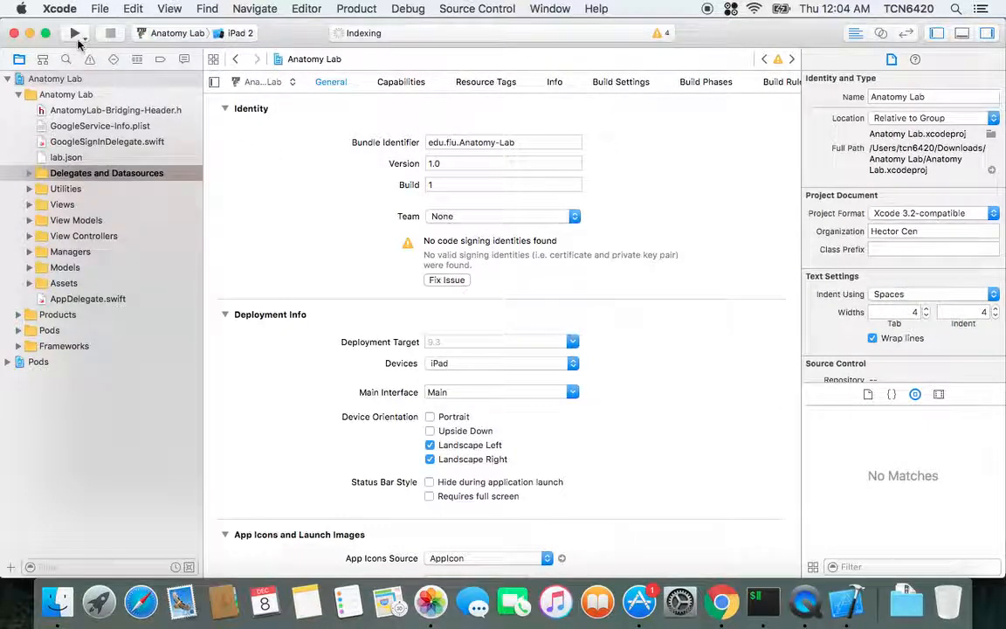
left_click(74, 33)
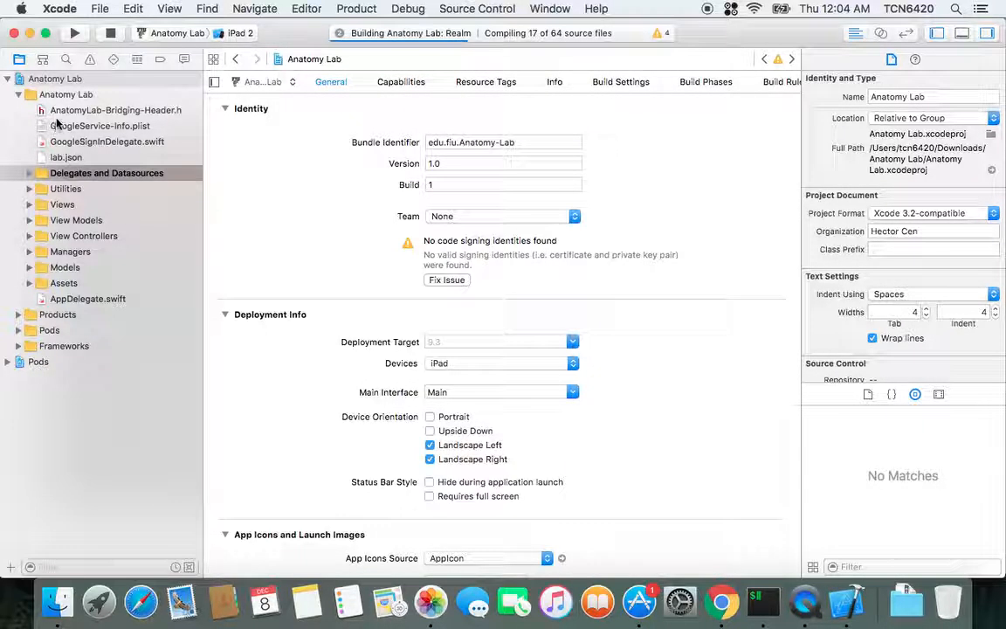
- Open SearchControllerDelegate.swift from Delegates and Datasources while the app builds and launches
left_click(66, 94)
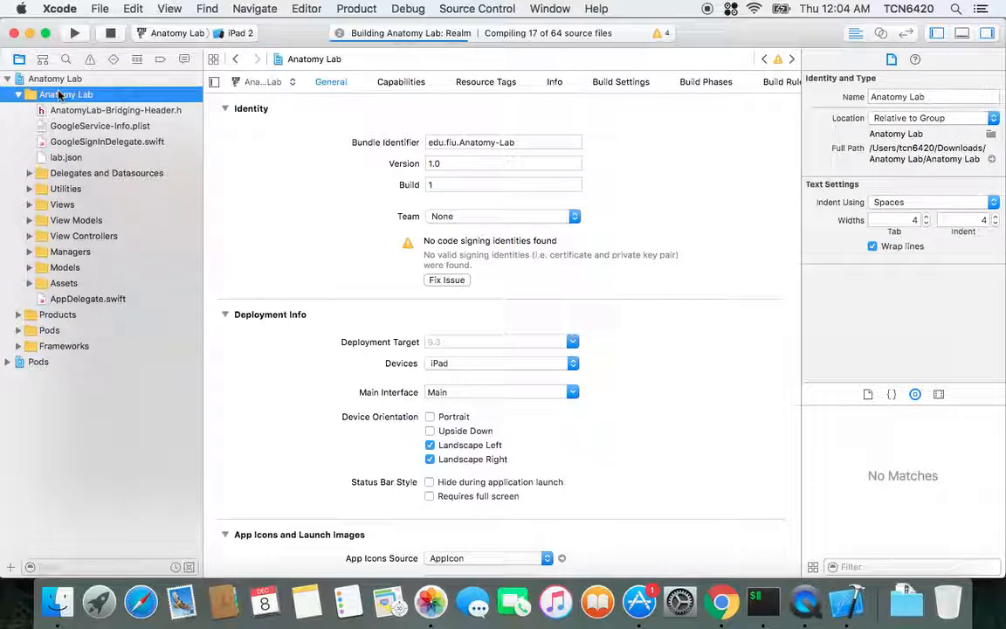
left_click(28, 173)
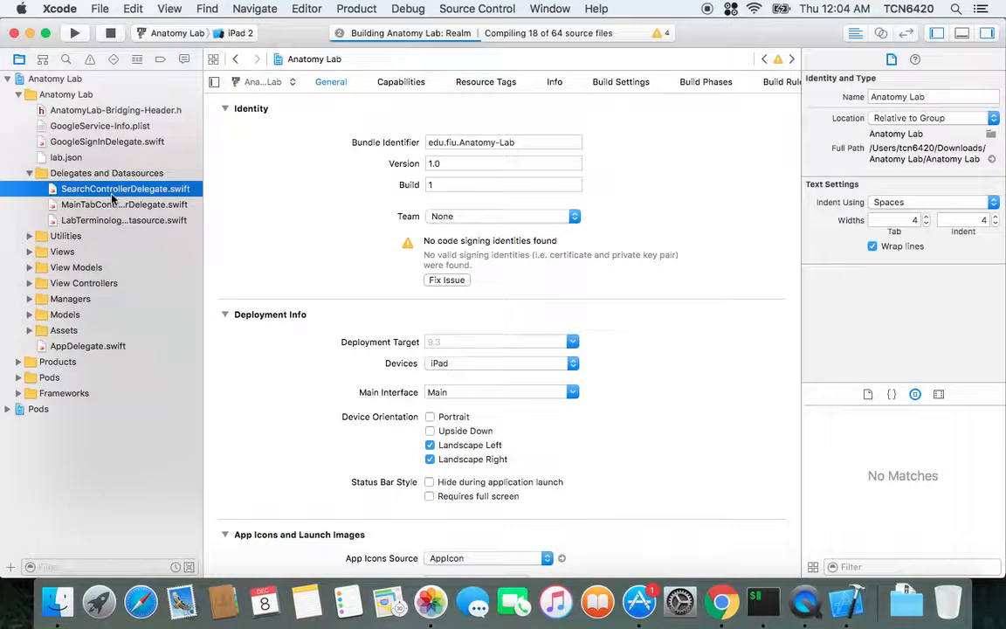
left_click(126, 189)
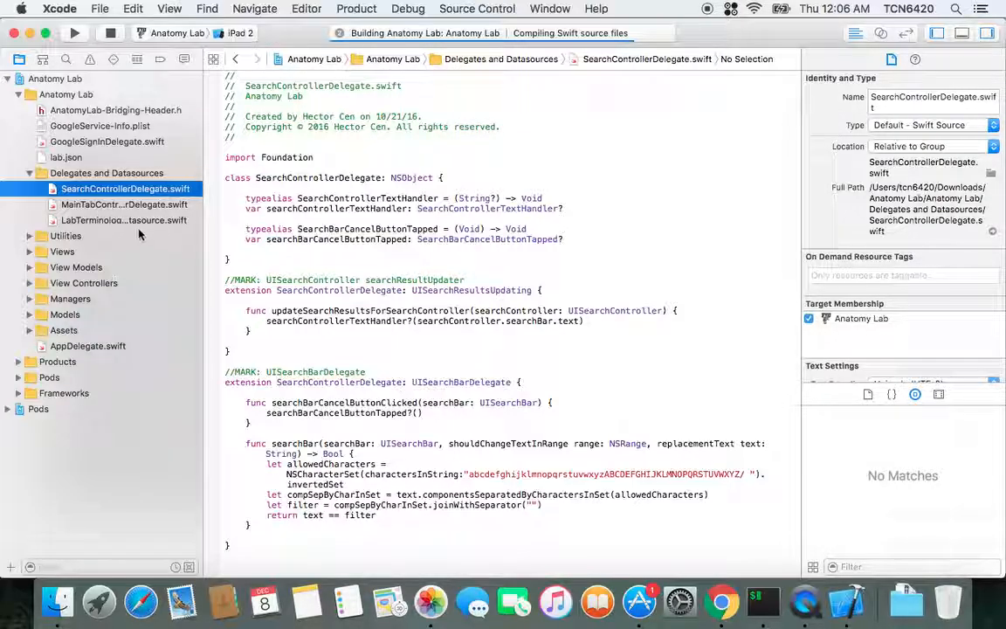
left_click(66, 94)
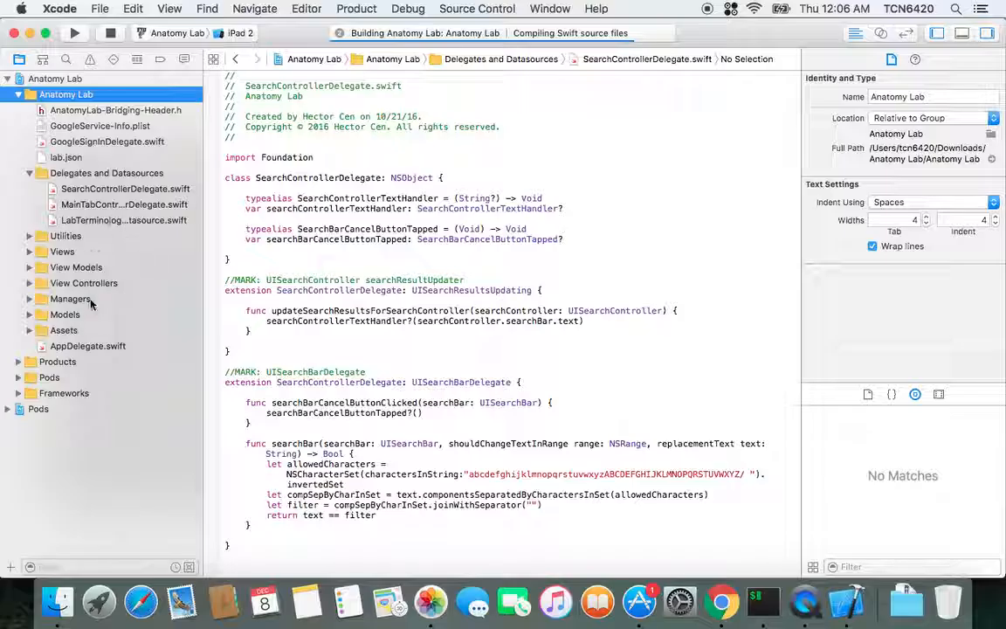
mouse_move(166, 166)
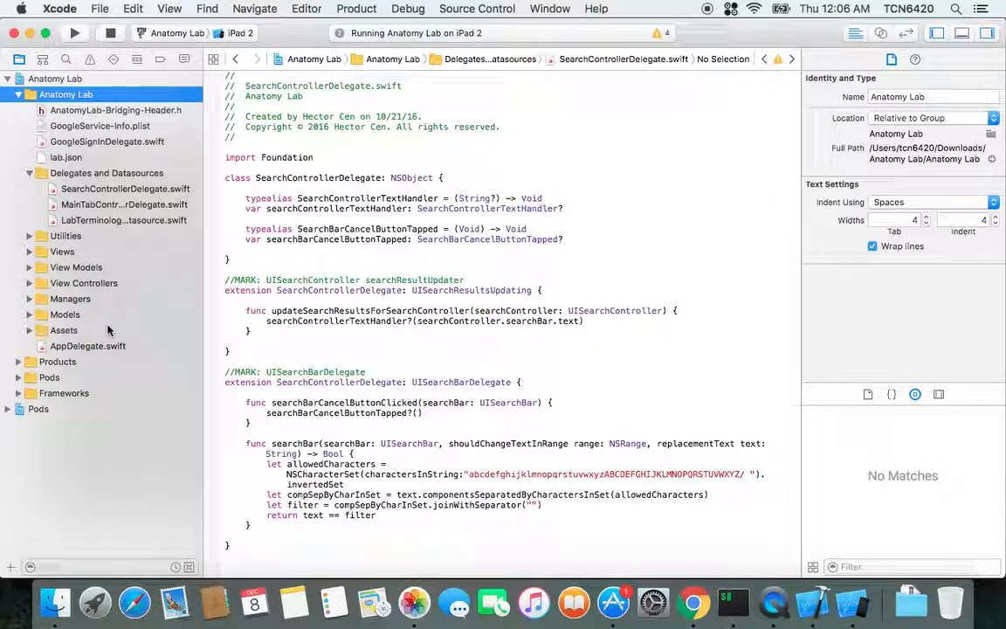
mouse_move(444, 246)
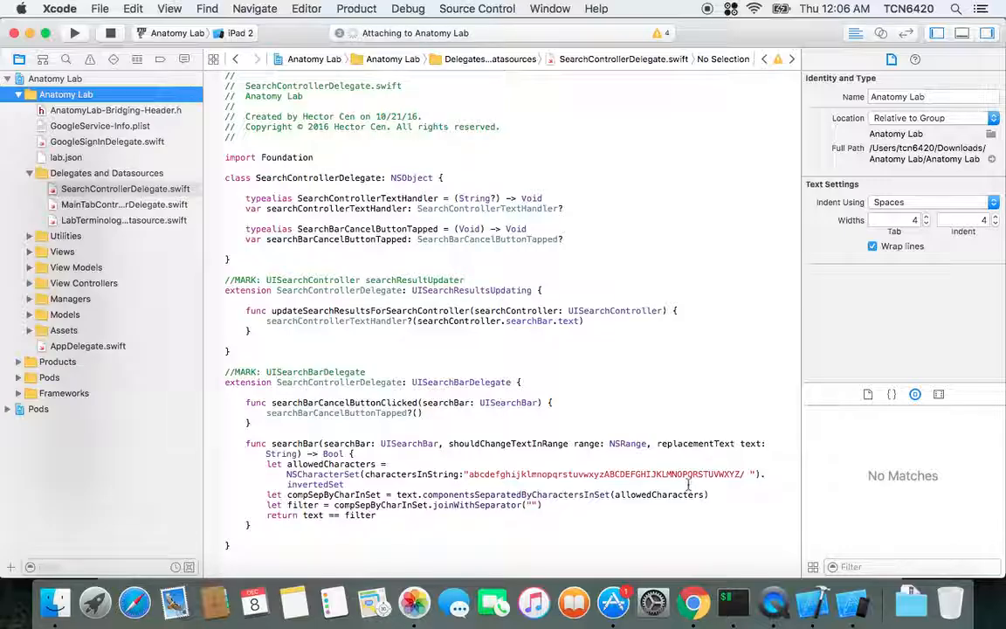
left_click(73, 33)
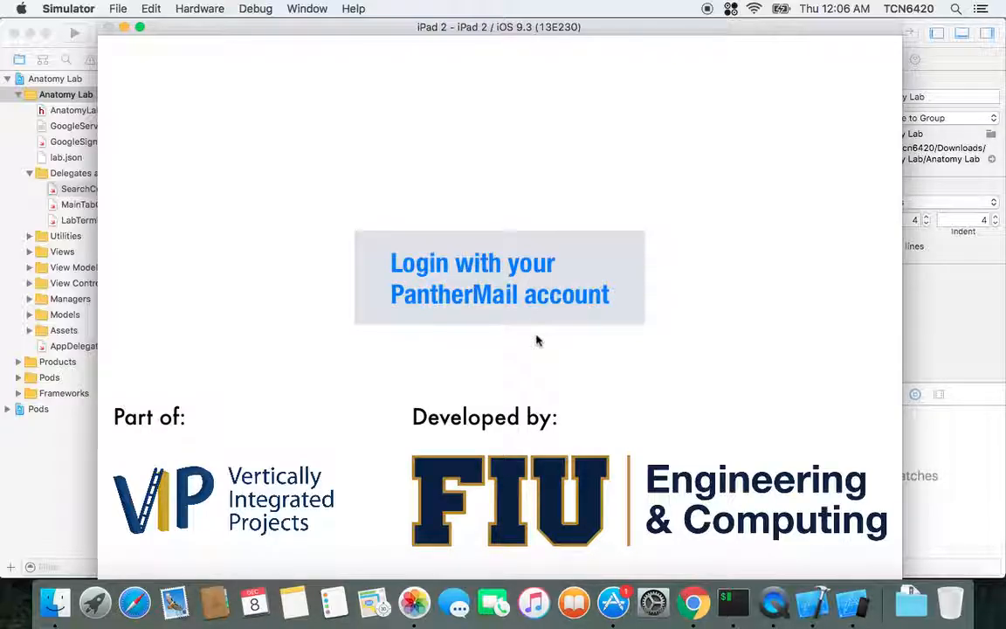
mouse_move(510, 271)
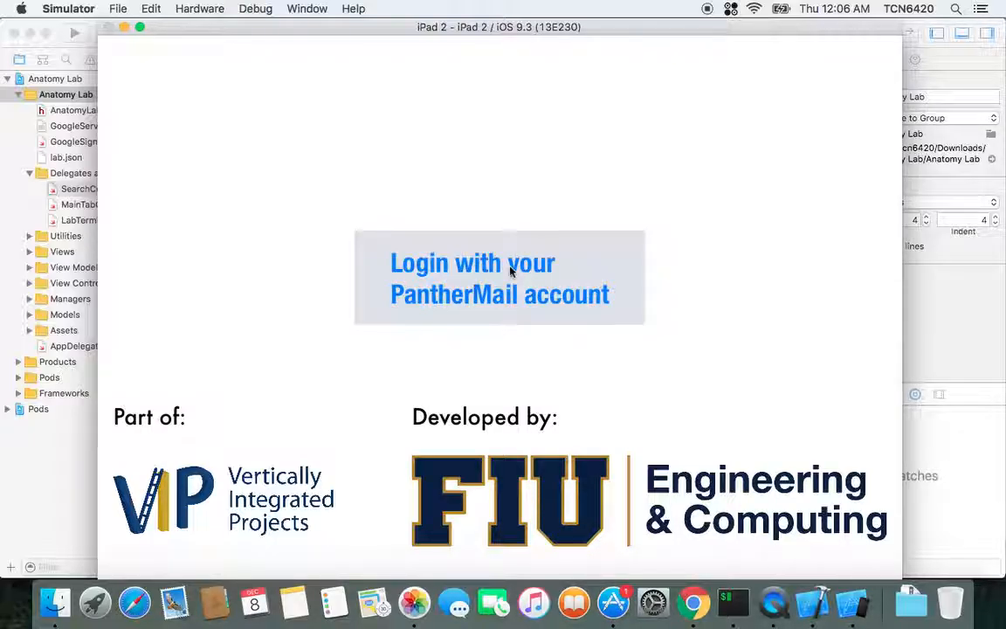
- Start PantherMail login, leave the Google sign-in page with Done, and dismiss the Access denied alert
left_click(500, 278)
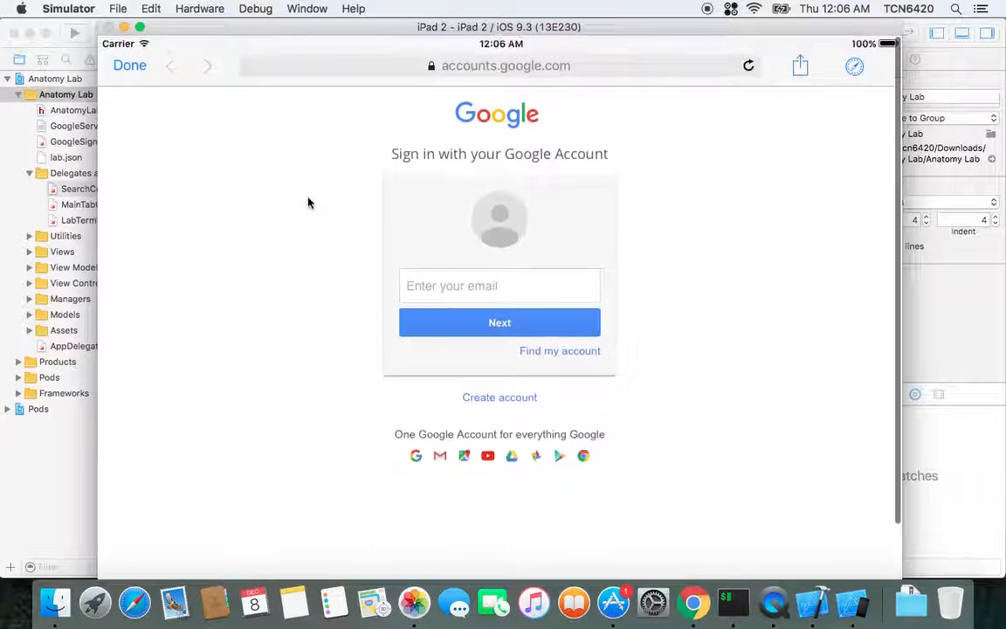
left_click(129, 67)
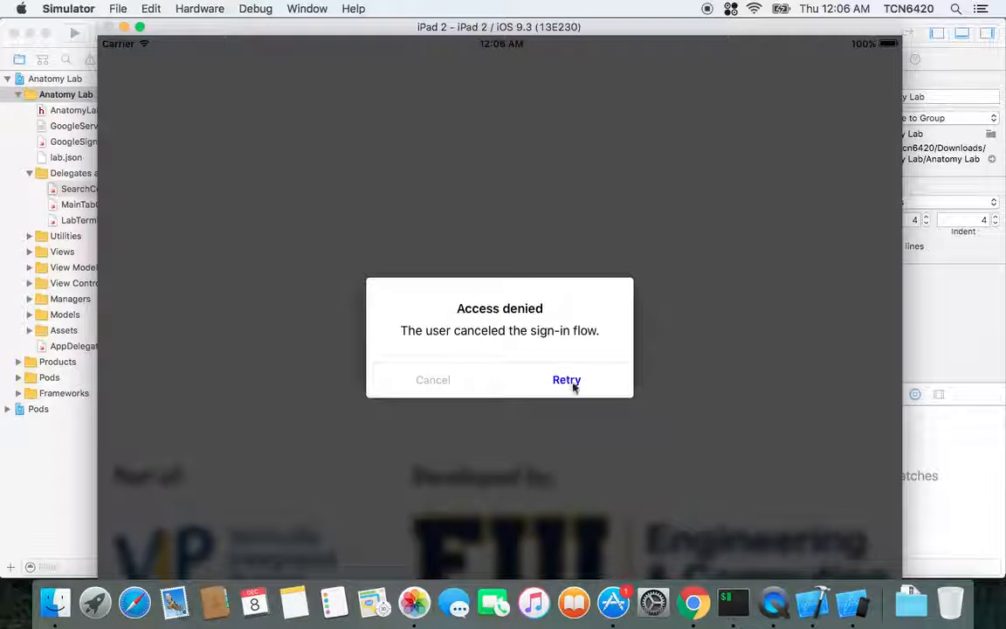
left_click(566, 379)
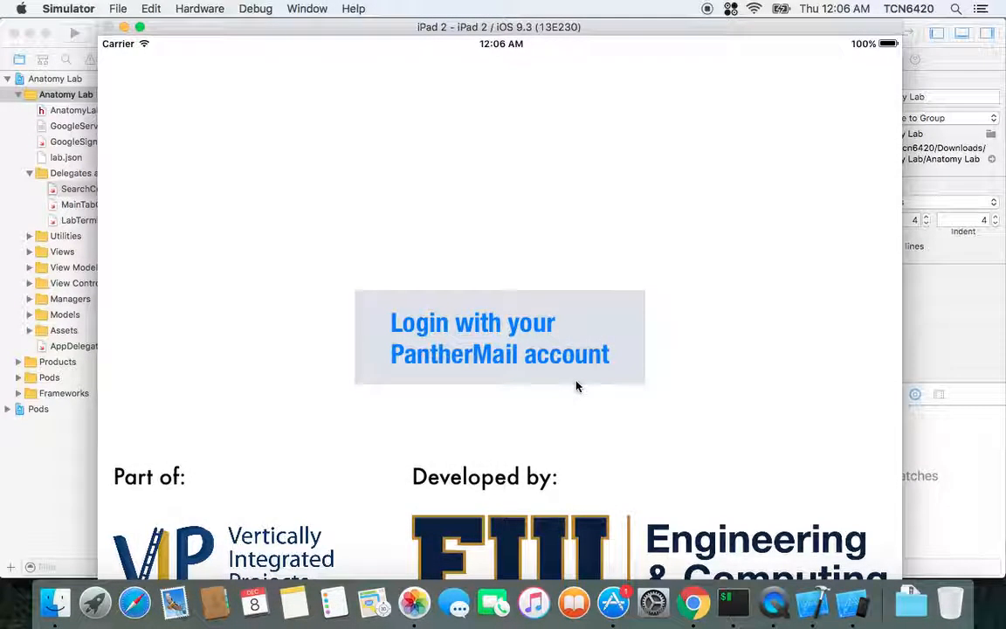
mouse_move(217, 330)
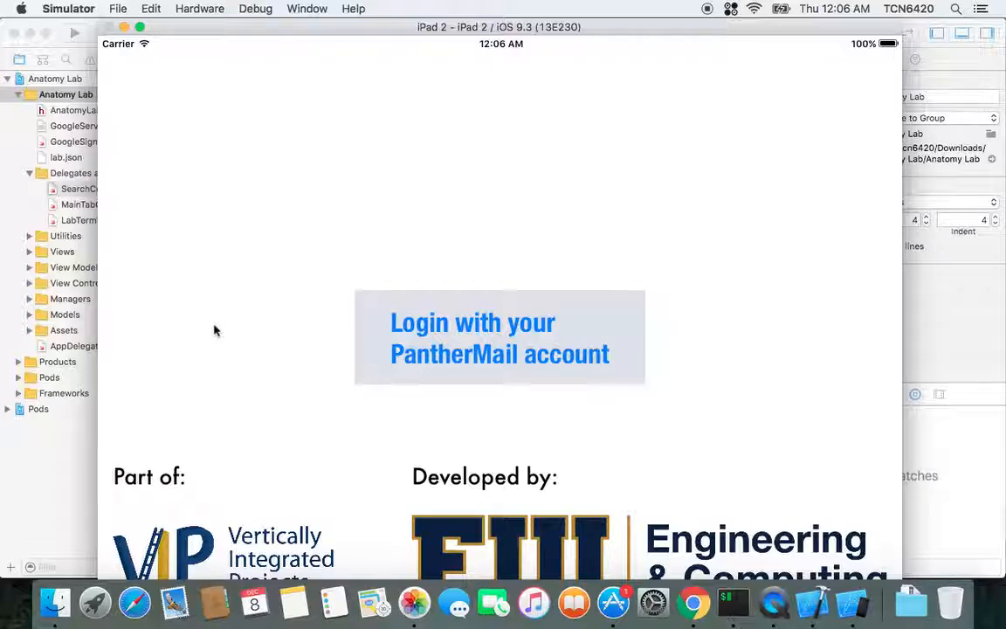
mouse_move(69, 447)
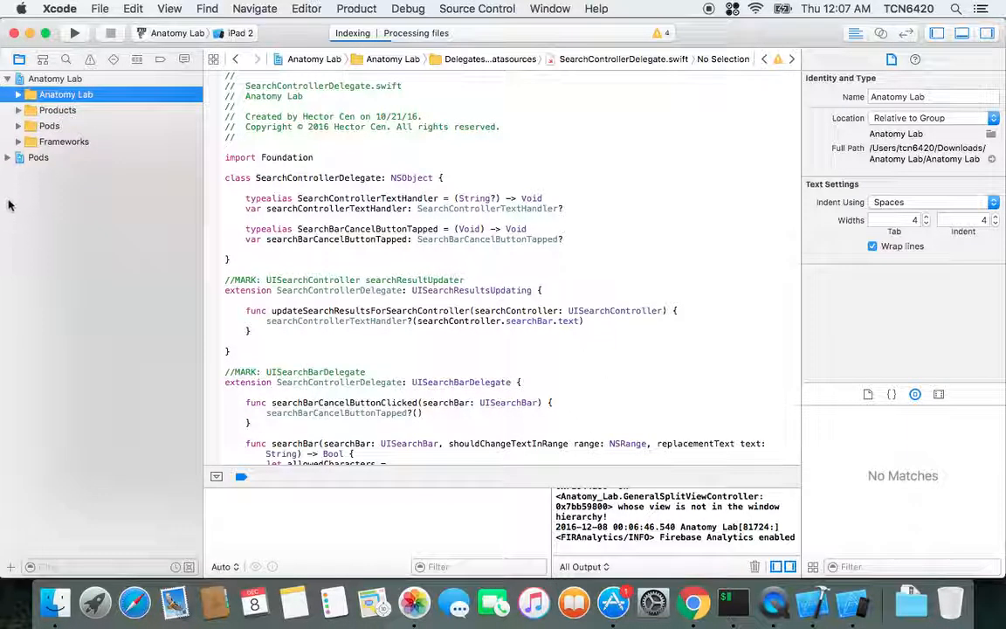
- Expand the Pods project and open its Podfile listing SwiftyJSON, Google/SignIn and GTMOAuth2
left_click(19, 157)
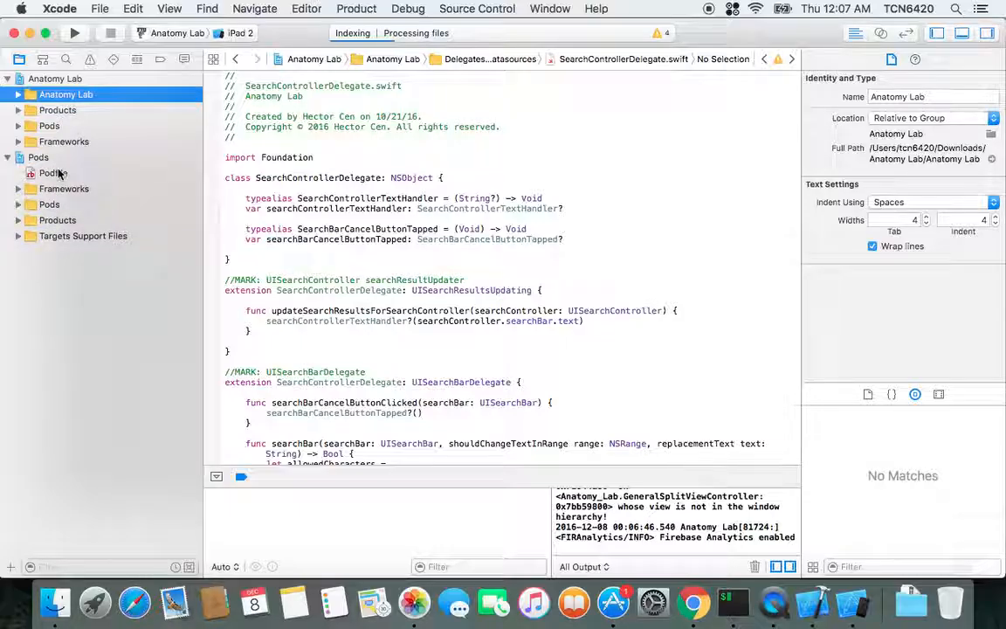
left_click(53, 173)
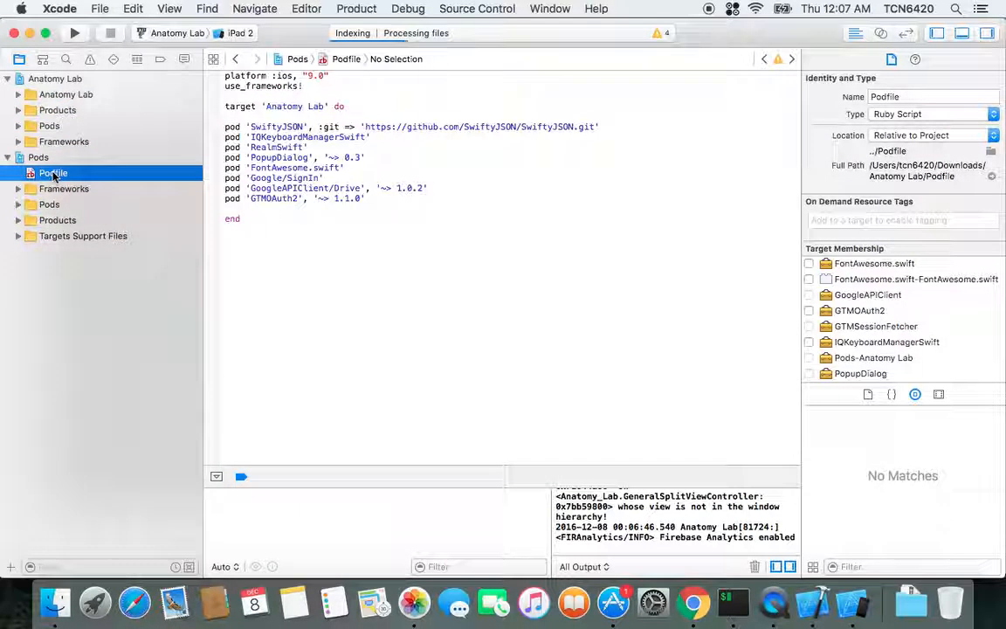
left_click(367, 199)
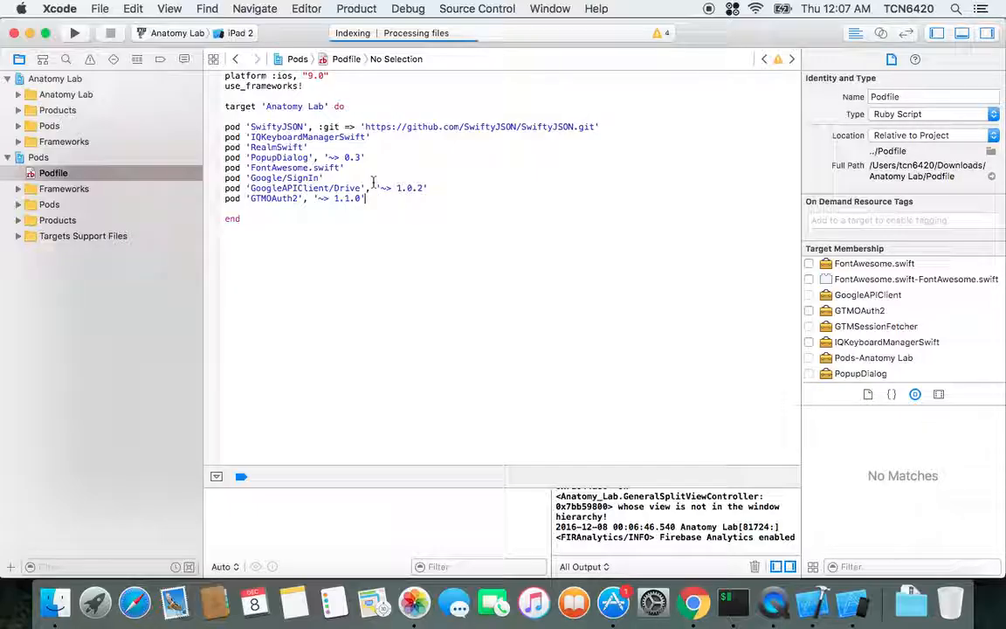
mouse_move(732, 603)
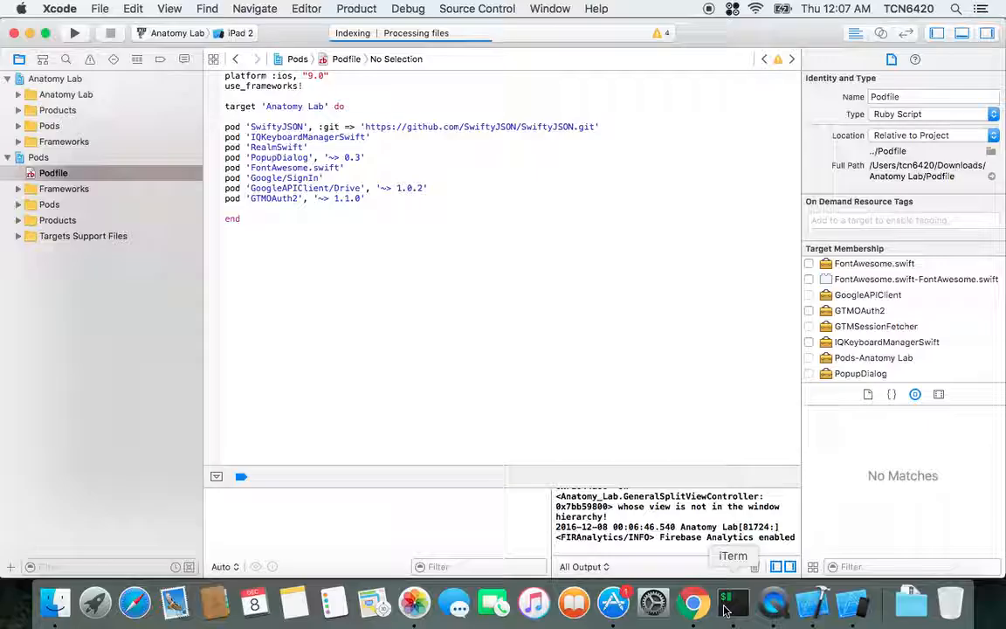
mouse_move(524, 248)
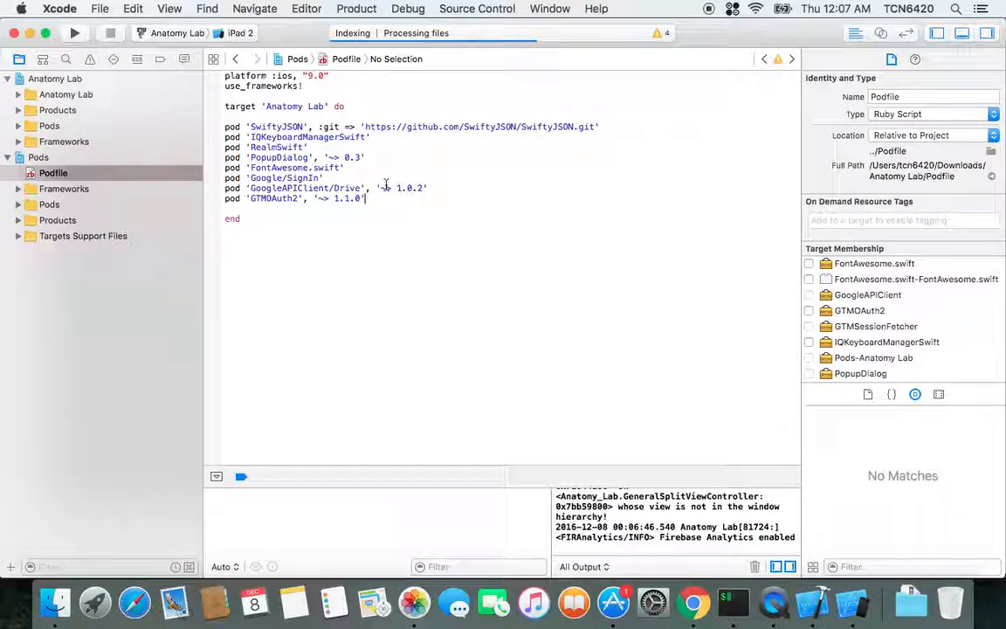
mouse_move(353, 177)
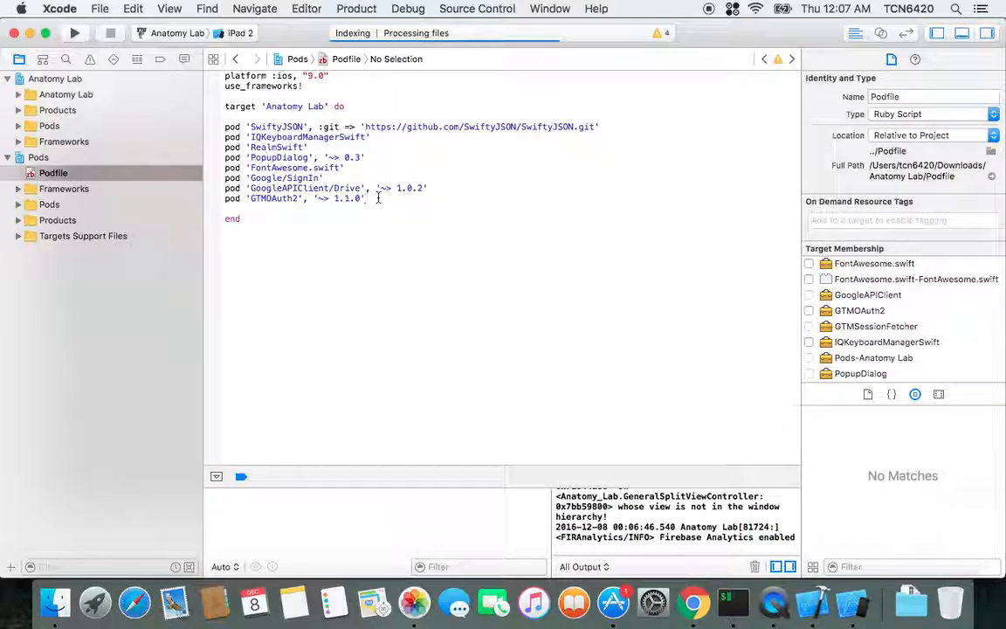
mouse_move(144, 133)
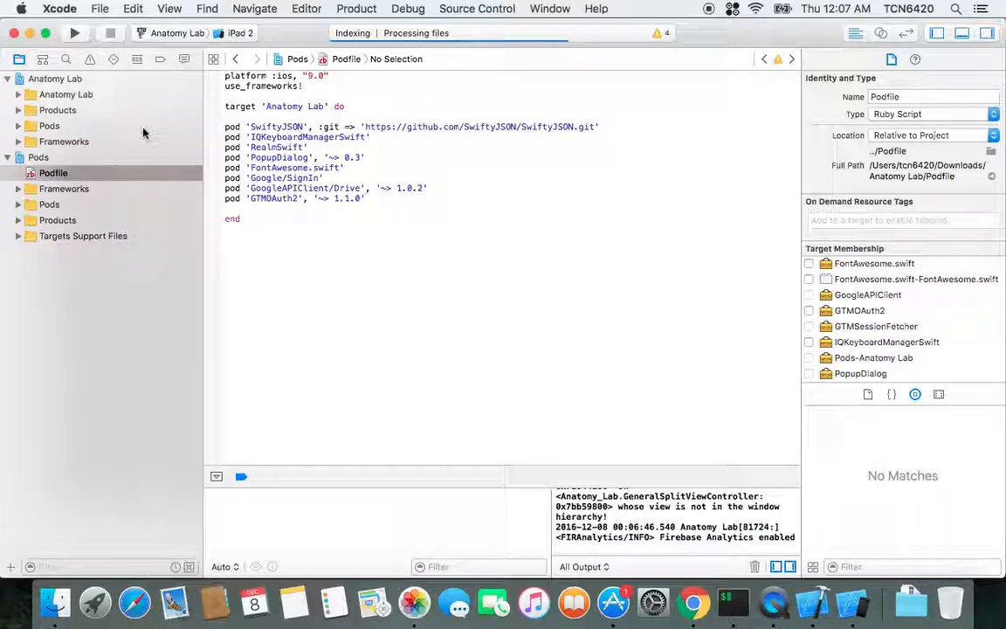